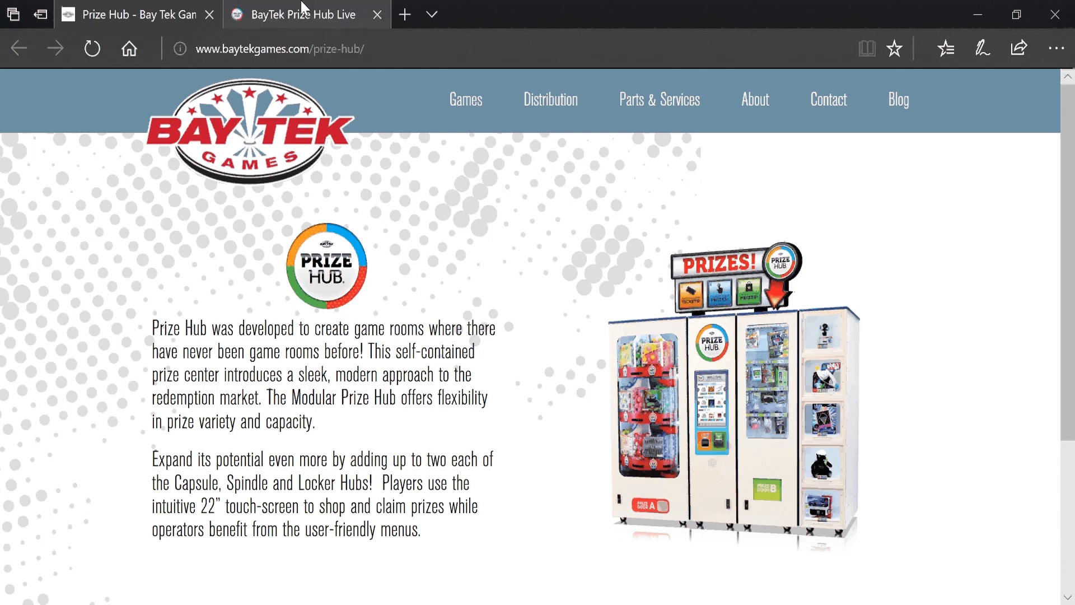
Switch to the BayTek Prize Hub Live tab to show the sign-in page.
{"action": "left_click", "coordinate": [301, 14]}
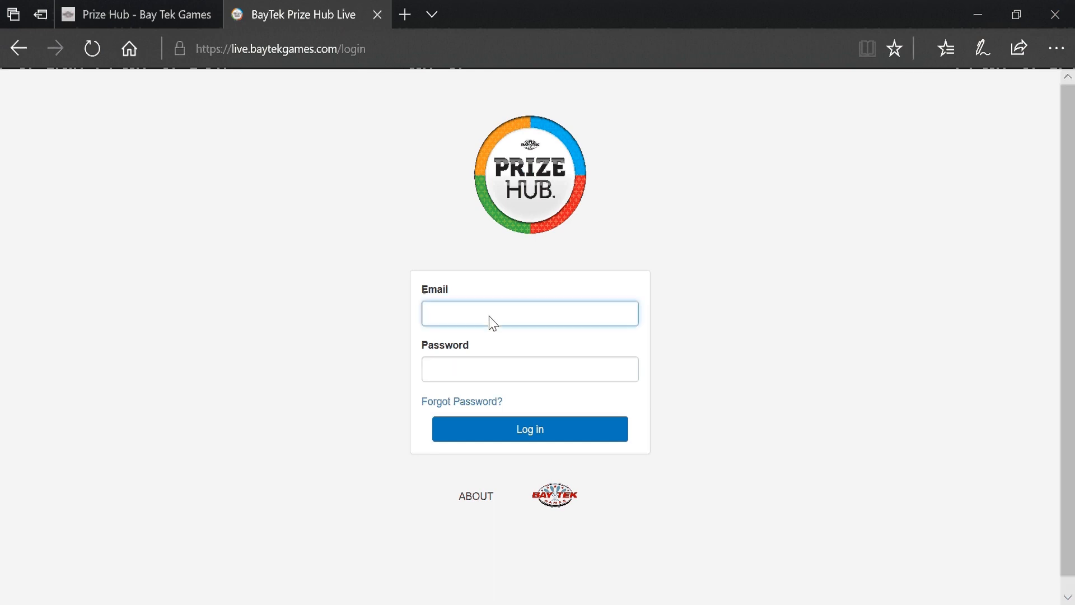
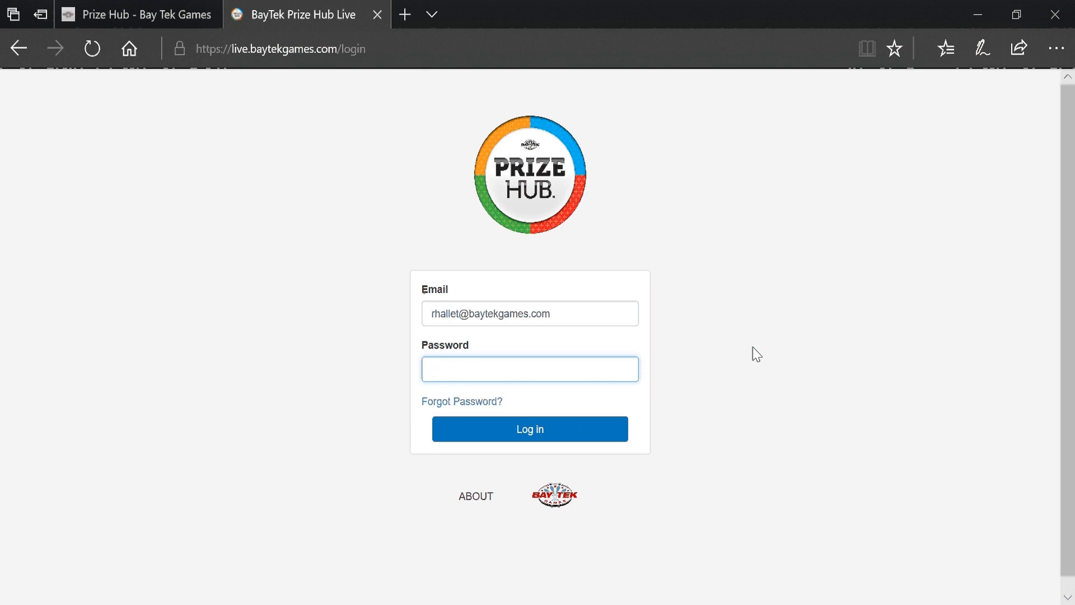
{"action": "left_click", "coordinate": [530, 368]}
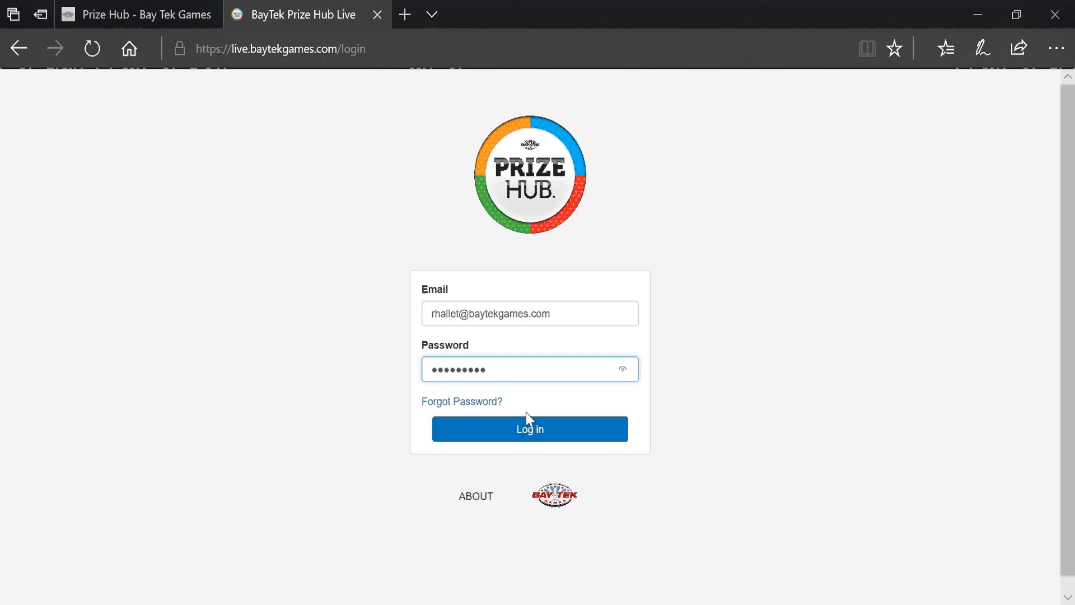
{"action": "mouse_move", "coordinate": [491, 438]}
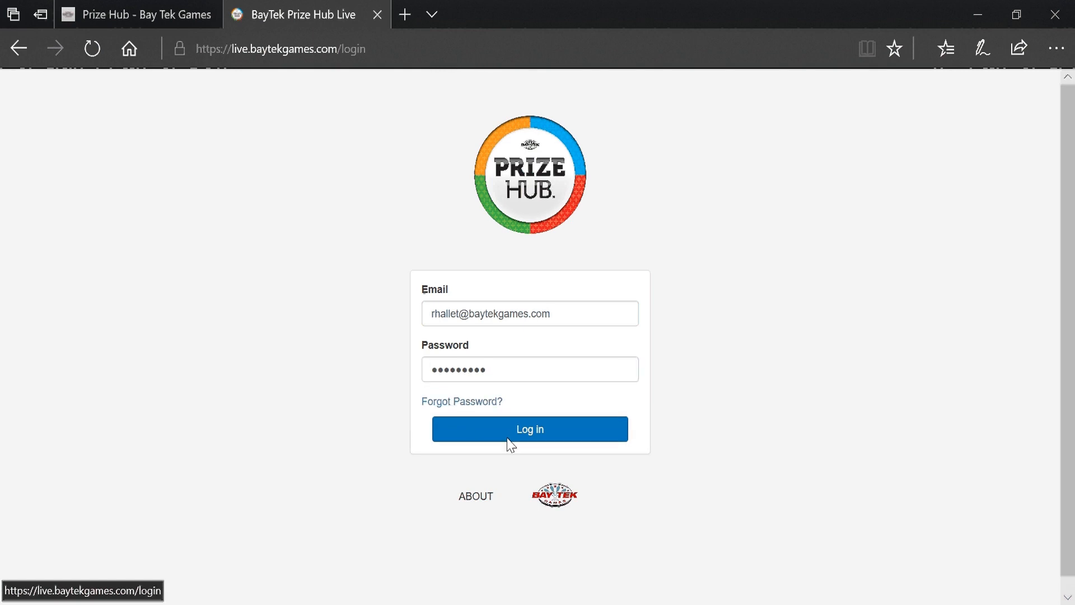
{"action": "left_click", "coordinate": [530, 428]}
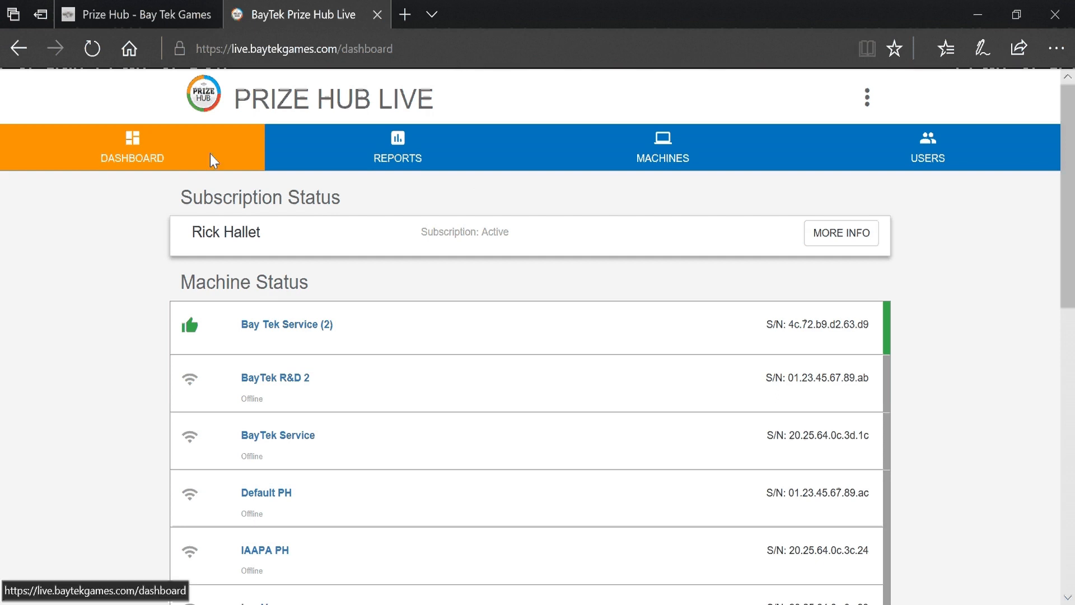
{"action": "mouse_move", "coordinate": [429, 355]}
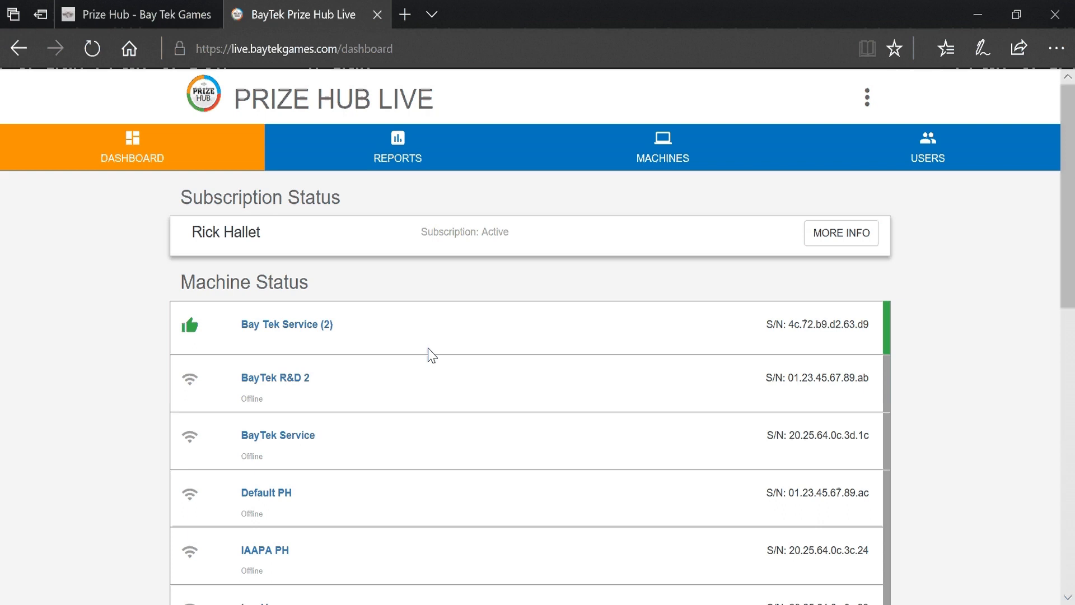
{"action": "mouse_move", "coordinate": [334, 344]}
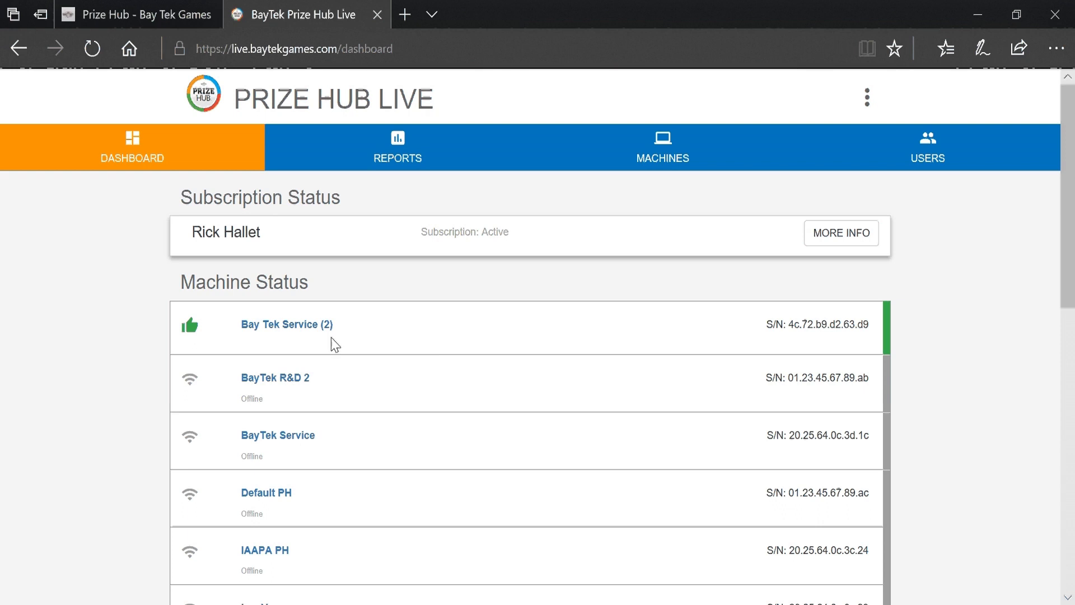
{"action": "mouse_move", "coordinate": [672, 468]}
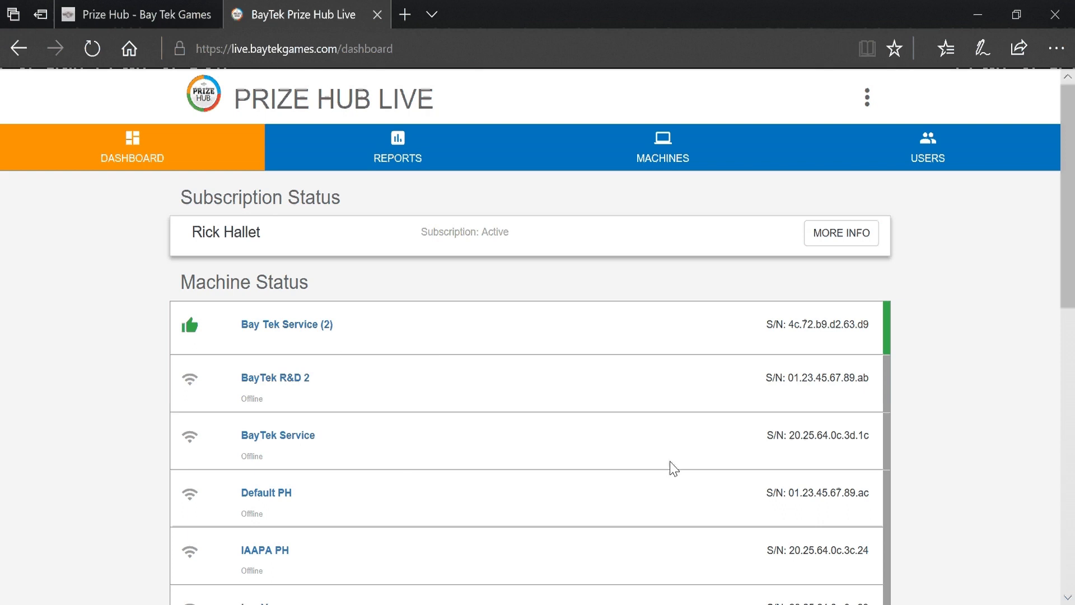
{"action": "mouse_move", "coordinate": [314, 417]}
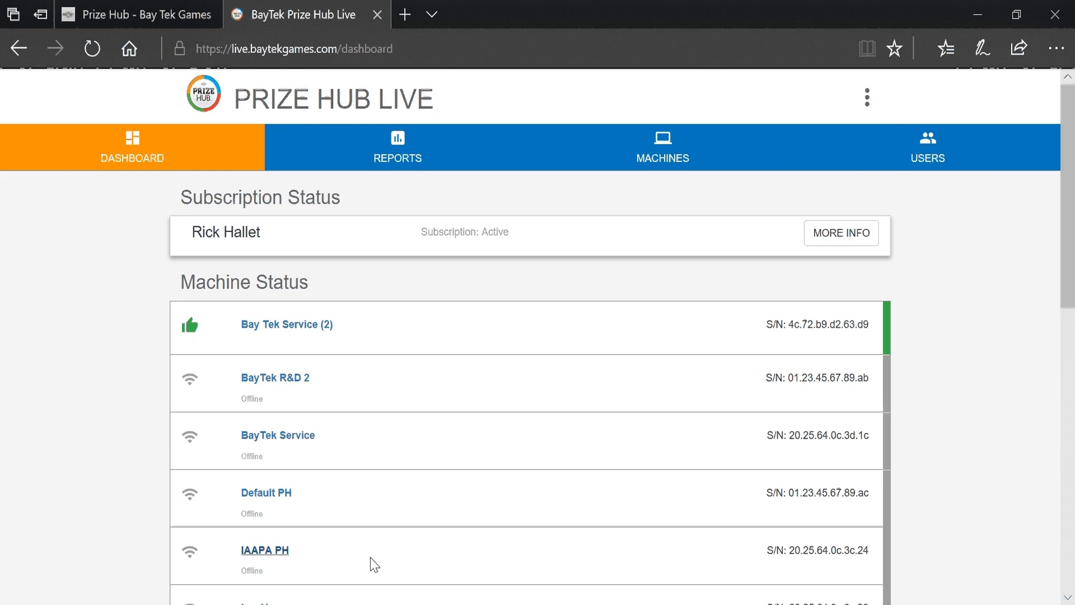
{"action": "mouse_move", "coordinate": [151, 362]}
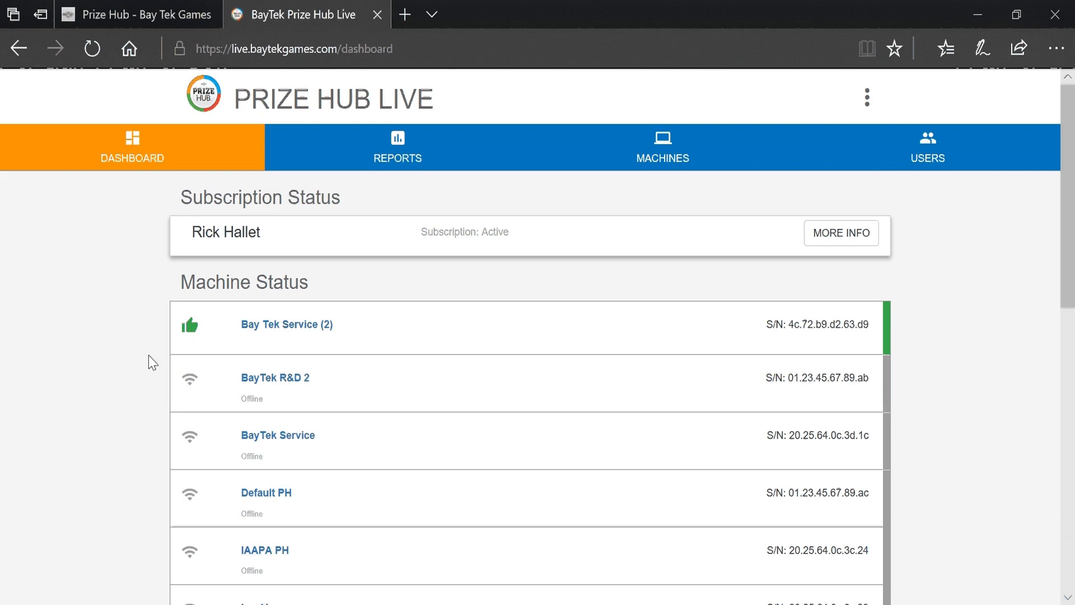
{"action": "mouse_move", "coordinate": [193, 374]}
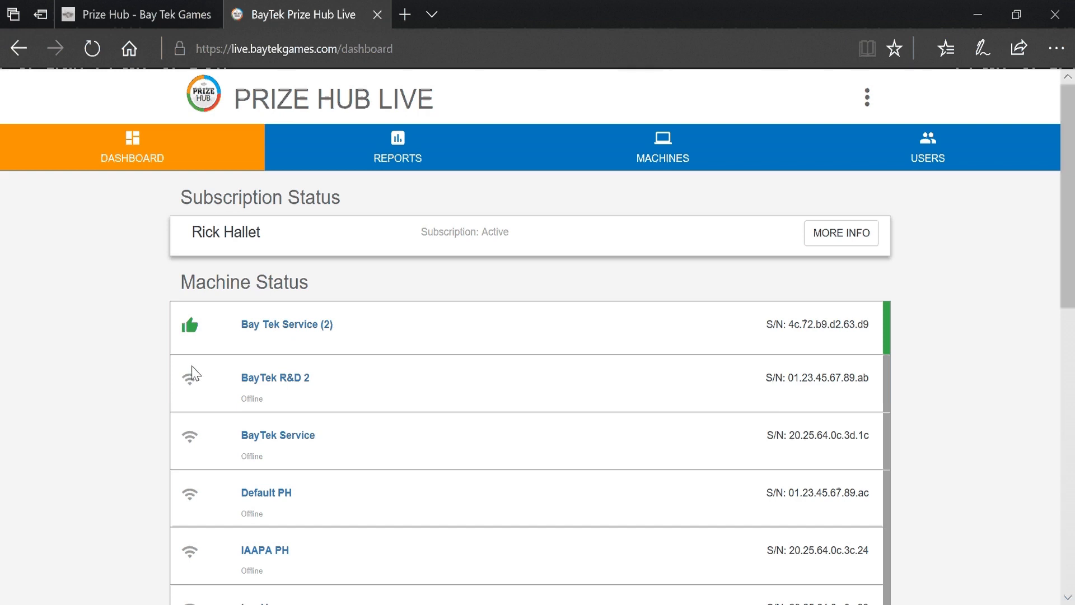
{"action": "mouse_move", "coordinate": [556, 413]}
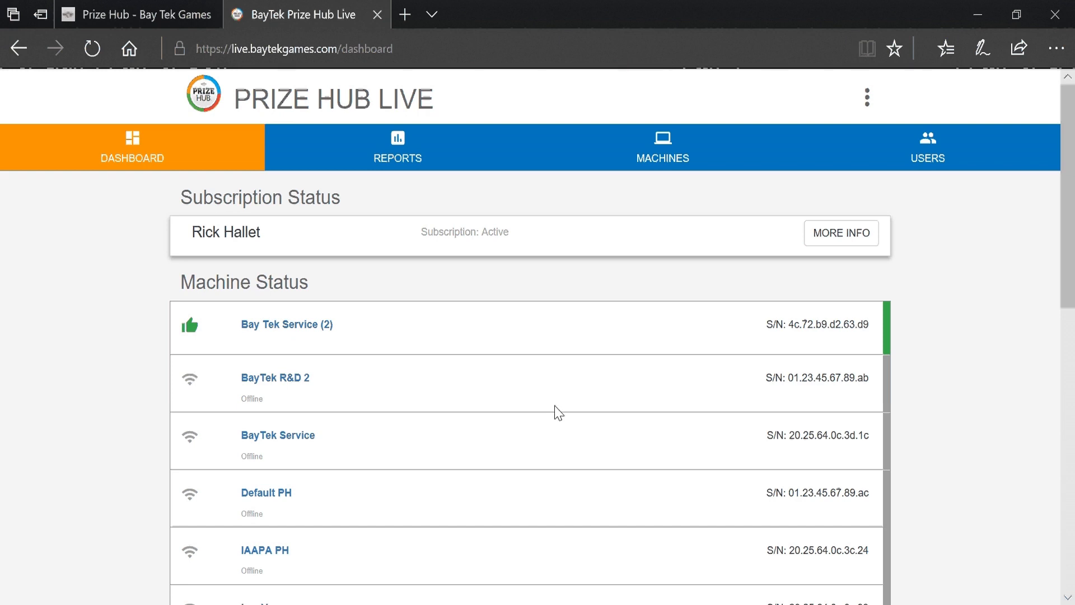
{"action": "mouse_move", "coordinate": [193, 345]}
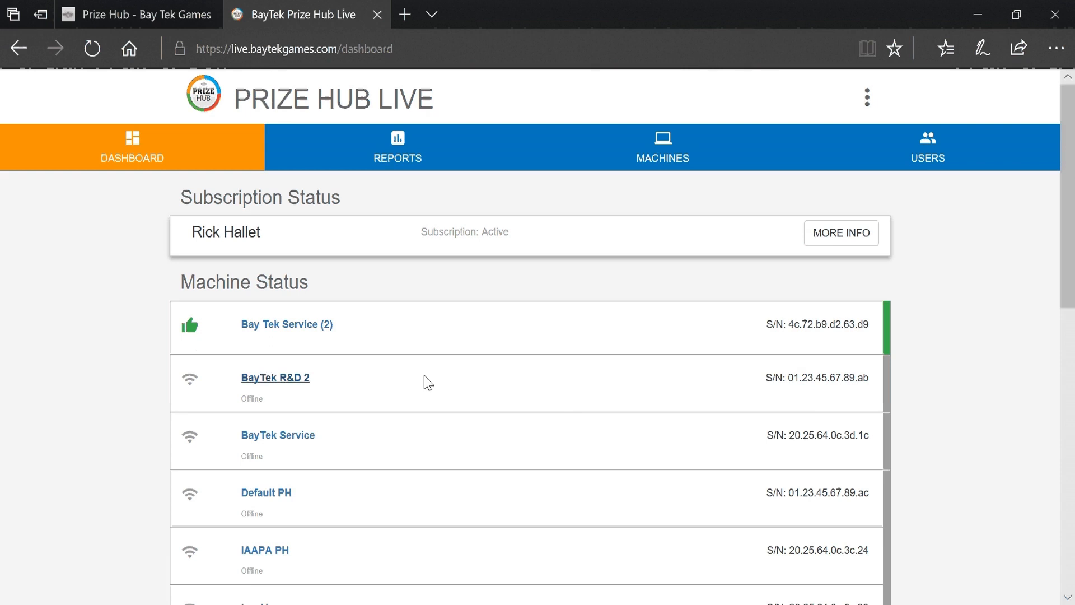
{"action": "mouse_move", "coordinate": [441, 376]}
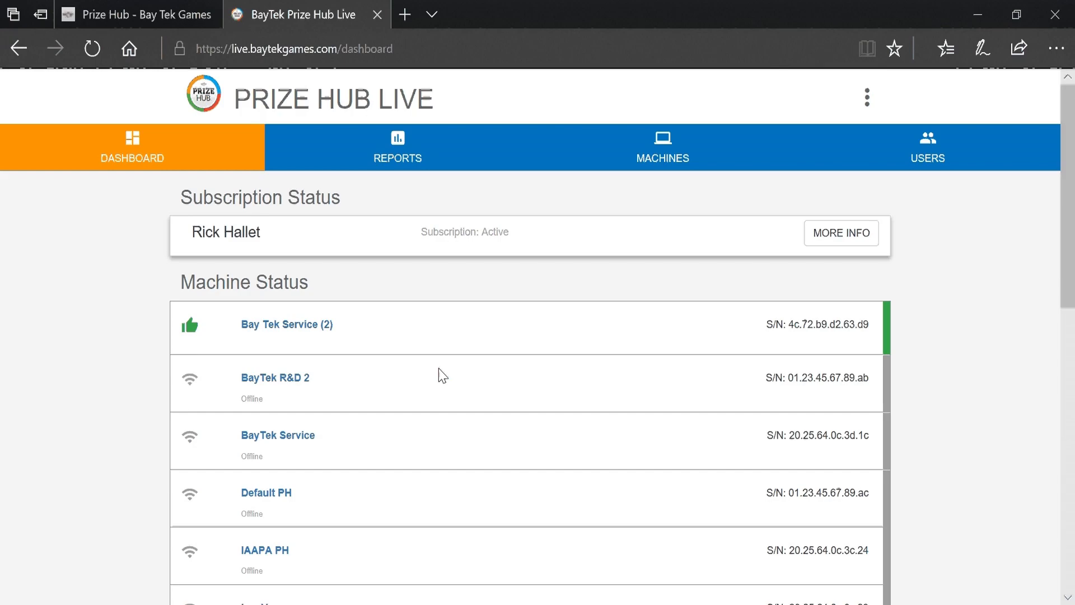
Go to the MACHINES page listing machine settings and serial numbers.
{"action": "left_click", "coordinate": [662, 148]}
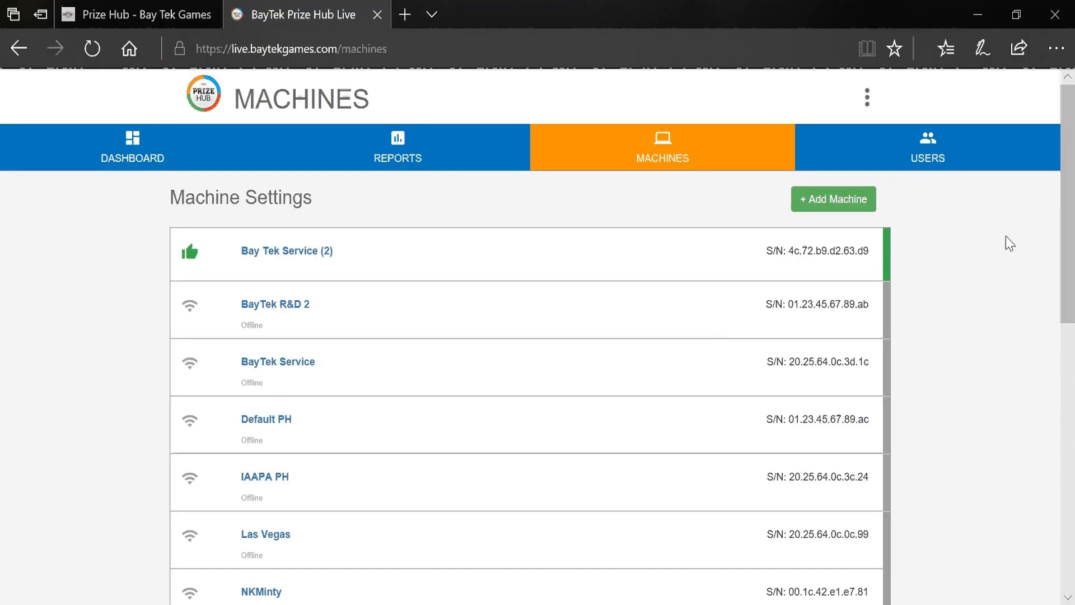
Go to the USERS page showing the User Management list.
{"action": "left_click", "coordinate": [927, 147]}
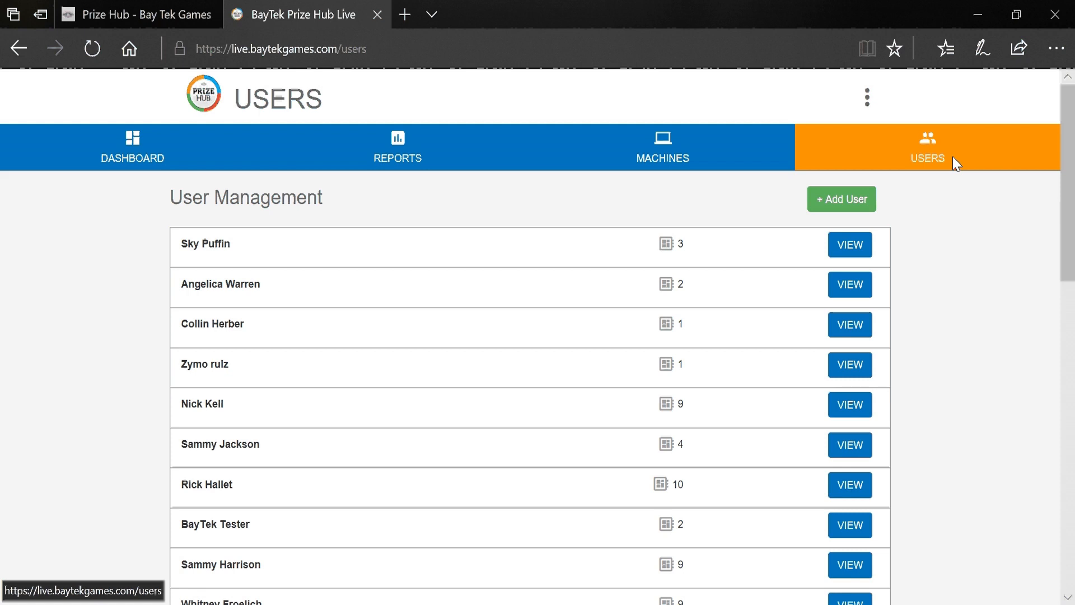
{"action": "mouse_move", "coordinate": [851, 200]}
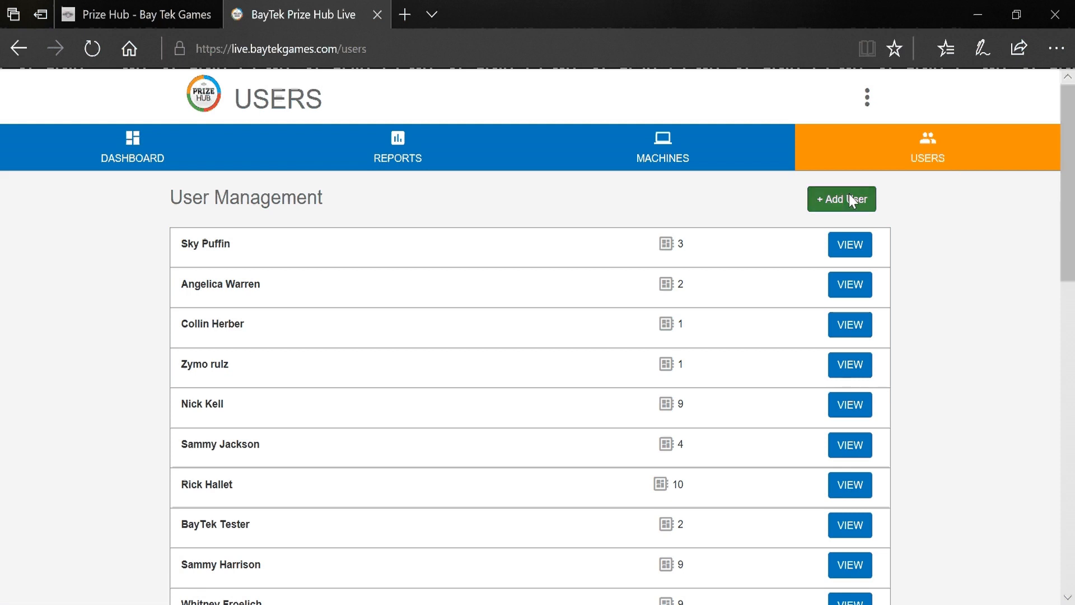
Add user Robert Test with a robert@g… email, password and saved phone number.
{"action": "left_click", "coordinate": [842, 199]}
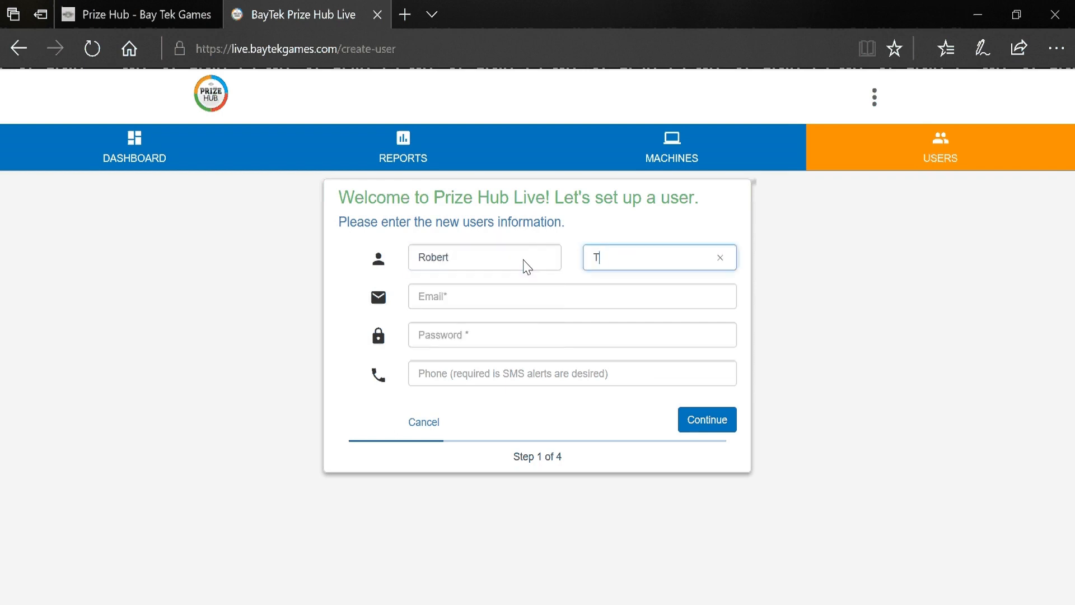
{"action": "type", "text": "est"}
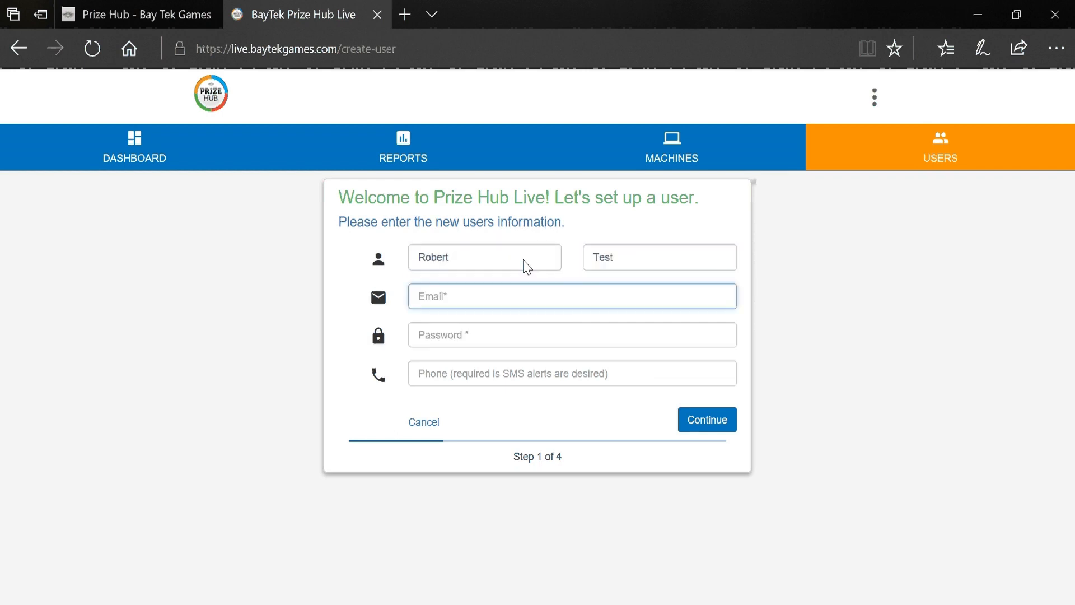
{"action": "type", "text": "rb"}
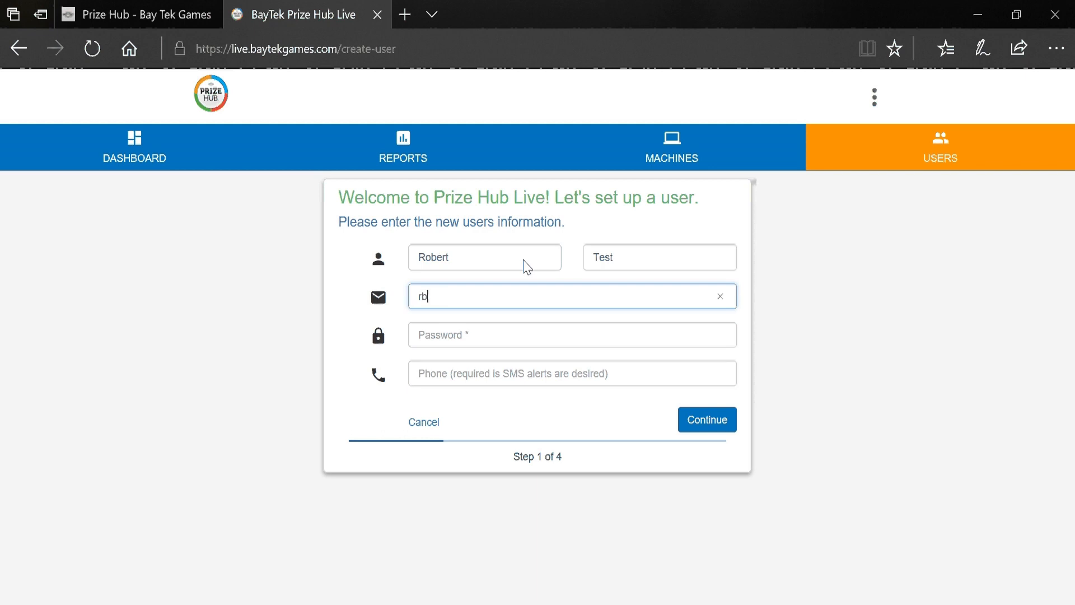
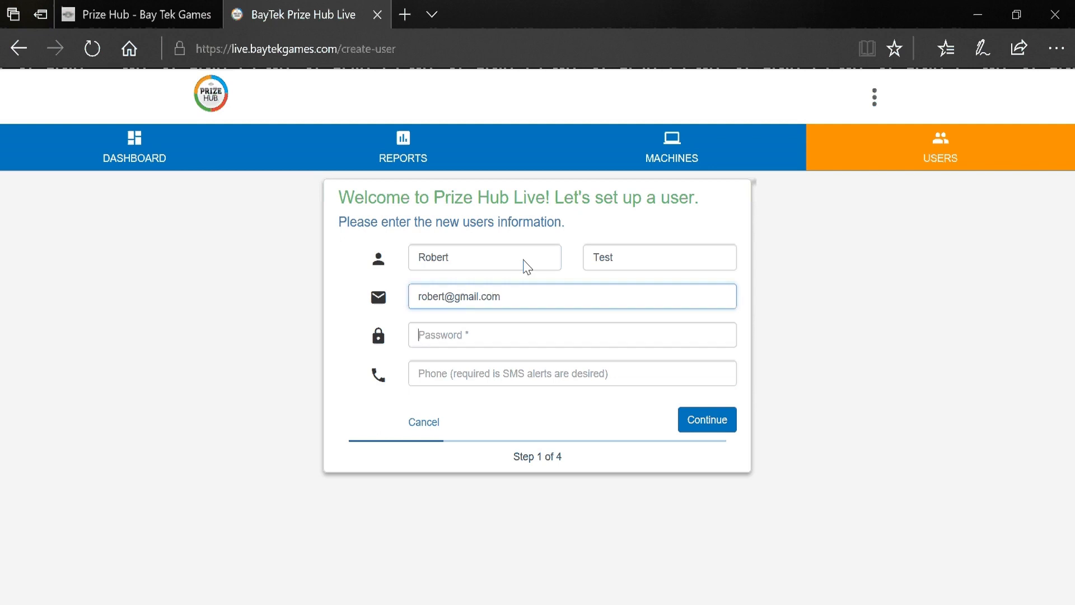
{"action": "left_click", "coordinate": [572, 334]}
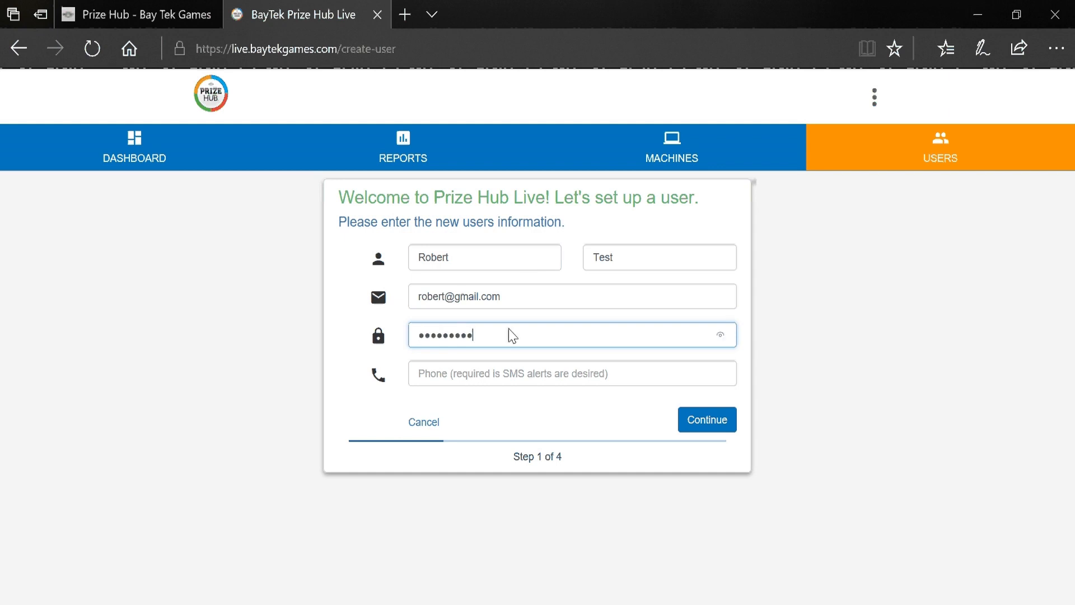
{"action": "left_click", "coordinate": [572, 374]}
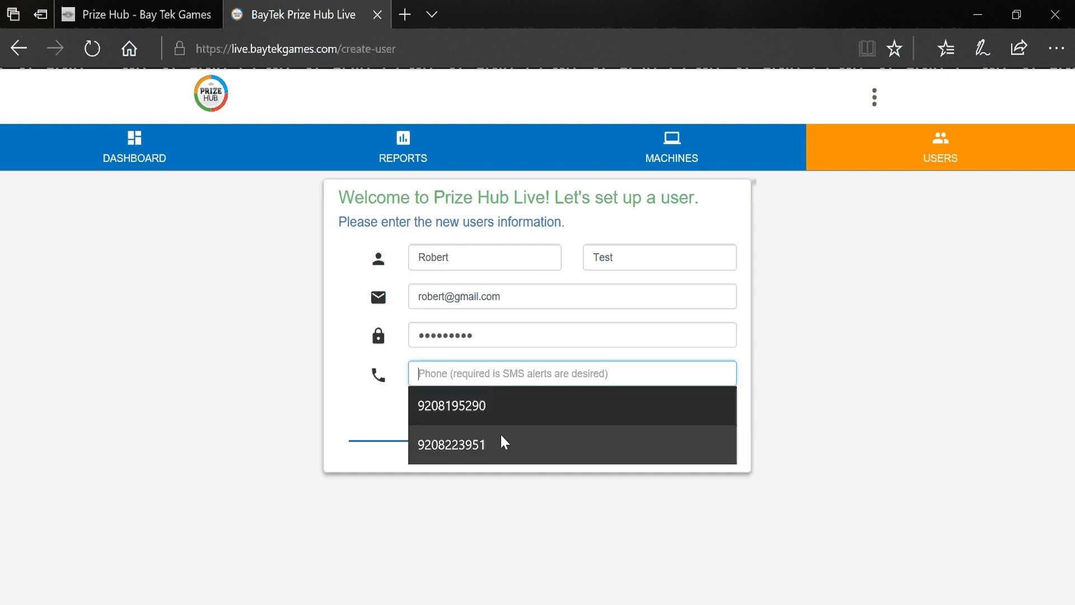
{"action": "left_click", "coordinate": [452, 445]}
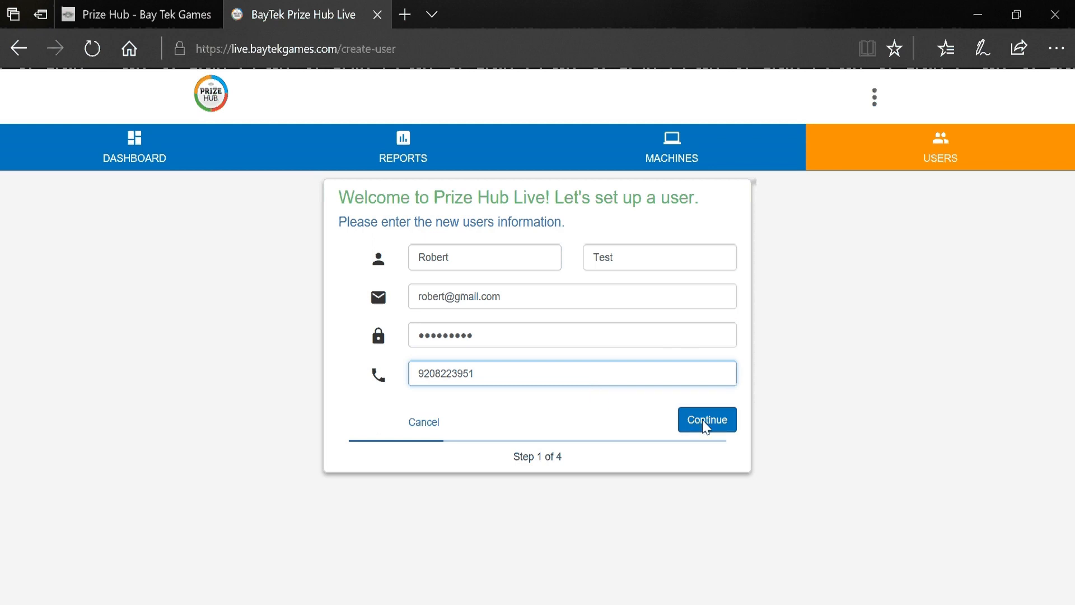
{"action": "left_click", "coordinate": [707, 420]}
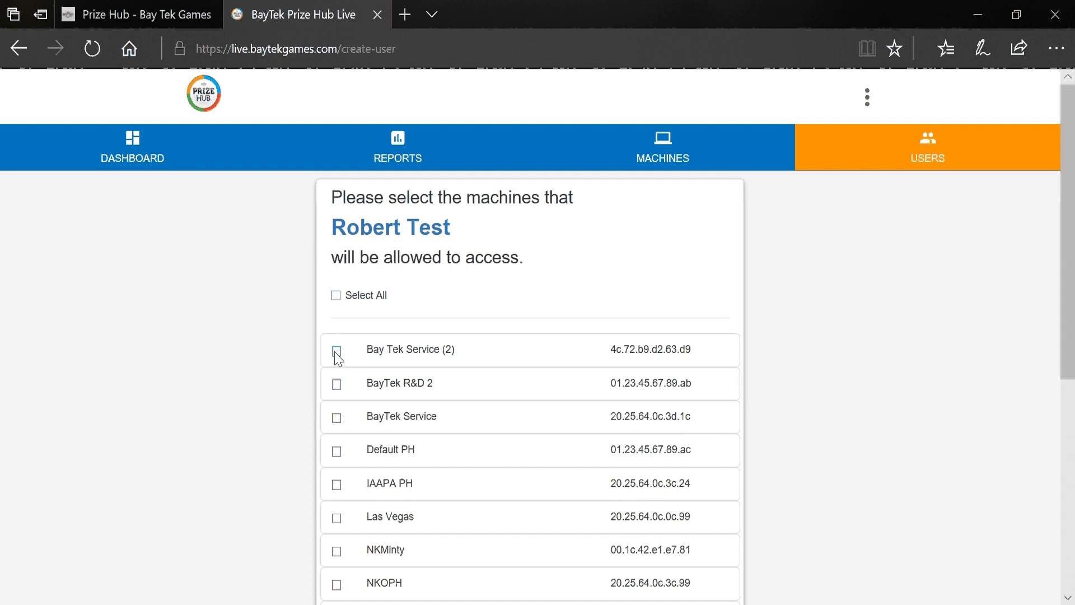
Give Robert Test the Employee role on Bay Tek Service (2).
{"action": "left_click", "coordinate": [337, 352]}
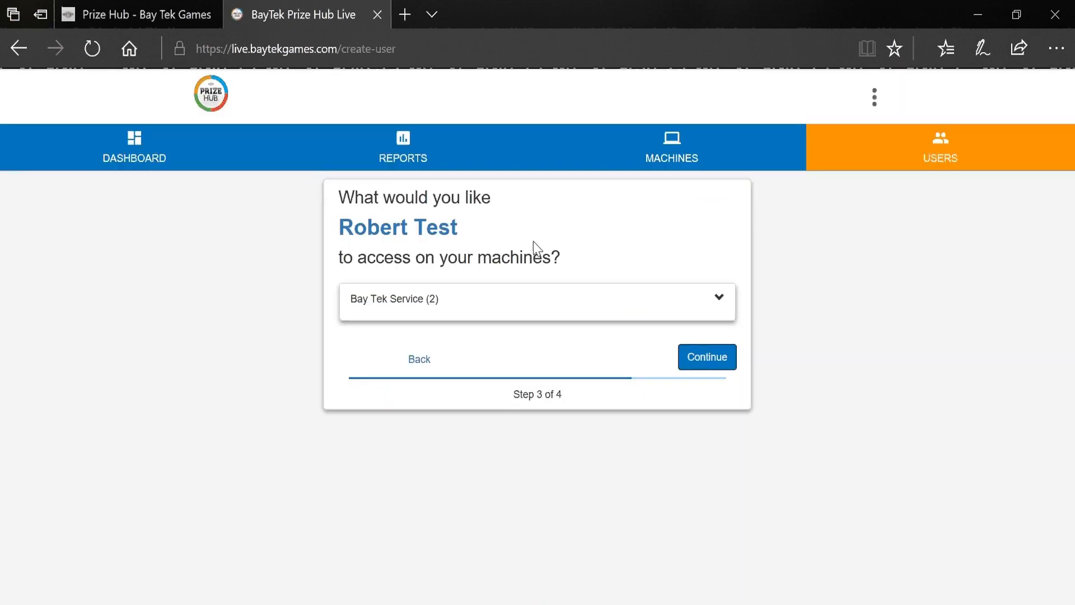
{"action": "left_click", "coordinate": [537, 299]}
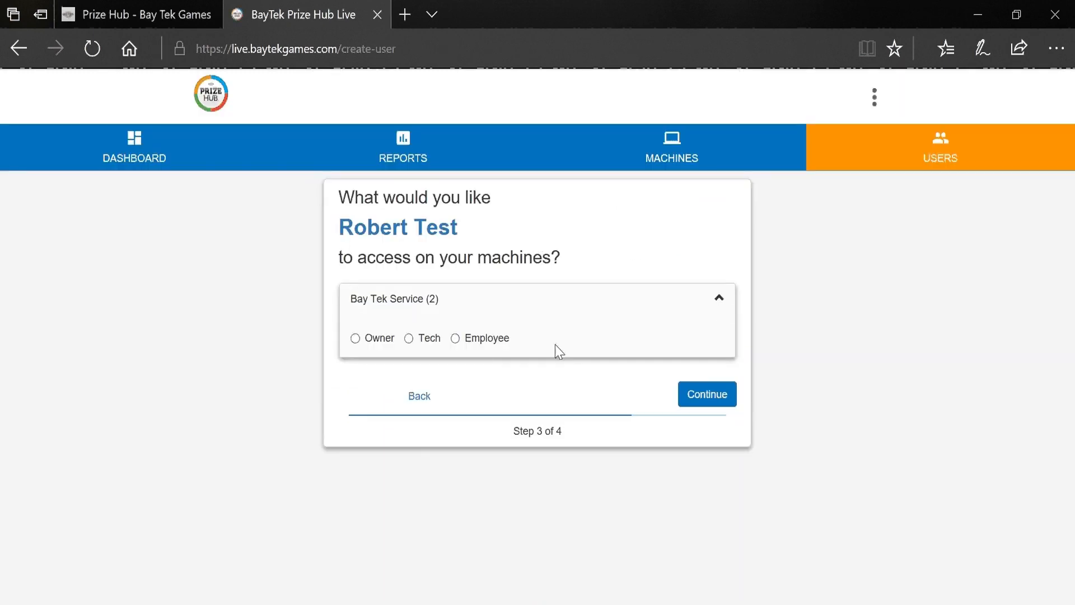
{"action": "mouse_move", "coordinate": [486, 366]}
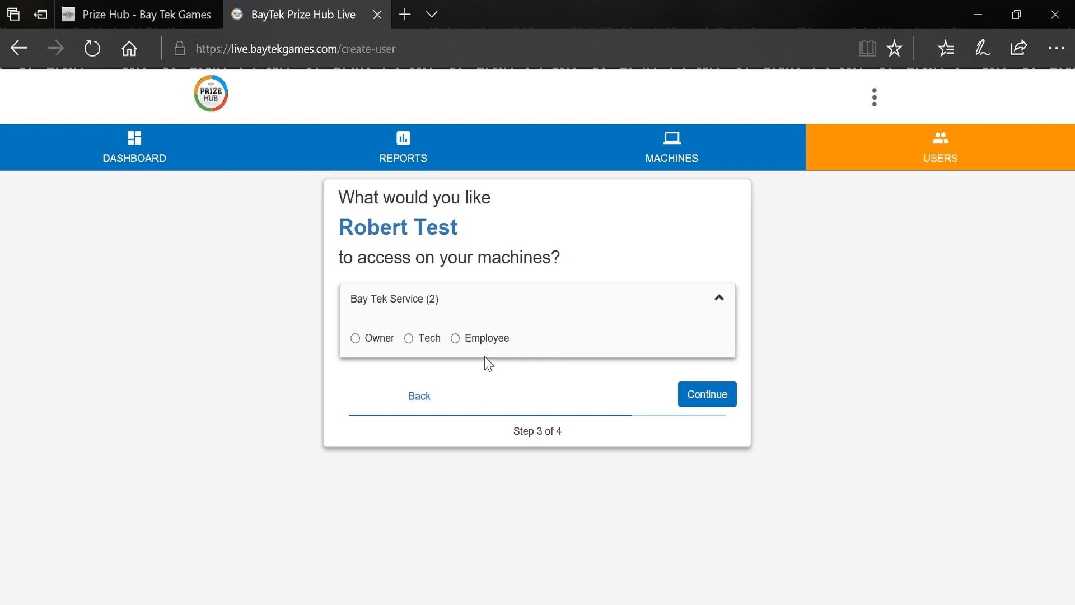
{"action": "mouse_move", "coordinate": [380, 351]}
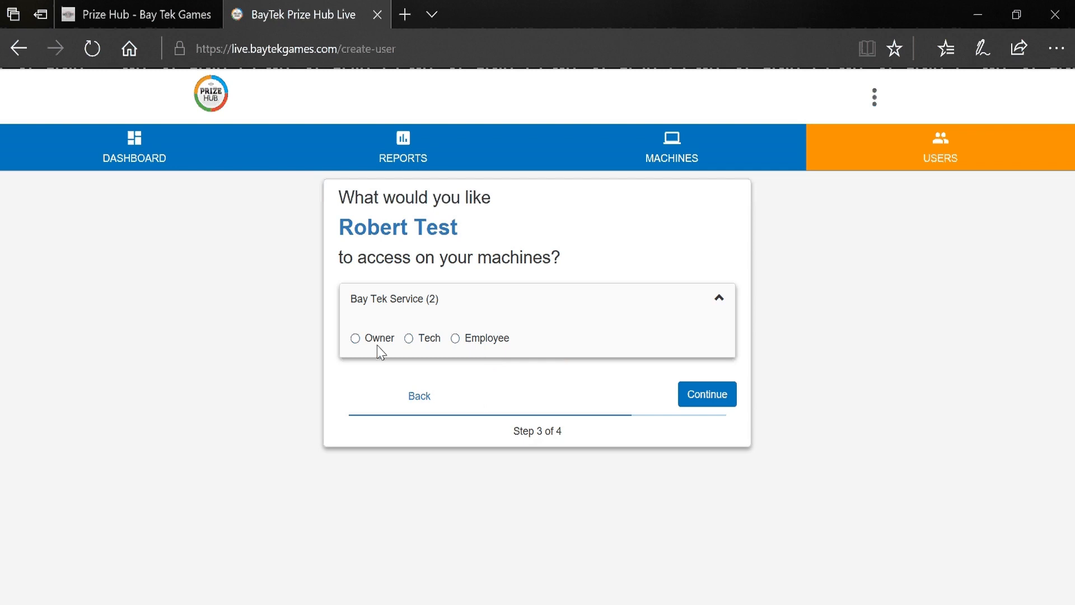
{"action": "left_click", "coordinate": [355, 338]}
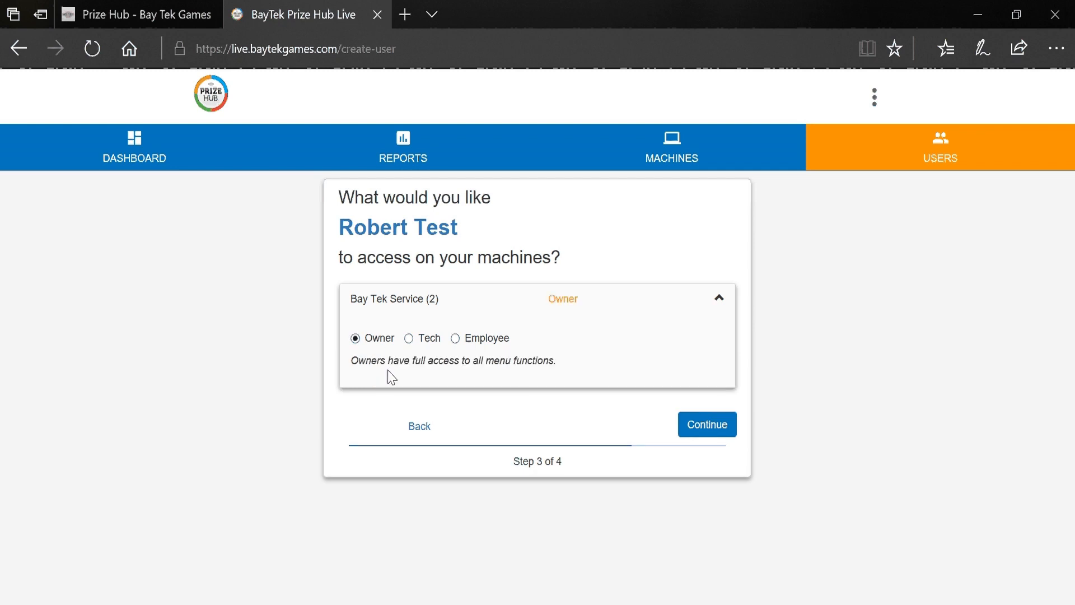
{"action": "mouse_move", "coordinate": [506, 378]}
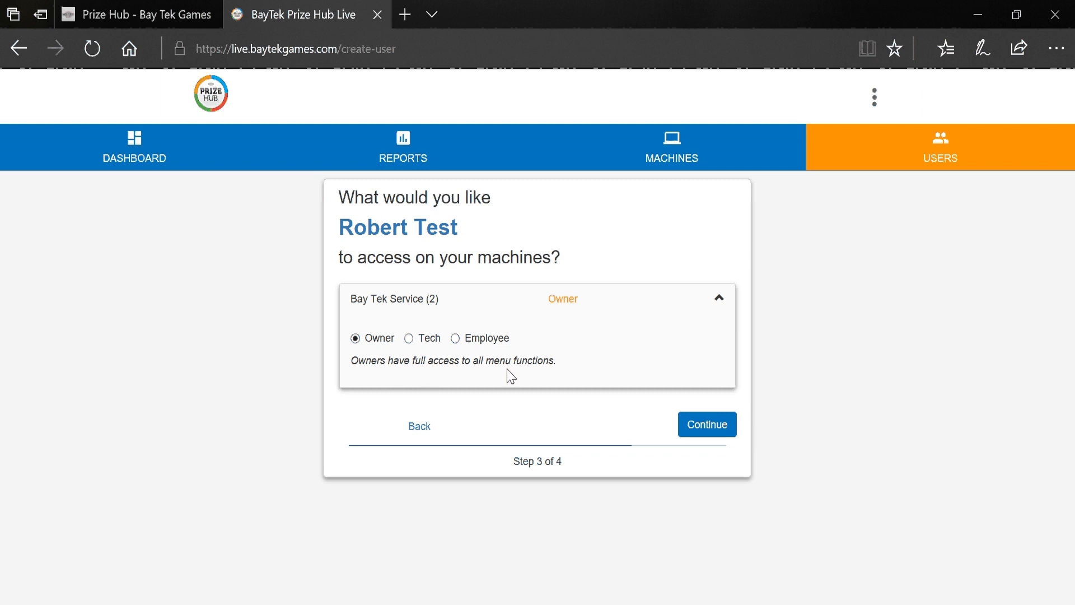
{"action": "left_click", "coordinate": [409, 338]}
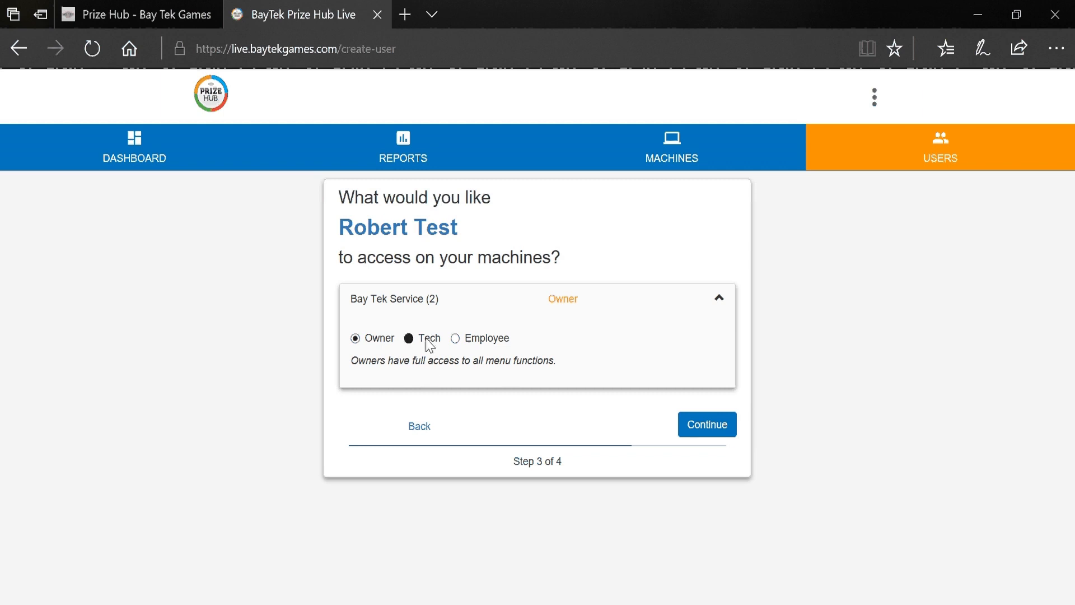
{"action": "left_click", "coordinate": [410, 339]}
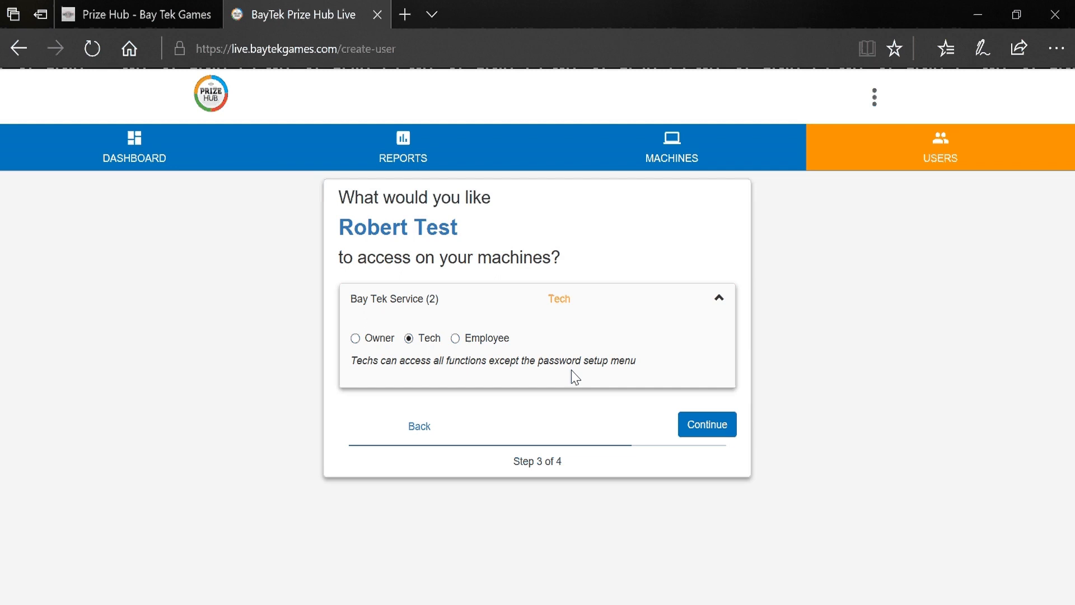
{"action": "mouse_move", "coordinate": [533, 342]}
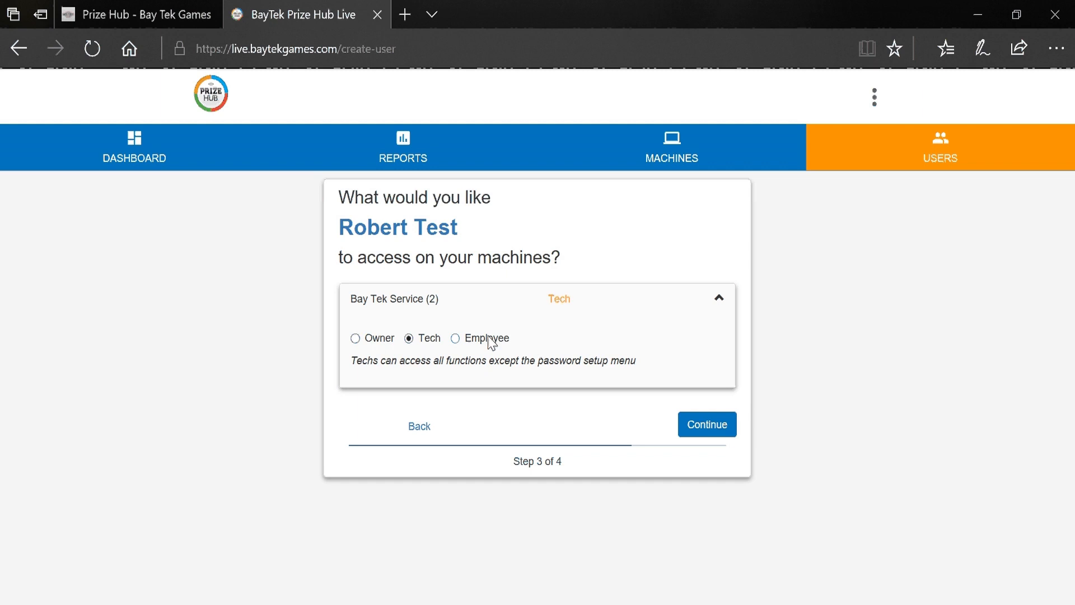
{"action": "left_click", "coordinate": [455, 339]}
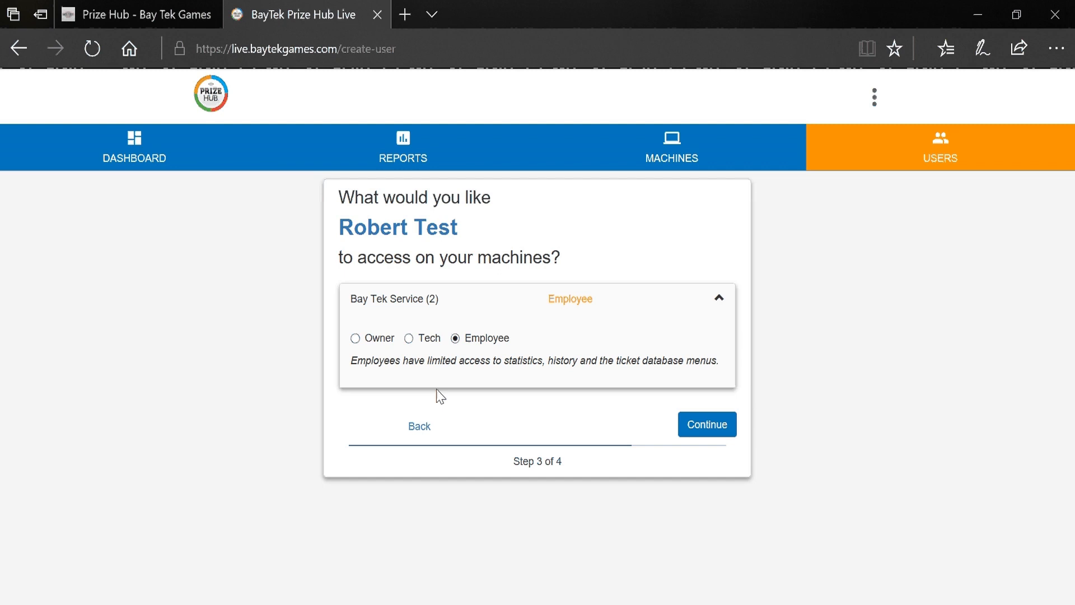
{"action": "mouse_move", "coordinate": [417, 352]}
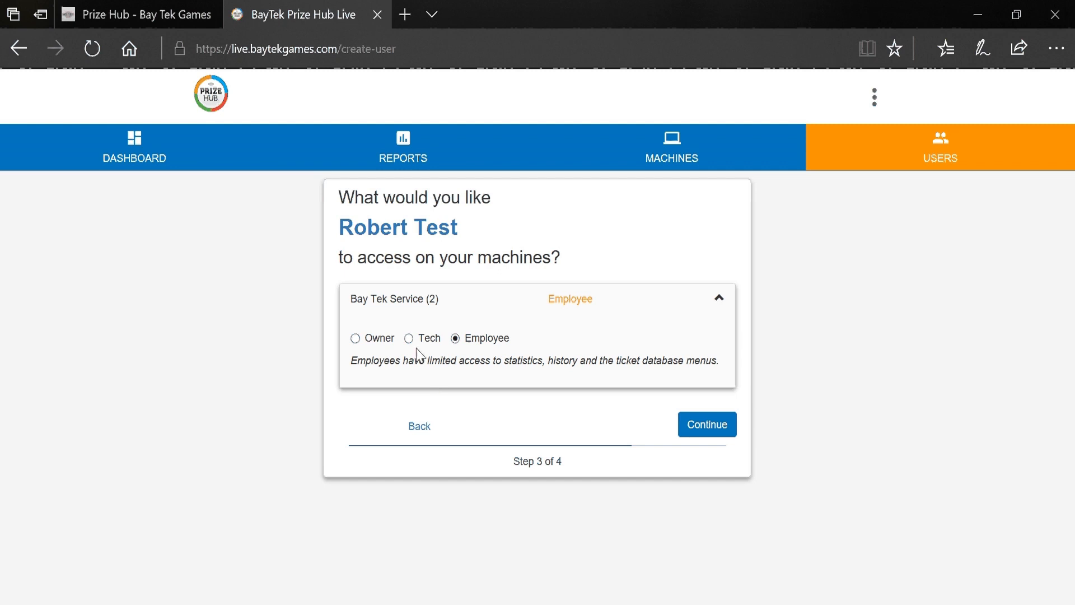
{"action": "left_click", "coordinate": [707, 424]}
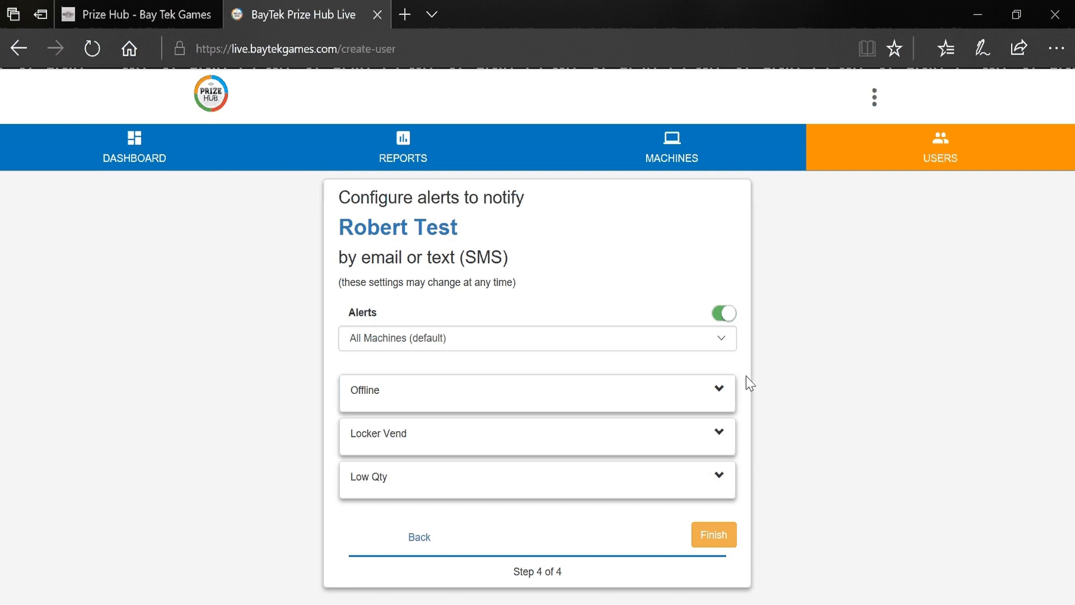
{"action": "mouse_move", "coordinate": [733, 397]}
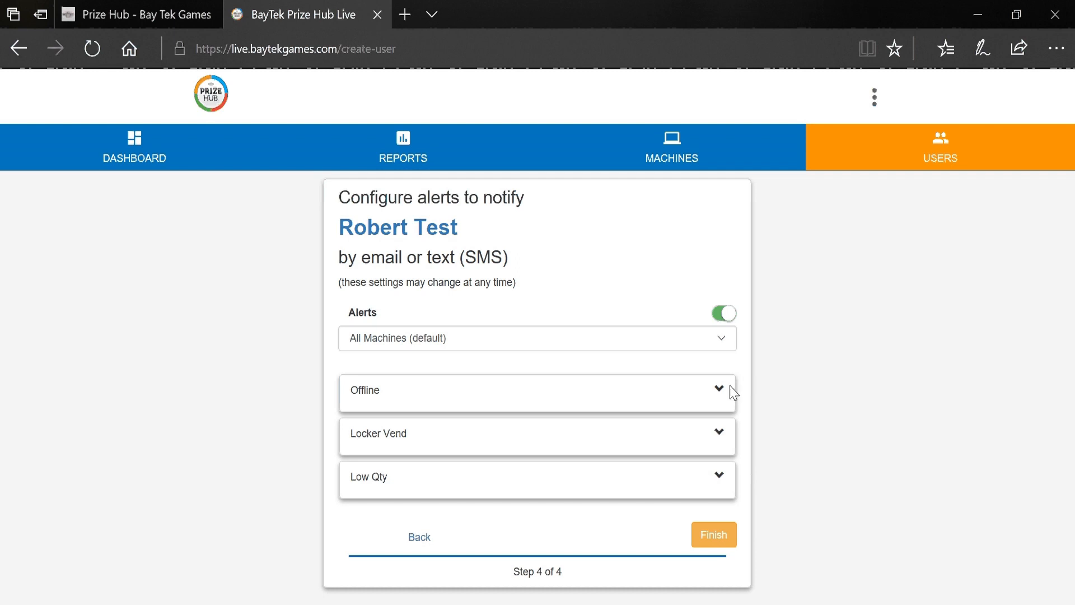
{"action": "mouse_move", "coordinate": [490, 286]}
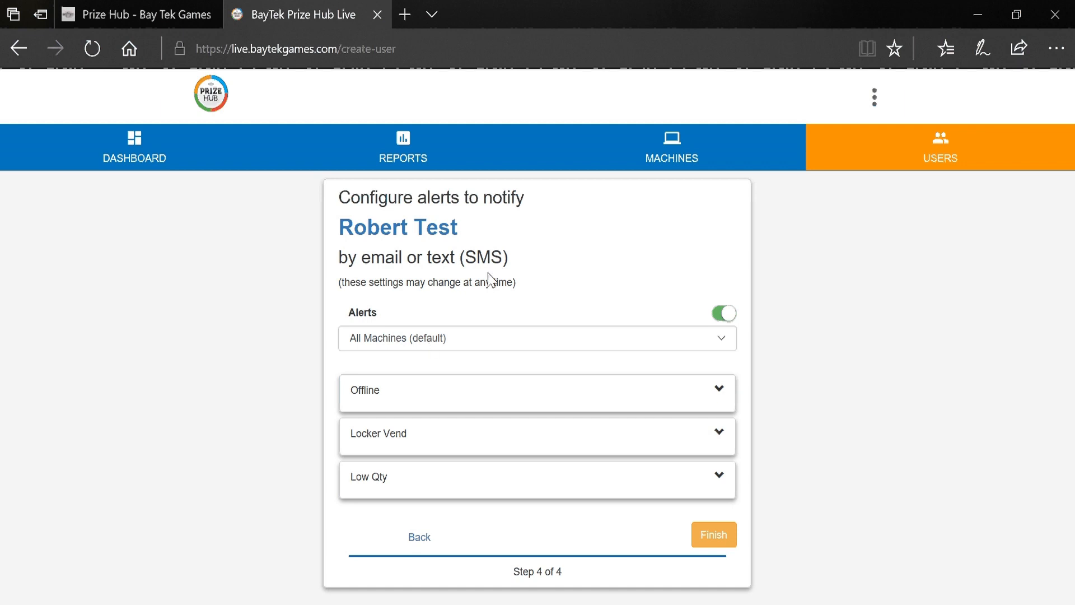
{"action": "mouse_move", "coordinate": [498, 283]}
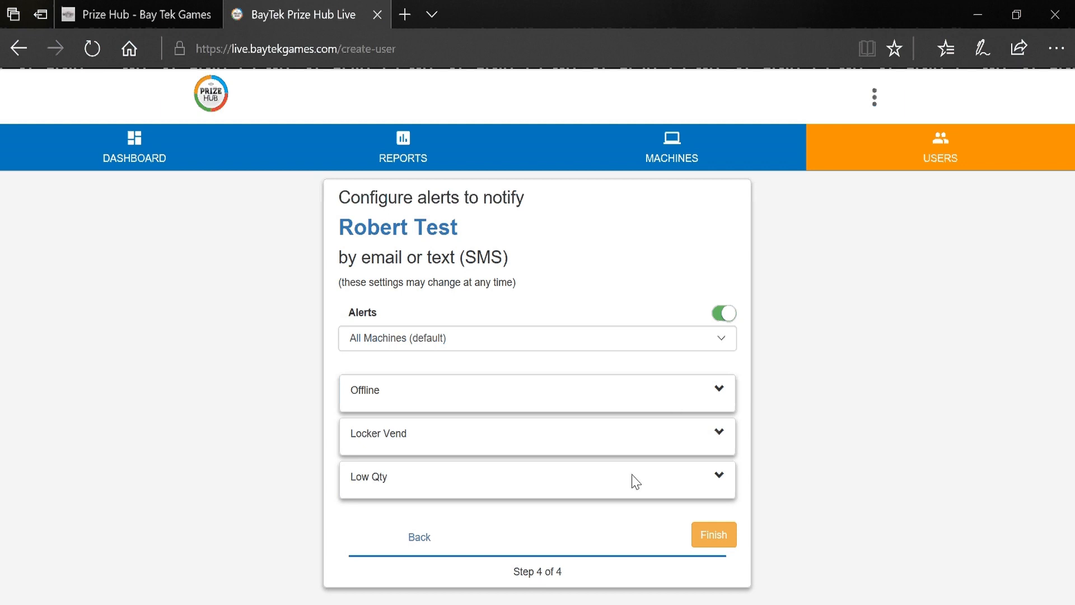
{"action": "mouse_move", "coordinate": [720, 405]}
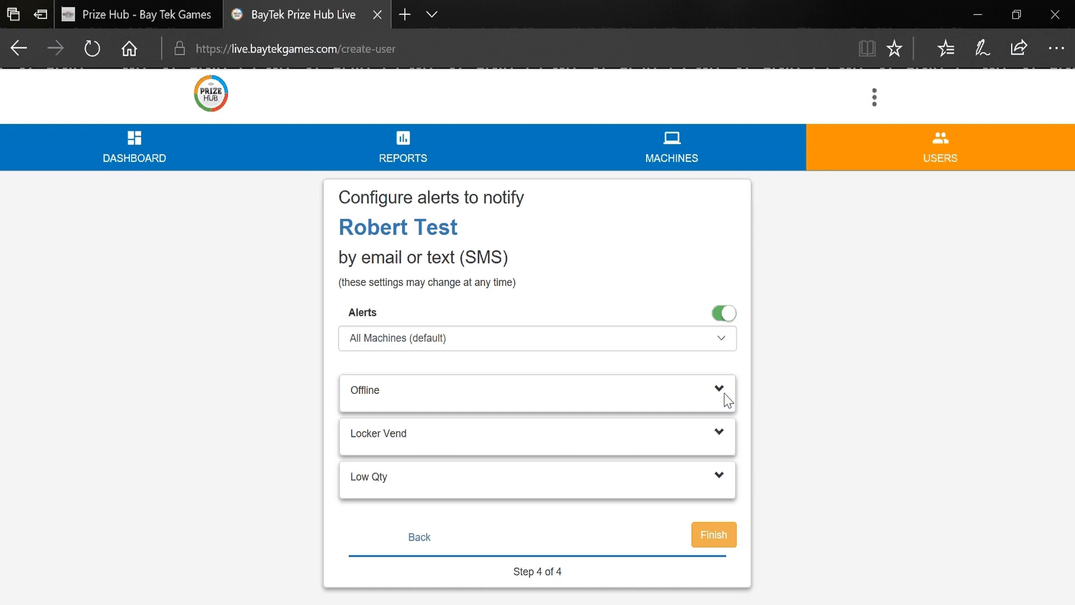
Send Offline alerts by text and Low Qty alerts by email, then finish the user.
{"action": "left_click", "coordinate": [718, 391]}
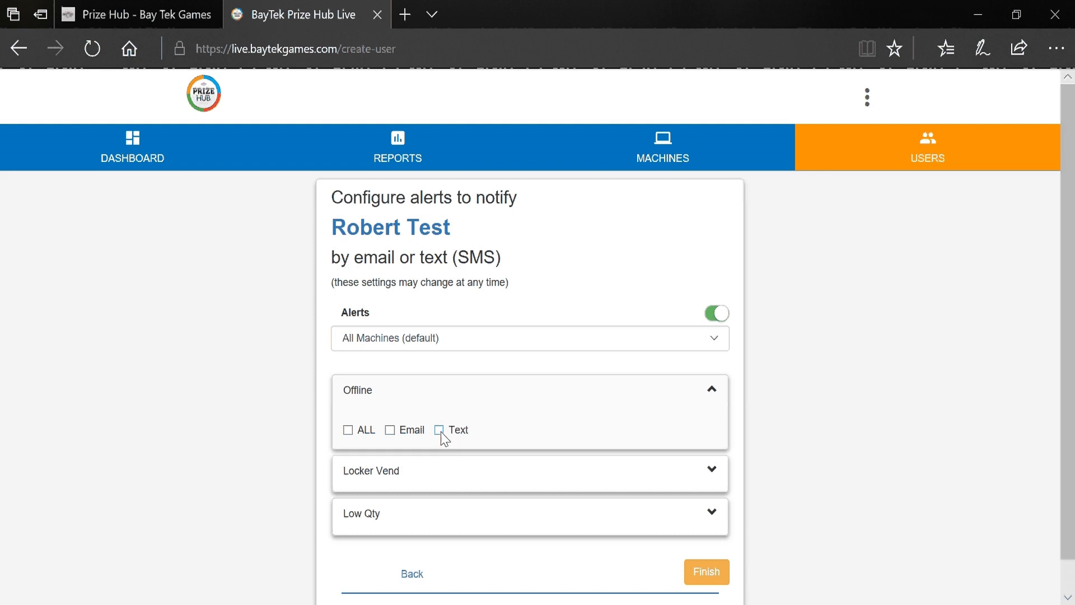
{"action": "left_click", "coordinate": [441, 430]}
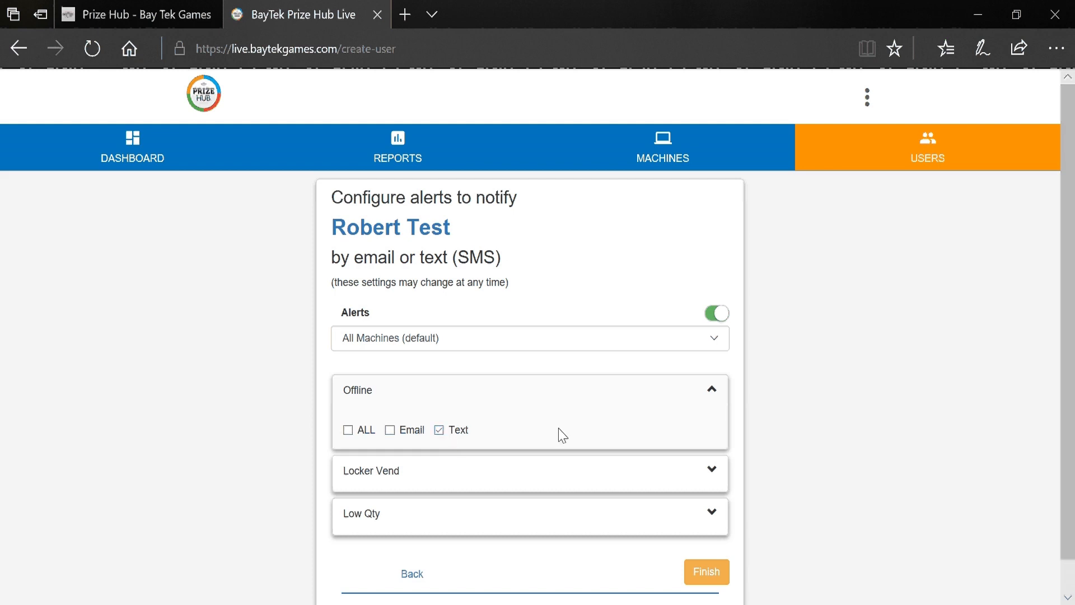
{"action": "mouse_move", "coordinate": [716, 483]}
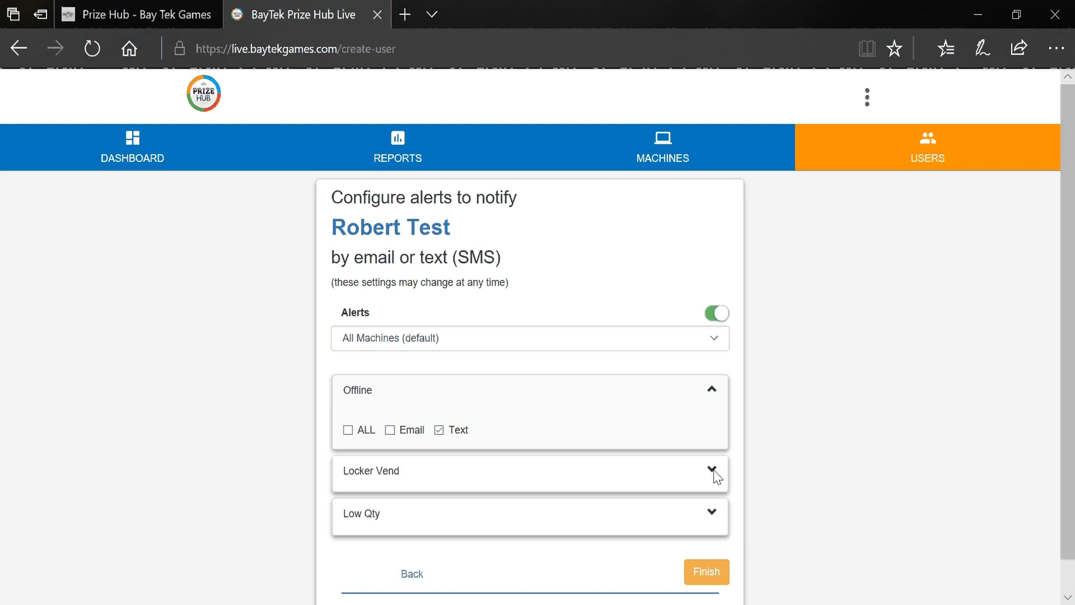
{"action": "left_click", "coordinate": [712, 471]}
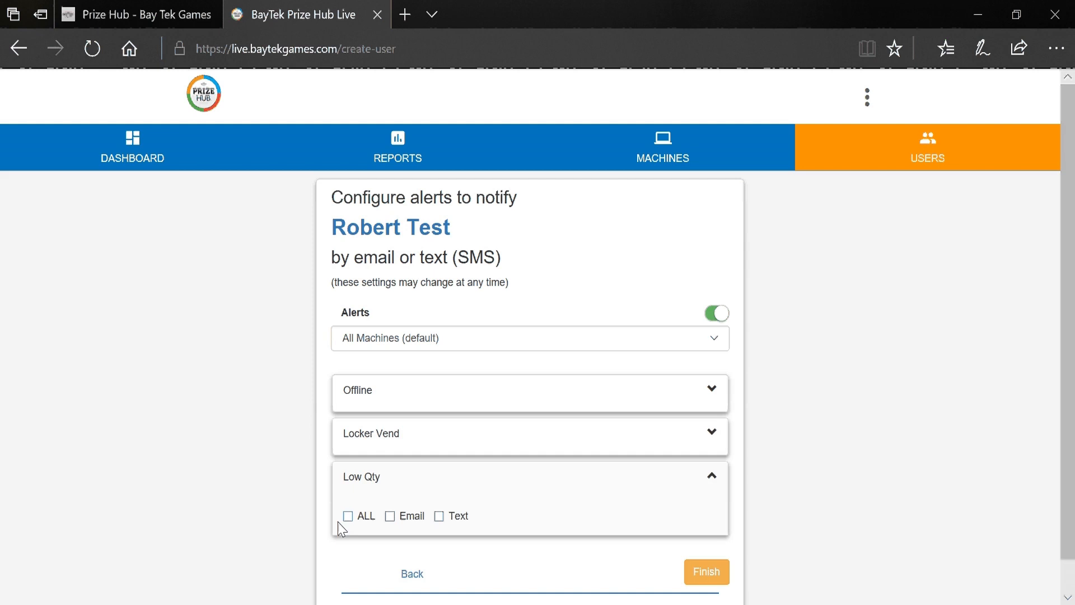
{"action": "left_click", "coordinate": [391, 515]}
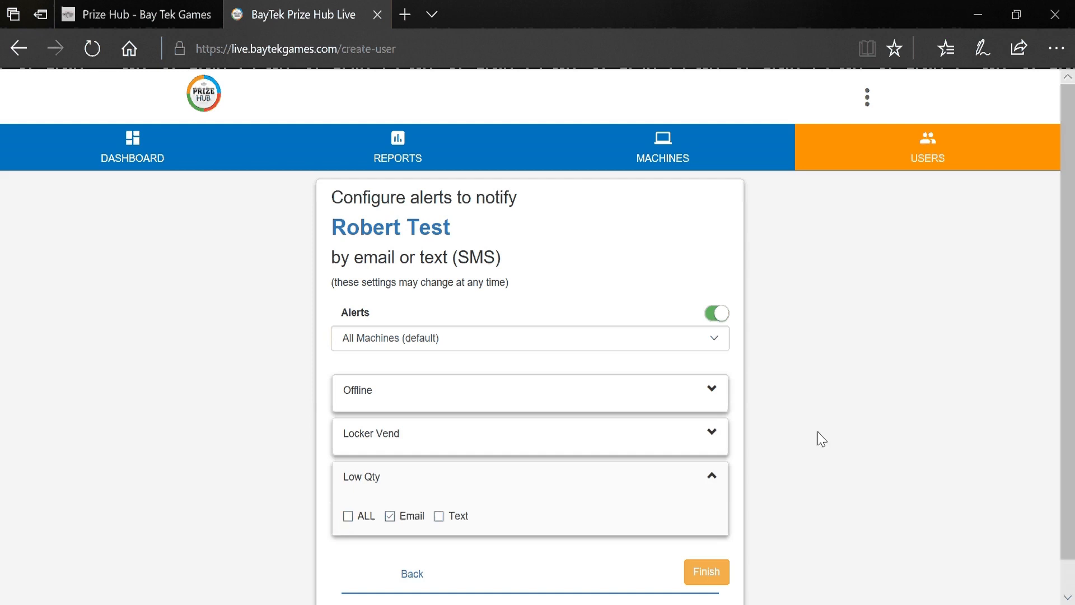
{"action": "mouse_move", "coordinate": [793, 512]}
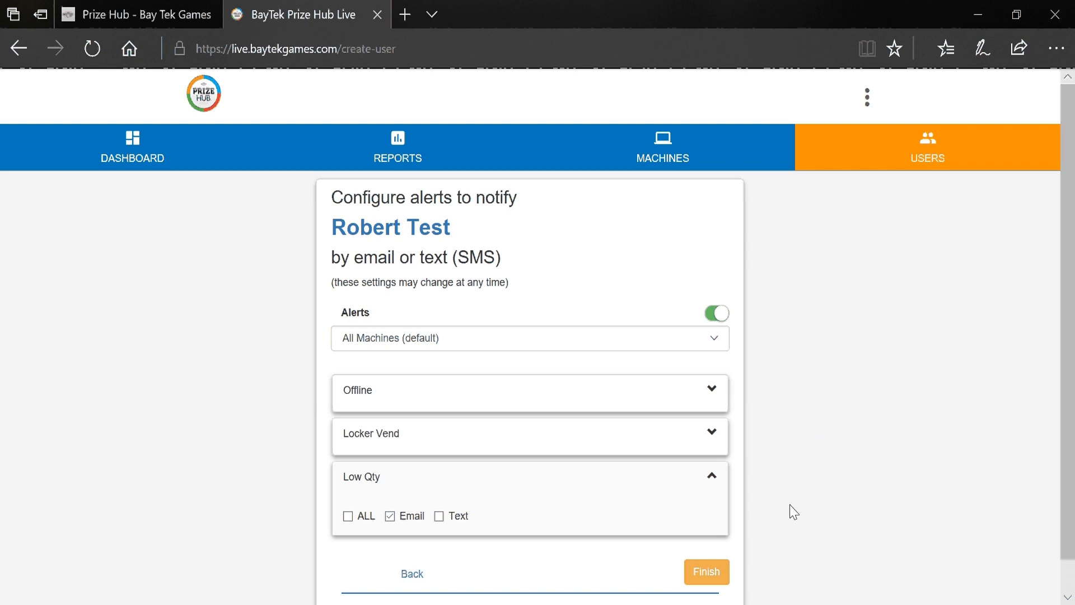
{"action": "scroll", "scroll_direction": "down", "scroll_amount": 3}
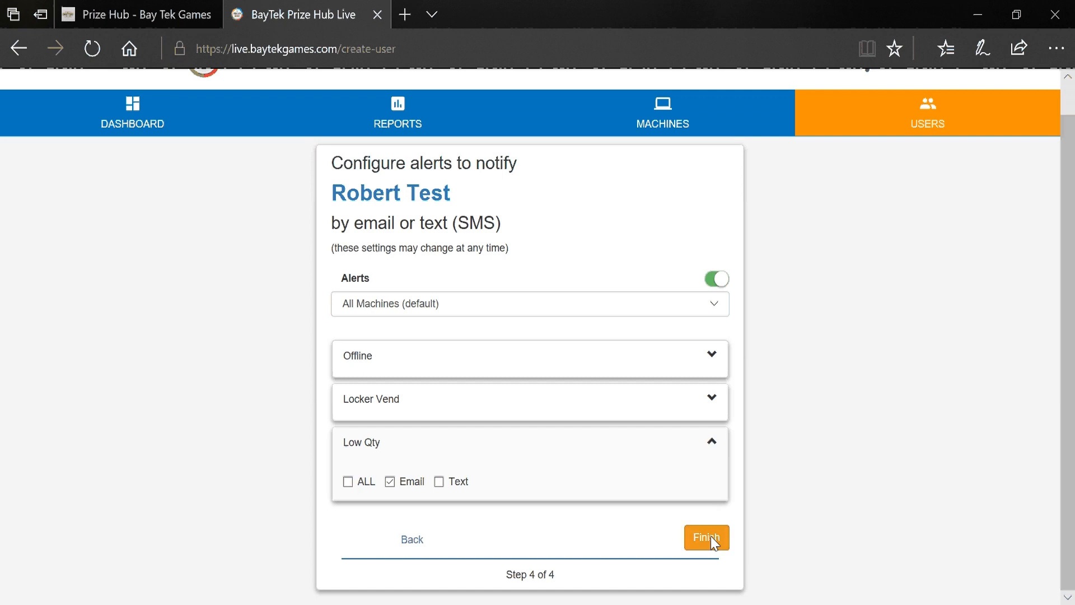
{"action": "left_click", "coordinate": [707, 538]}
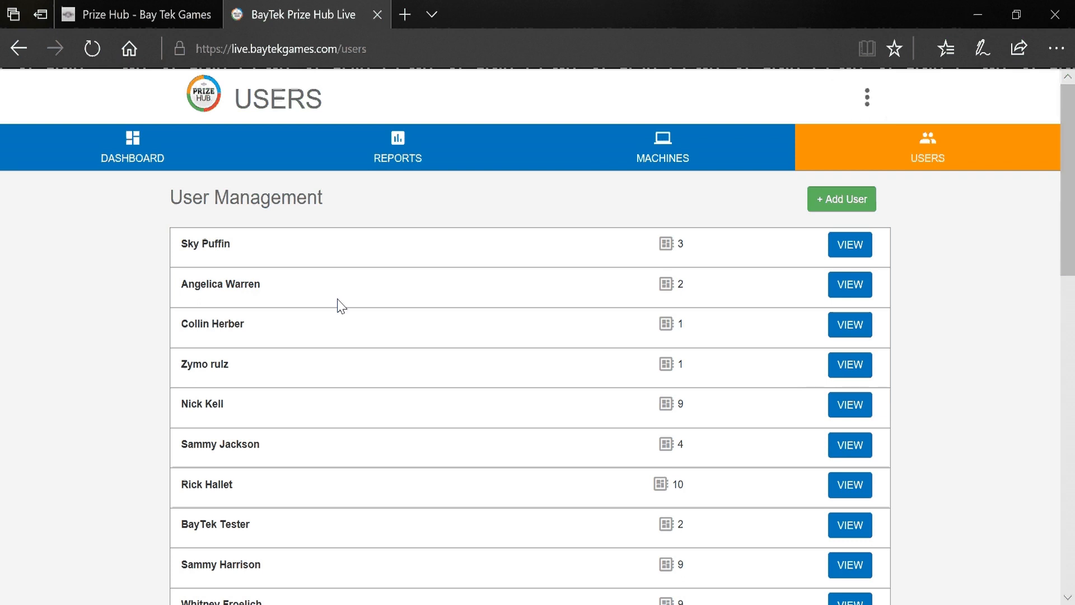
{"action": "mouse_move", "coordinate": [390, 143]}
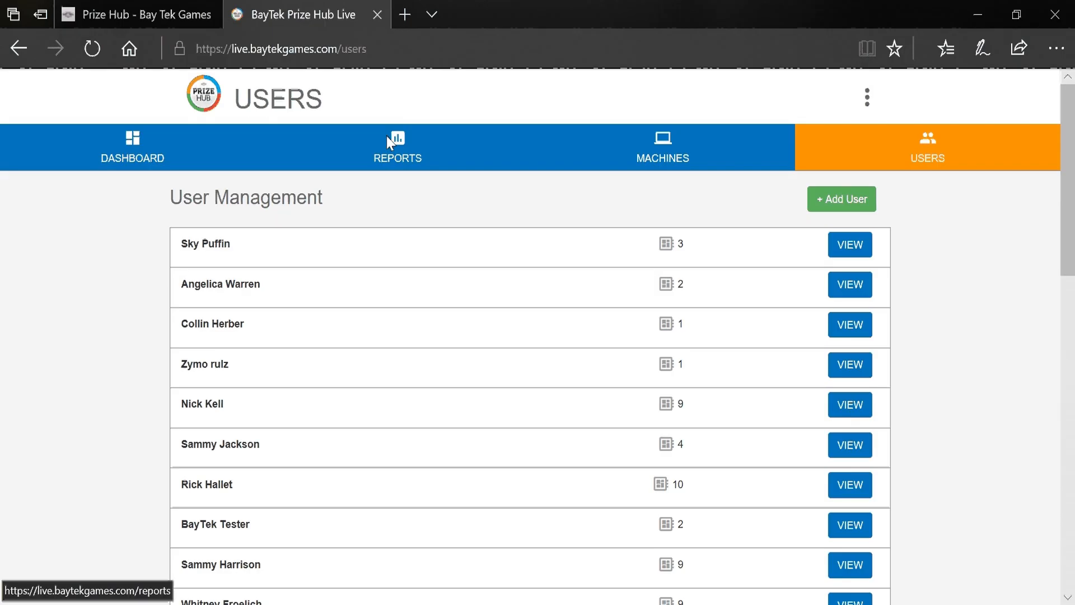
On Reports, start the range on September 10 and tick Bay Tek Service (2).
{"action": "left_click", "coordinate": [397, 145]}
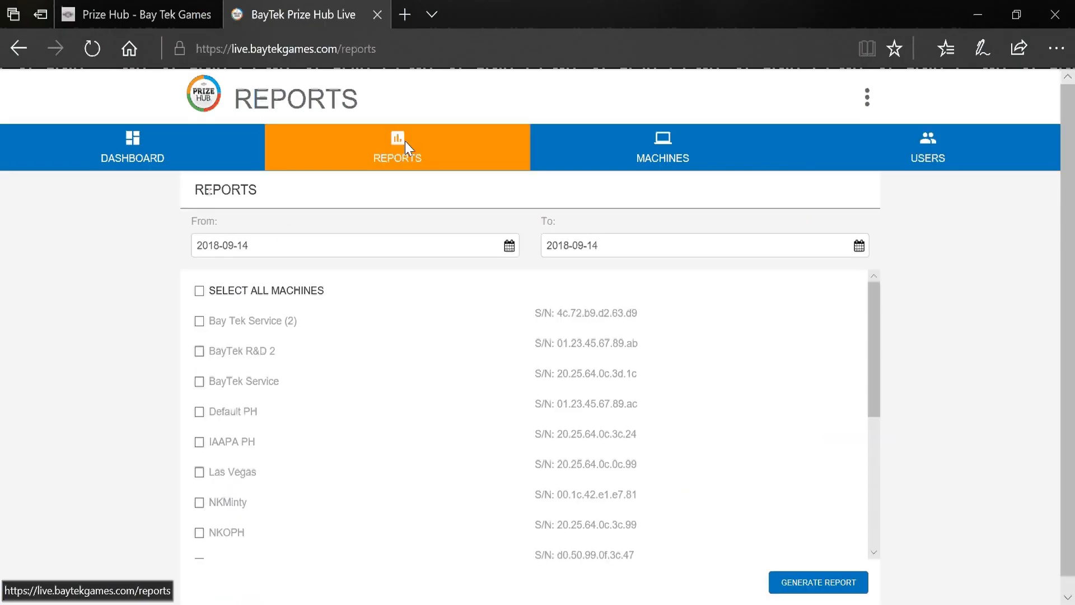
{"action": "mouse_move", "coordinate": [501, 251]}
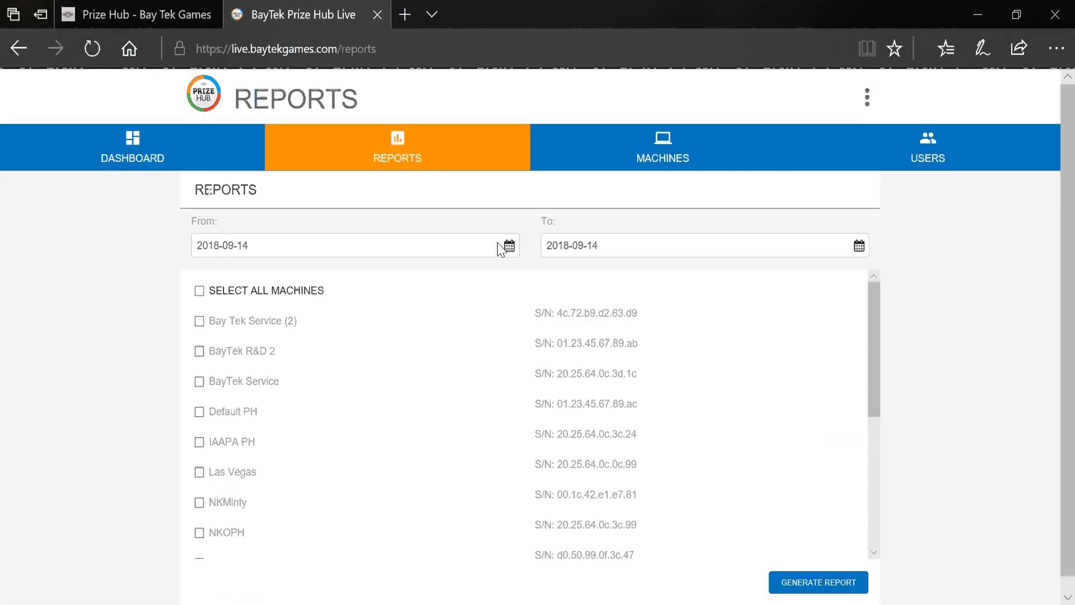
{"action": "left_click", "coordinate": [509, 245]}
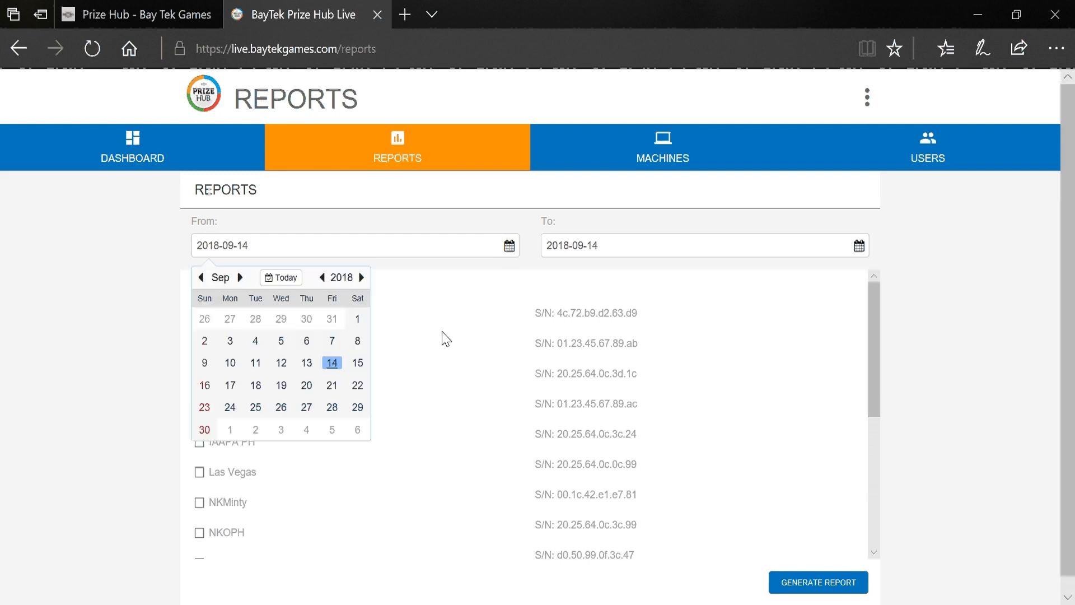
{"action": "mouse_move", "coordinate": [238, 375]}
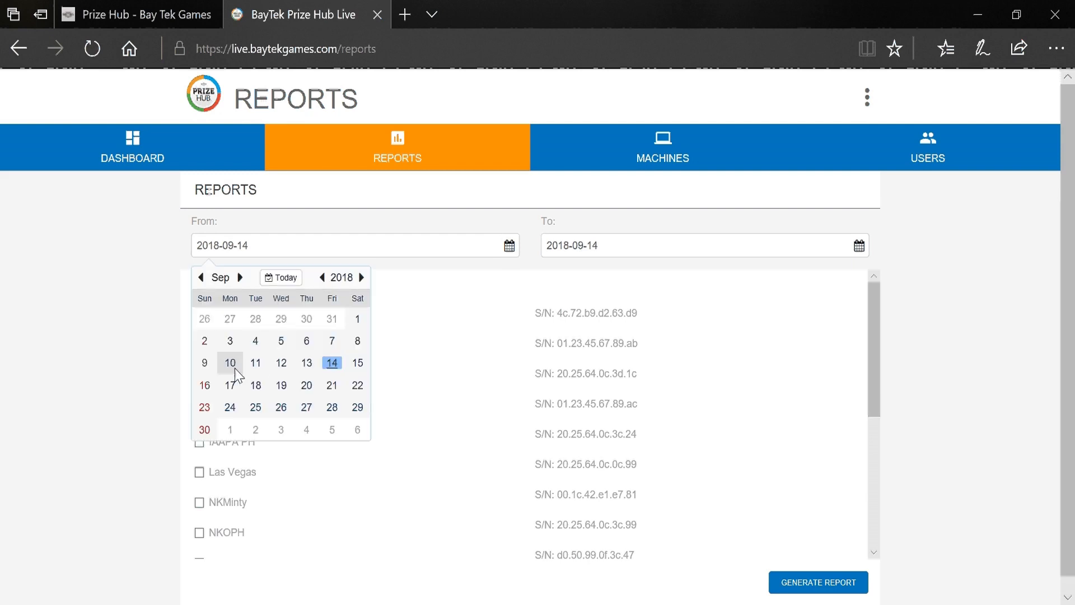
{"action": "left_click", "coordinate": [229, 363]}
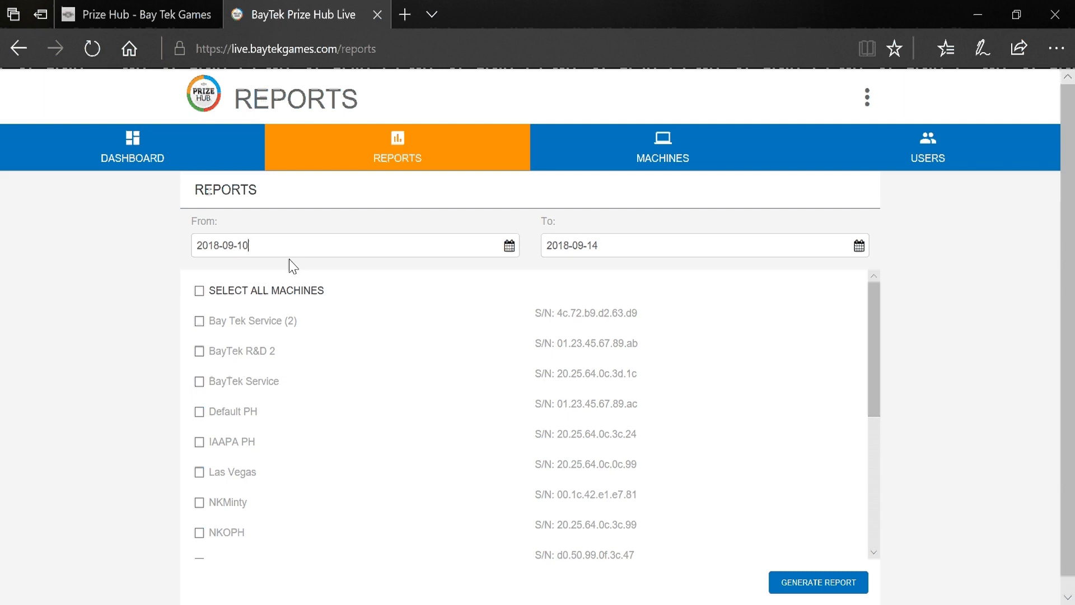
{"action": "mouse_move", "coordinate": [522, 240]}
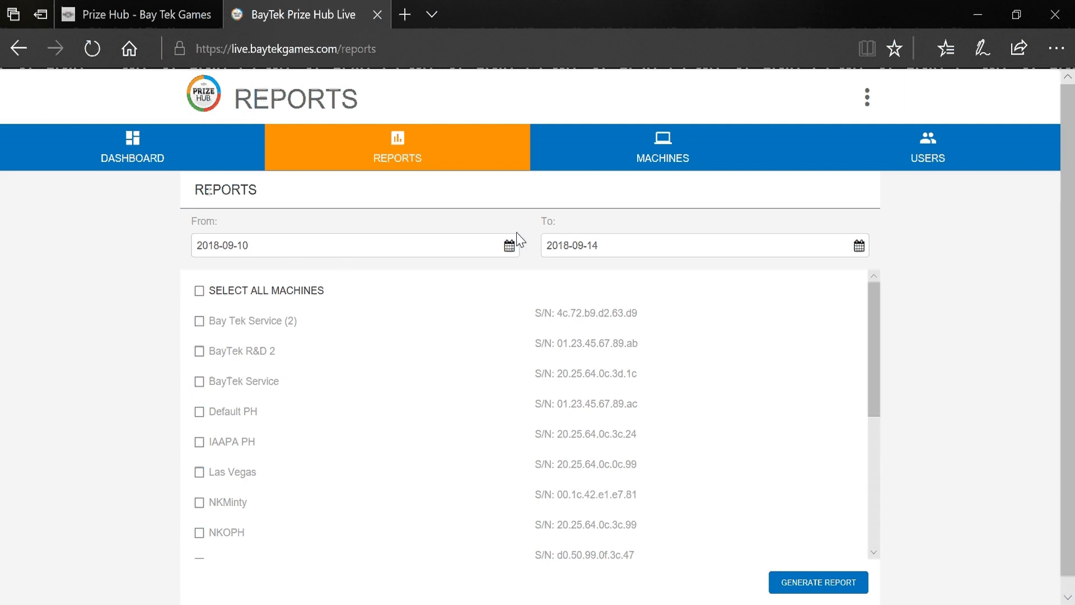
{"action": "left_click", "coordinate": [198, 320]}
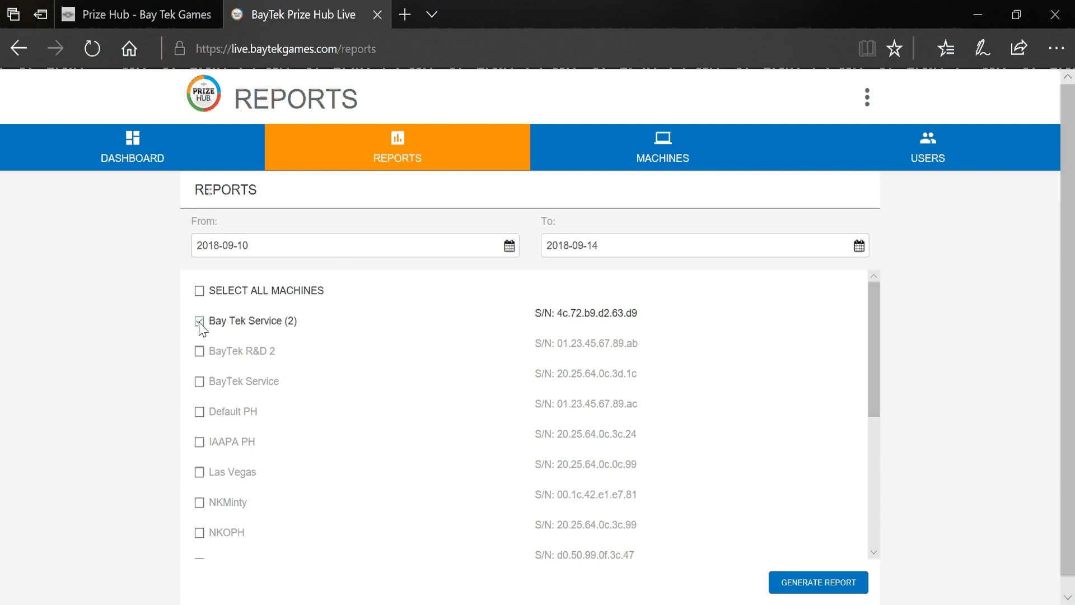
{"action": "left_click", "coordinate": [199, 321]}
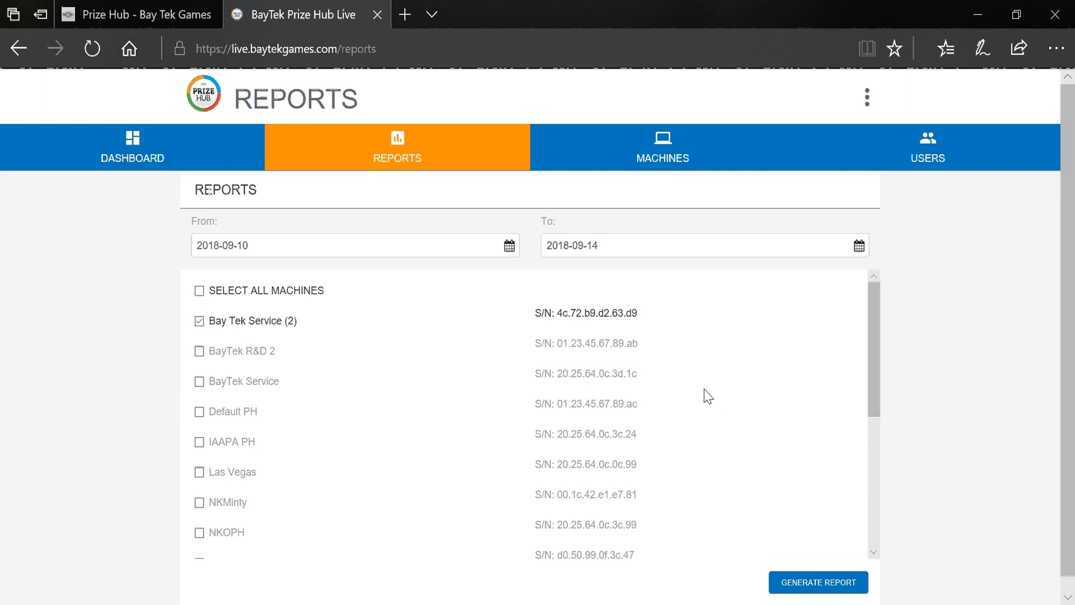
{"action": "mouse_move", "coordinate": [714, 383]}
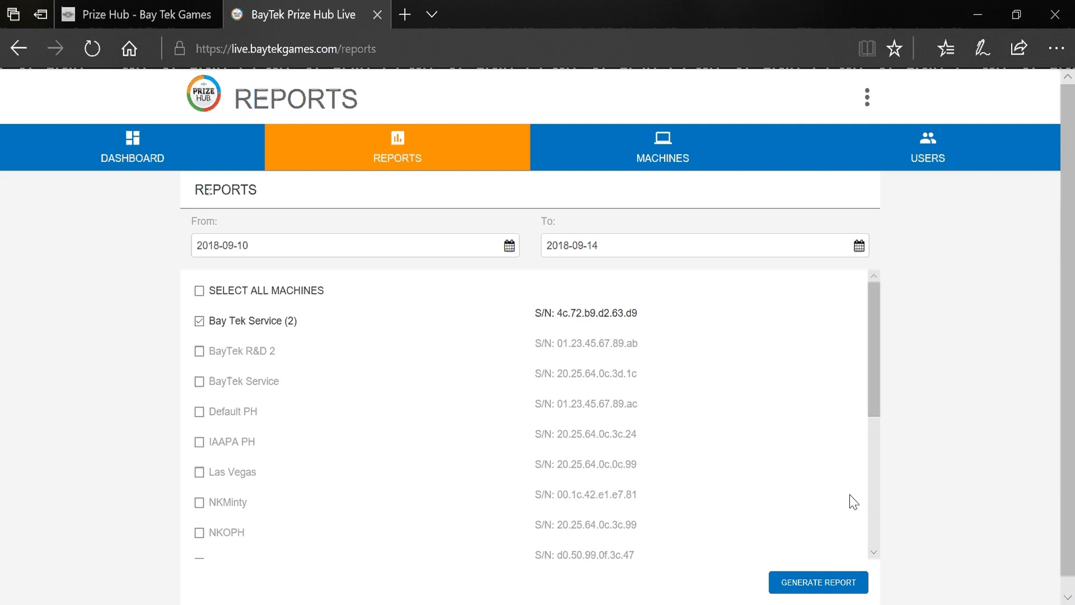
{"action": "mouse_move", "coordinate": [871, 547]}
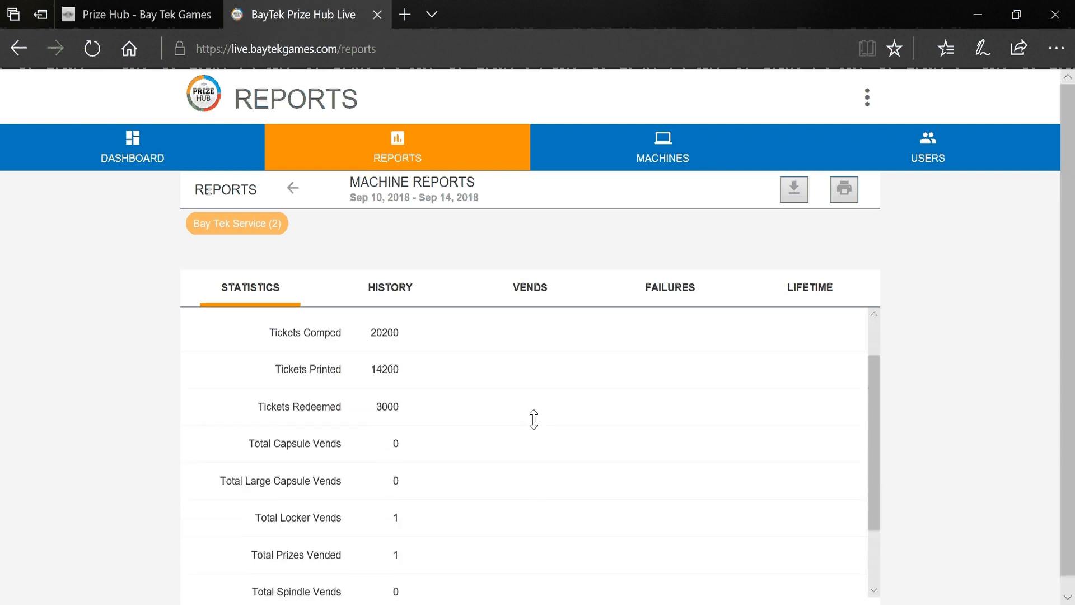
Scroll through the generated Sep 10–14 report statistics for Bay Tek Service (2).
{"action": "scroll", "scroll_direction": "down", "scroll_amount": 3}
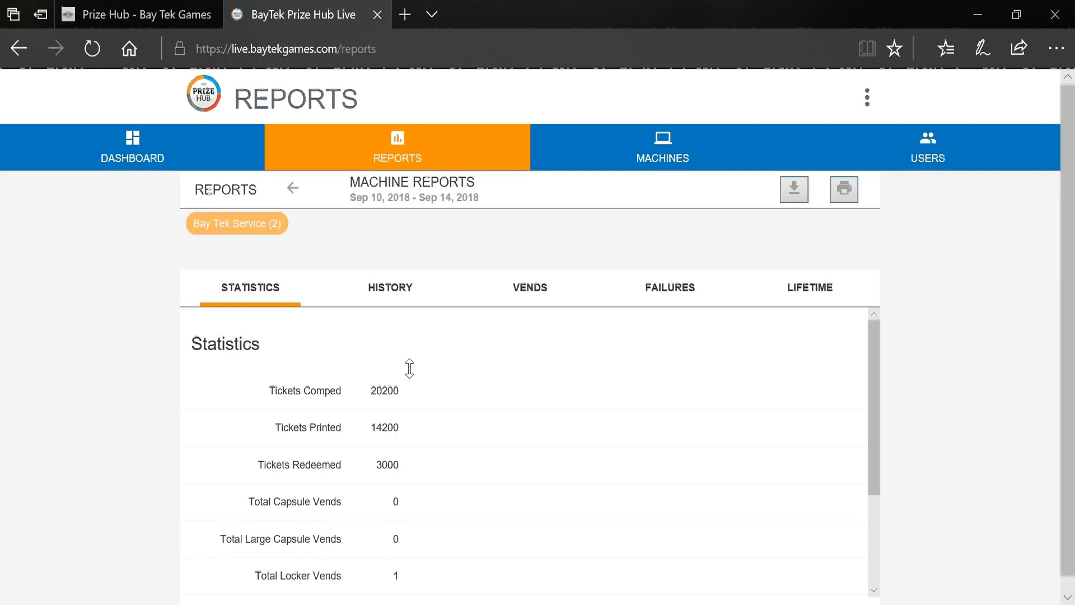
{"action": "mouse_move", "coordinate": [491, 289]}
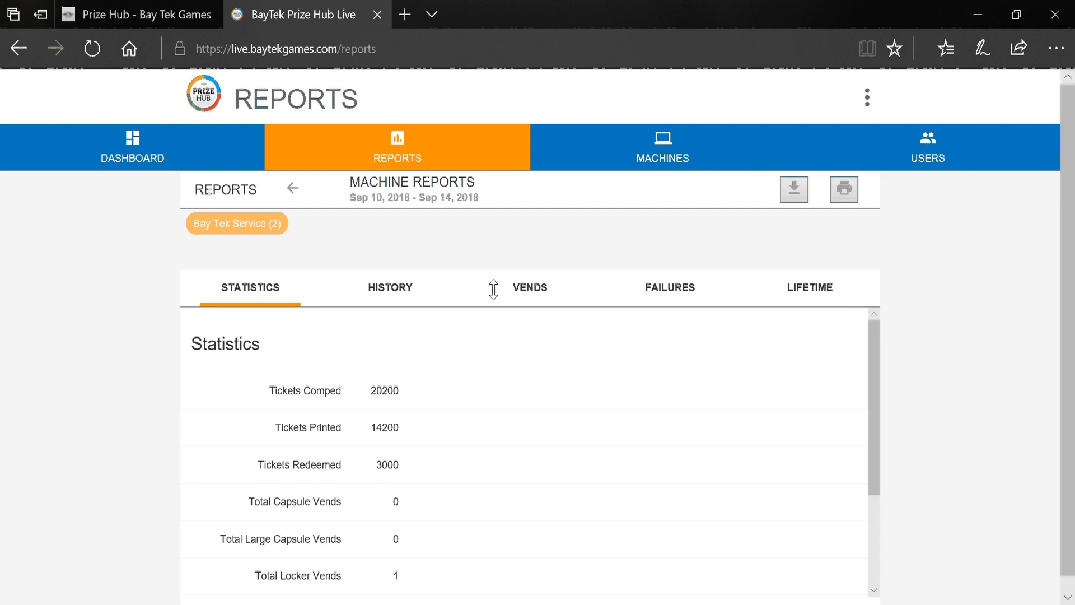
{"action": "mouse_move", "coordinate": [533, 287]}
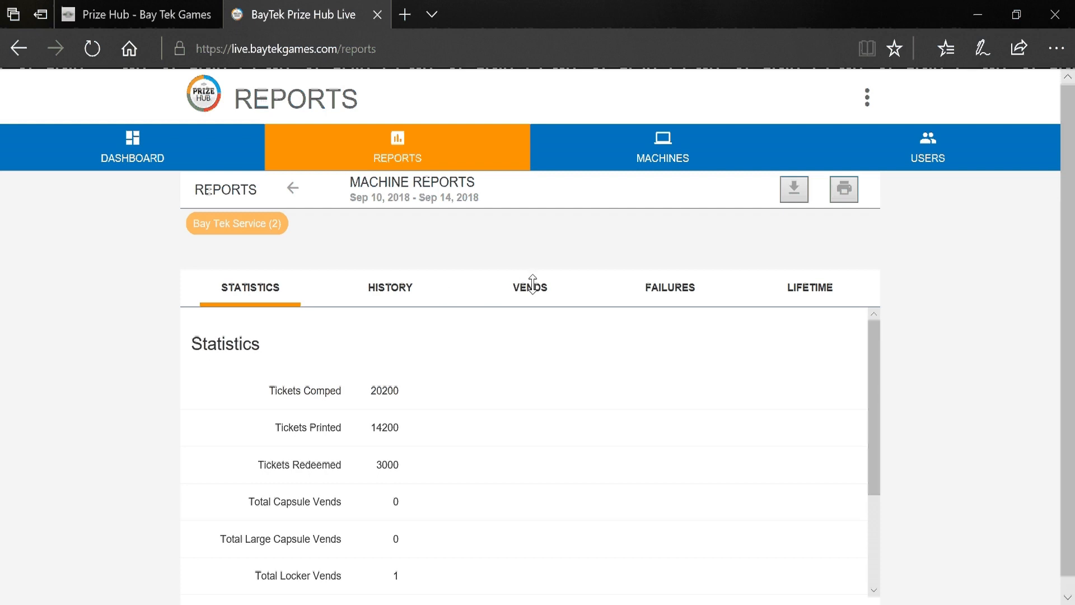
Show the Vends tab and browse per-capsule, locker and spindle vends and stock levels.
{"action": "left_click", "coordinate": [530, 286]}
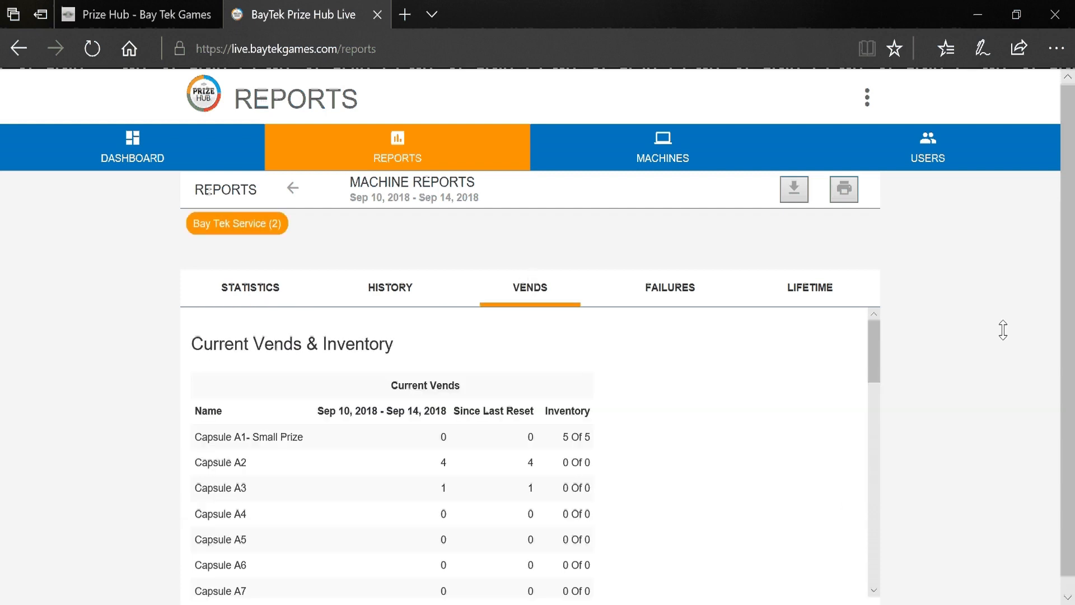
{"action": "scroll", "scroll_direction": "down", "scroll_amount": 3}
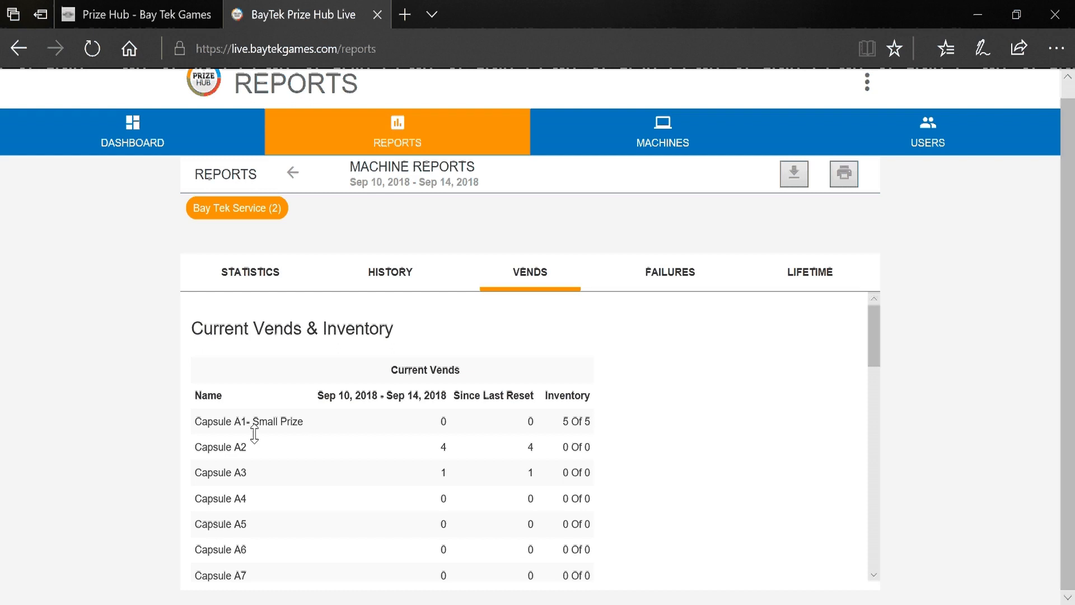
{"action": "mouse_move", "coordinate": [254, 435]}
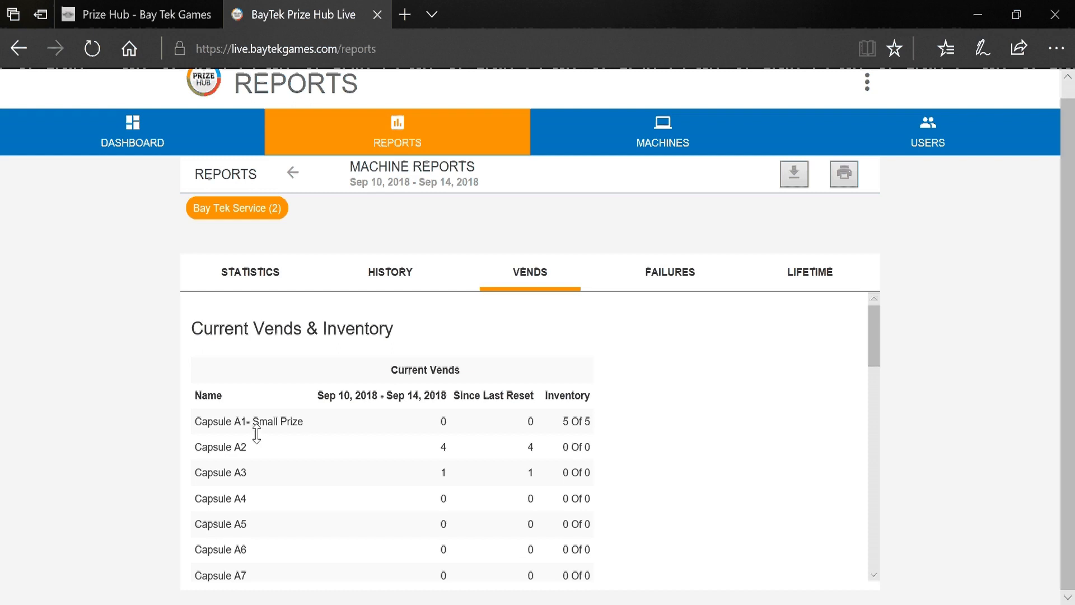
{"action": "mouse_move", "coordinate": [387, 419]}
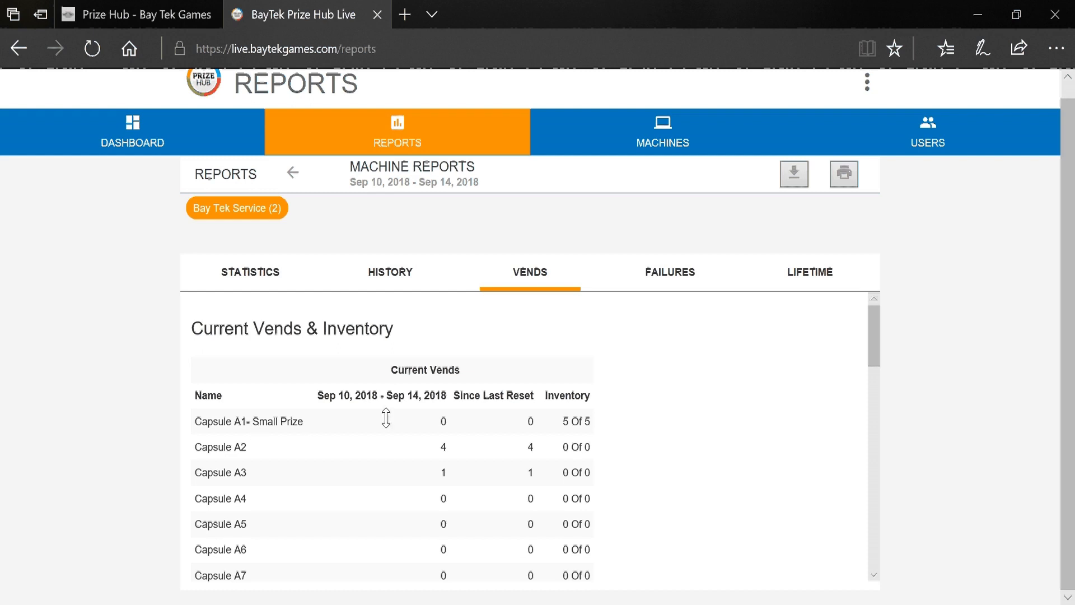
{"action": "mouse_move", "coordinate": [525, 446]}
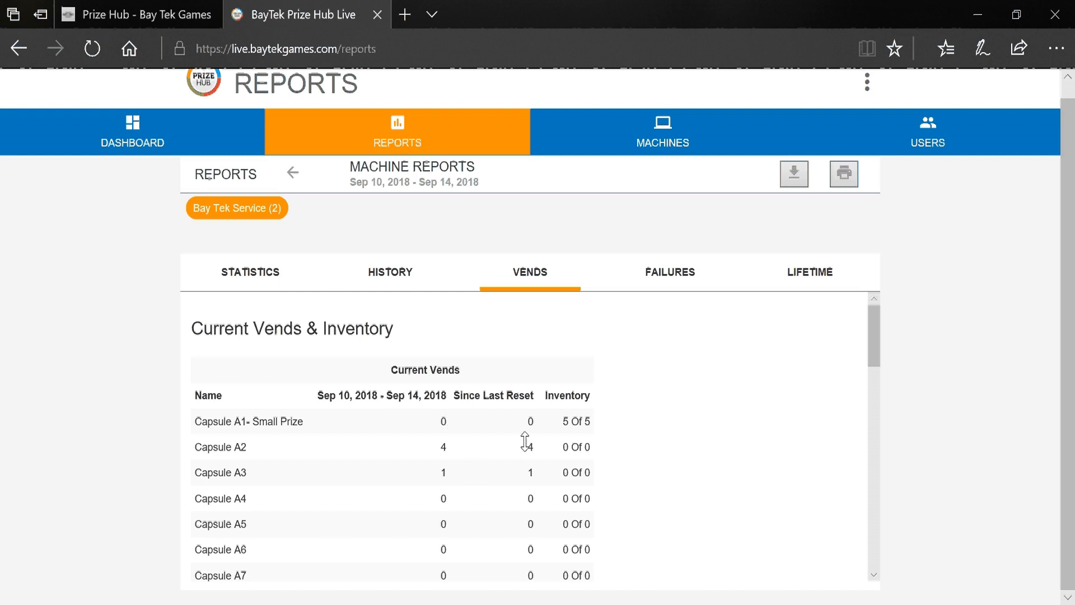
{"action": "mouse_move", "coordinate": [522, 556]}
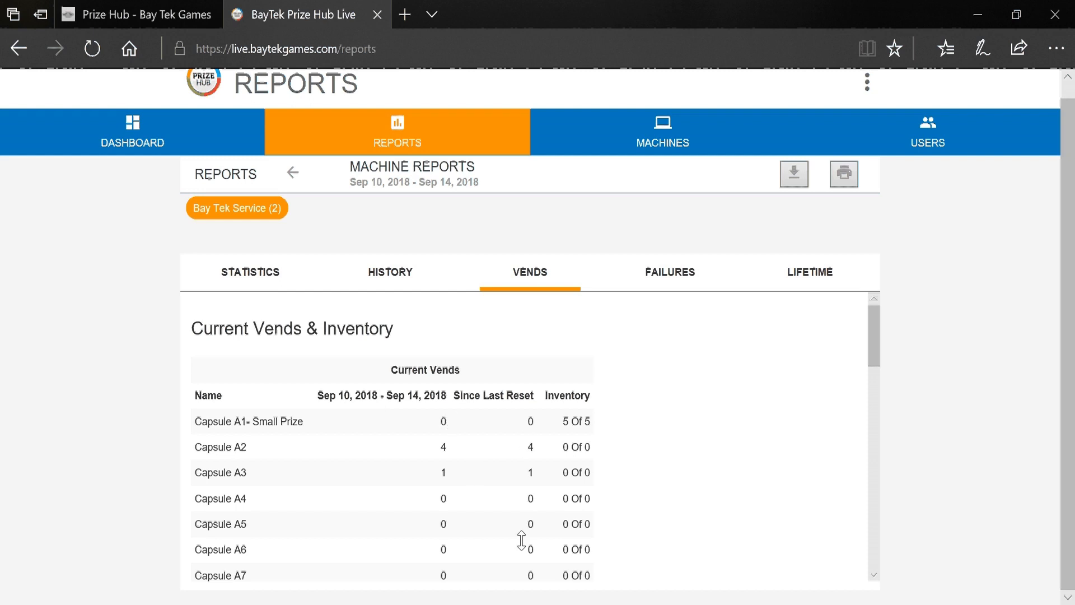
{"action": "mouse_move", "coordinate": [589, 481]}
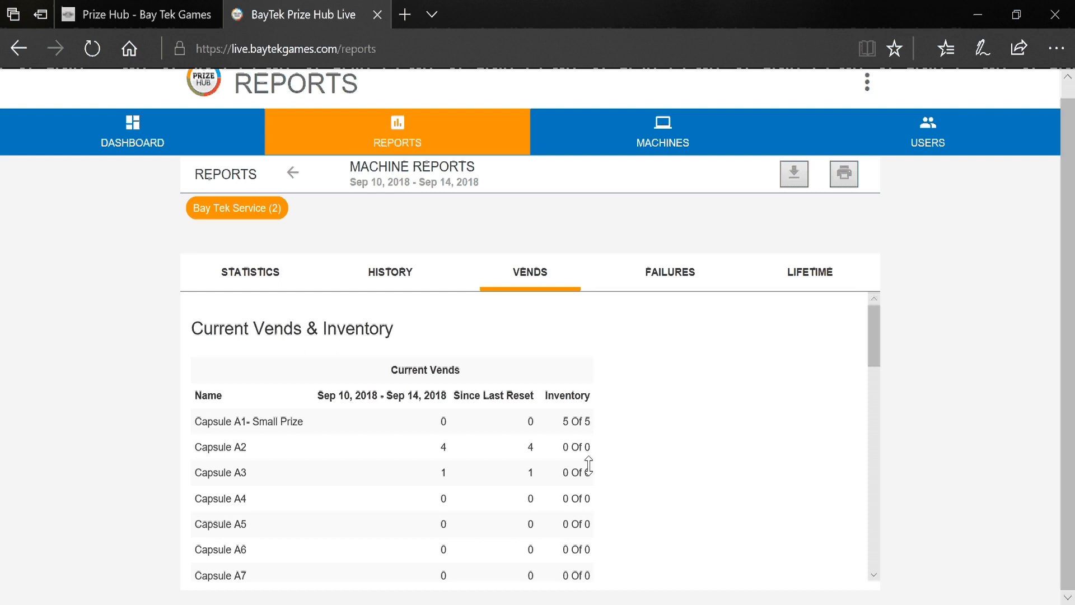
{"action": "scroll", "scroll_direction": "down", "scroll_amount": 3}
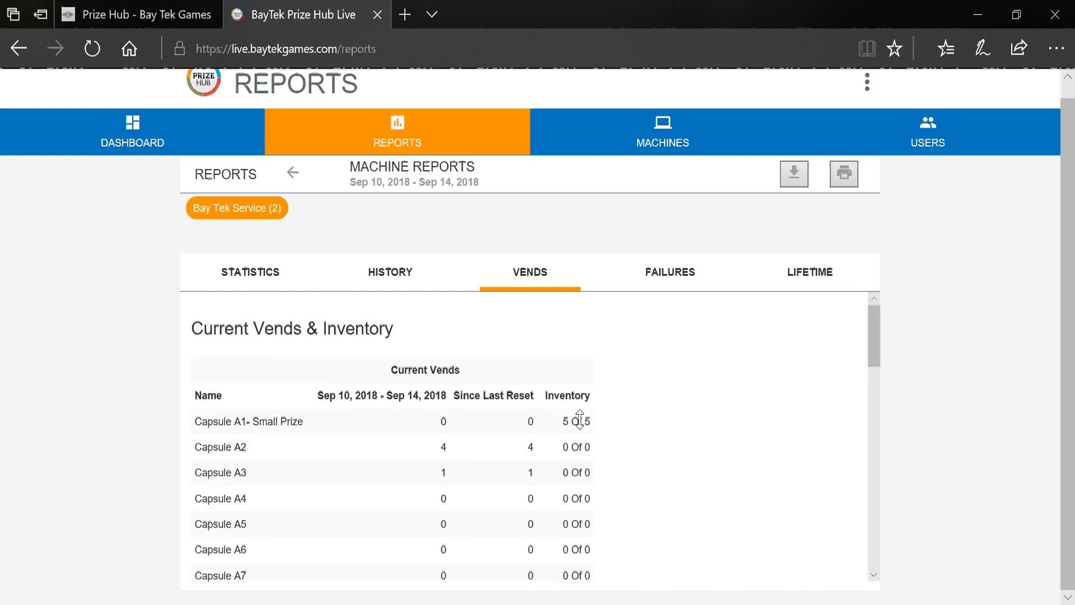
{"action": "mouse_move", "coordinate": [594, 420]}
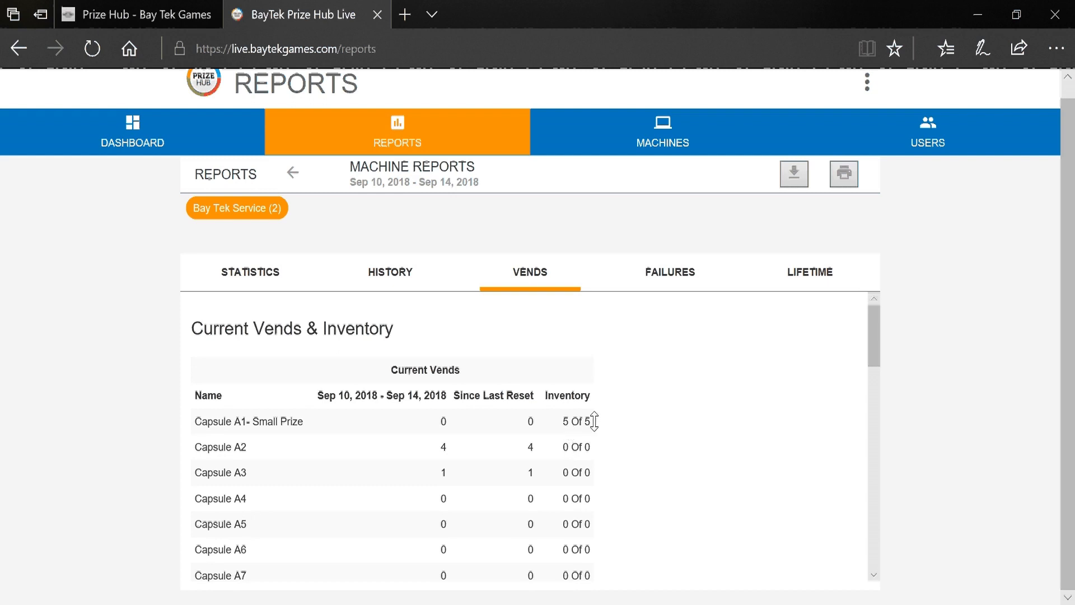
{"action": "mouse_move", "coordinate": [288, 426]}
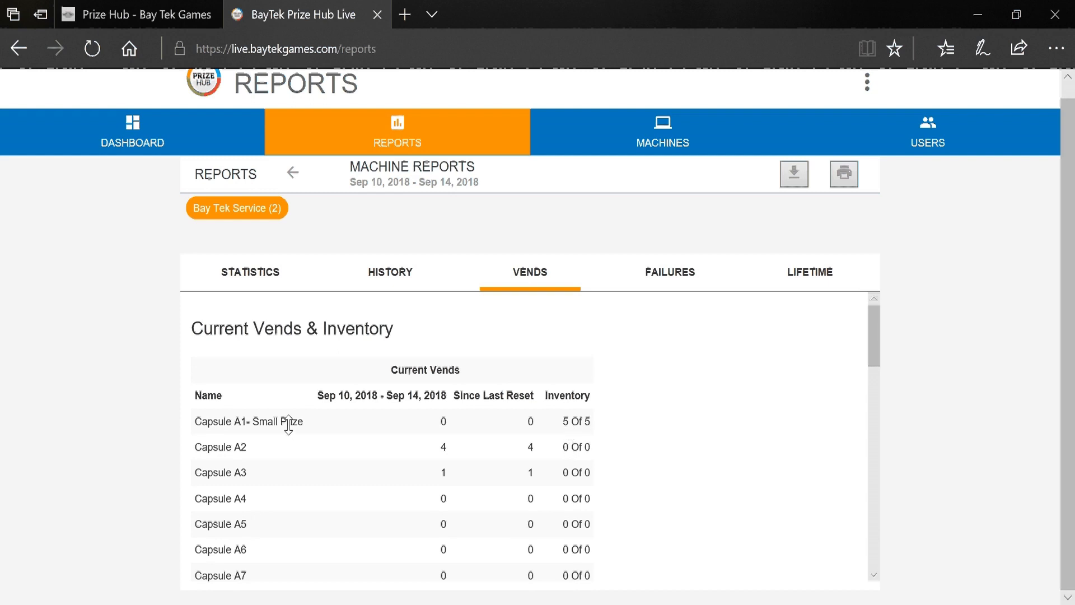
{"action": "scroll", "scroll_direction": "down", "scroll_amount": 3}
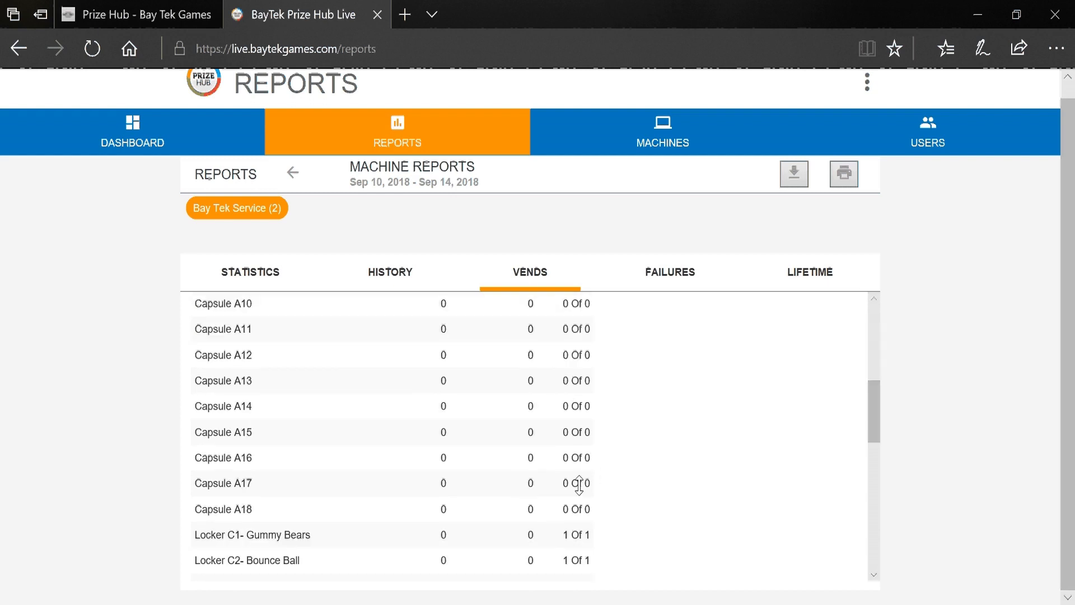
{"action": "scroll", "scroll_direction": "down", "scroll_amount": 3}
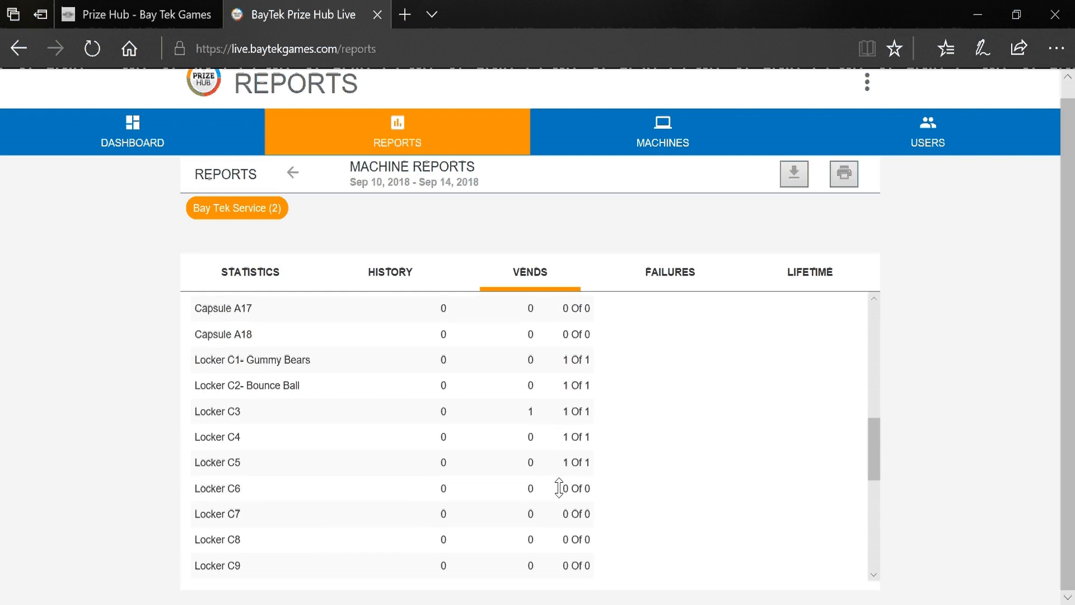
{"action": "mouse_move", "coordinate": [465, 488]}
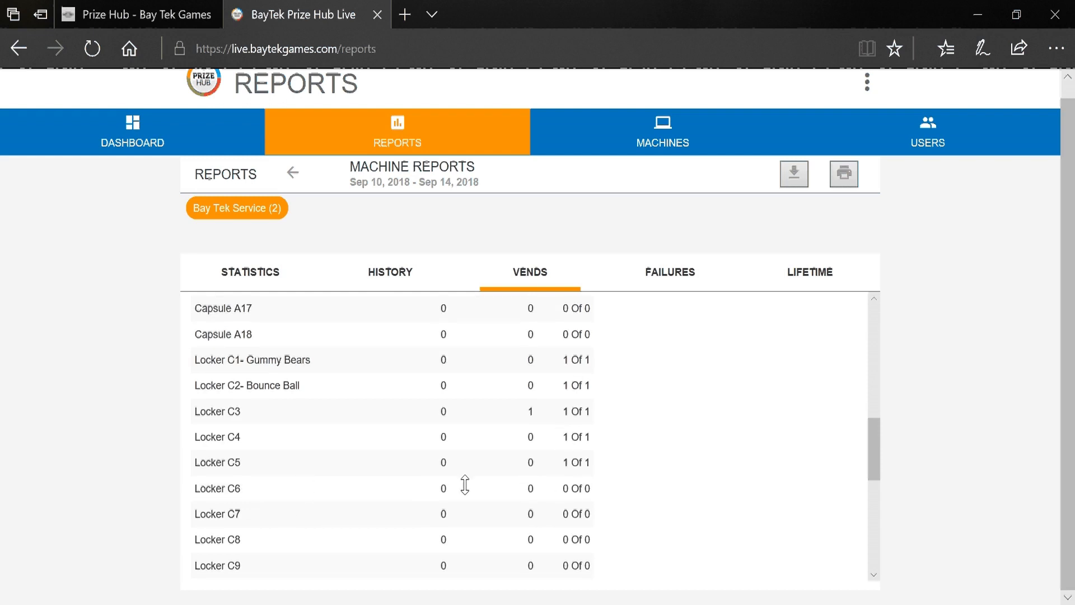
{"action": "scroll", "scroll_direction": "down", "scroll_amount": 3}
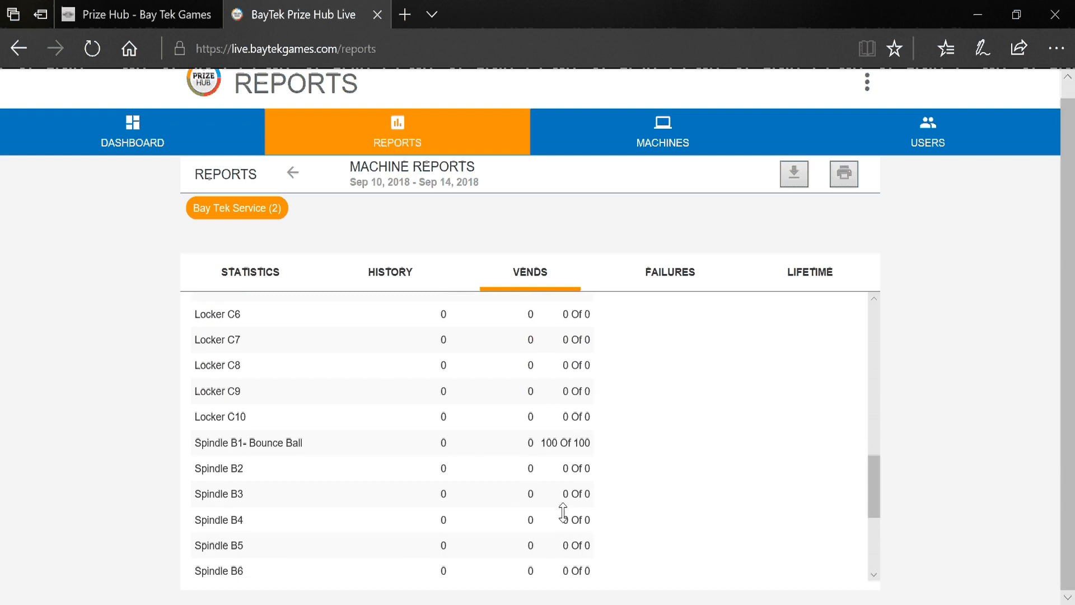
{"action": "scroll", "scroll_direction": "down", "scroll_amount": 3}
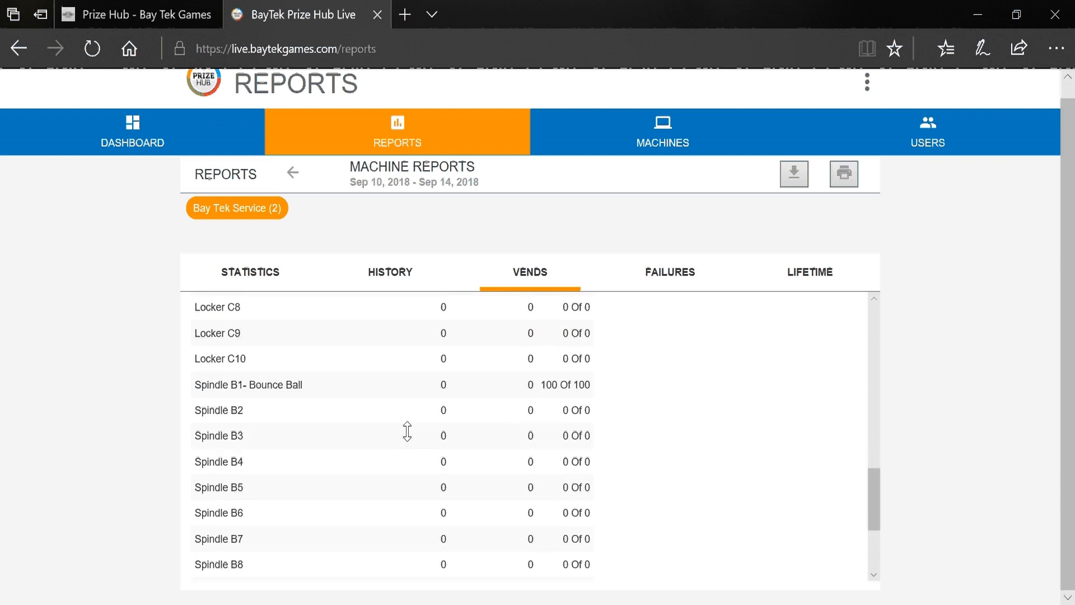
{"action": "scroll", "scroll_direction": "up", "scroll_amount": 3}
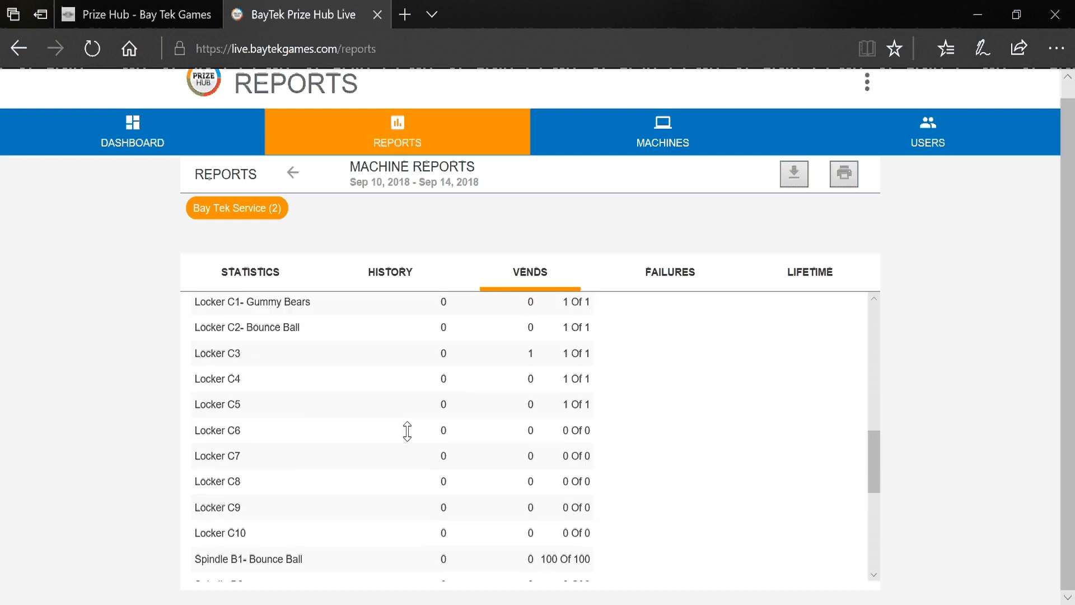
{"action": "mouse_move", "coordinate": [387, 453]}
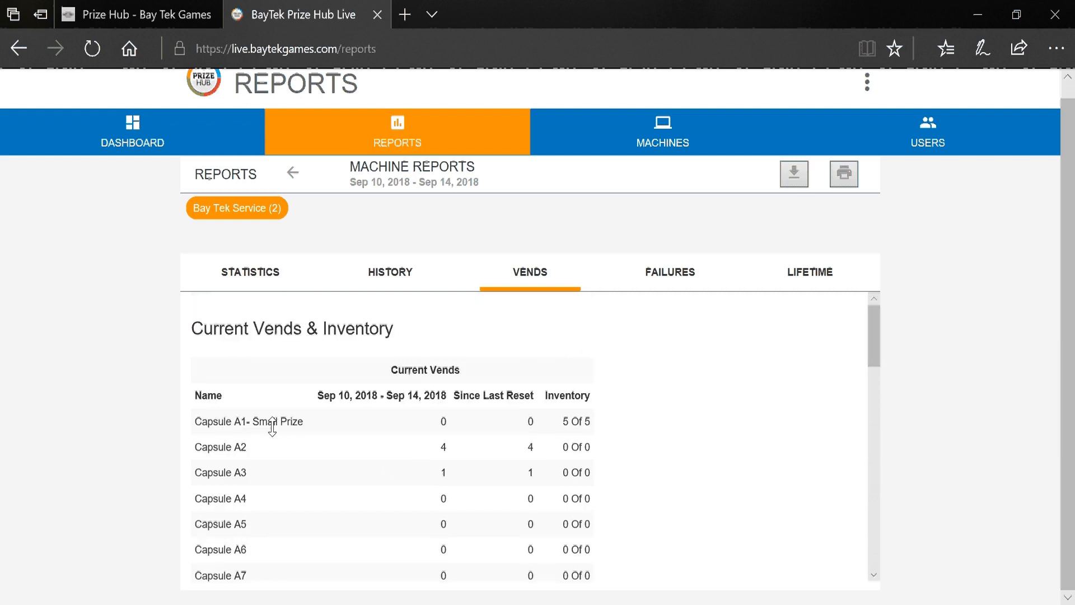
{"action": "mouse_move", "coordinate": [383, 570]}
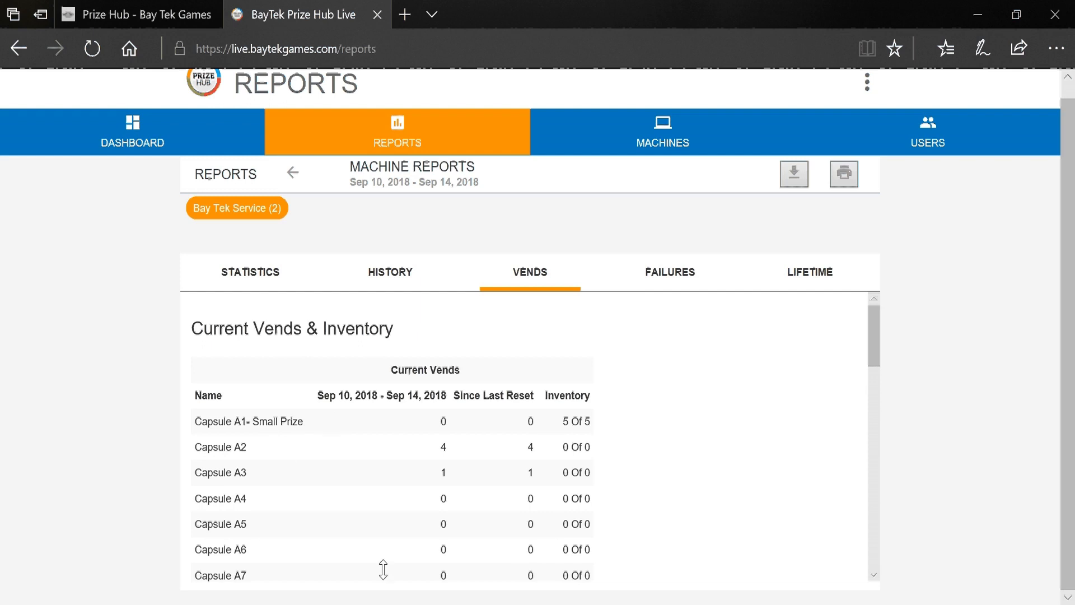
{"action": "mouse_move", "coordinate": [325, 455]}
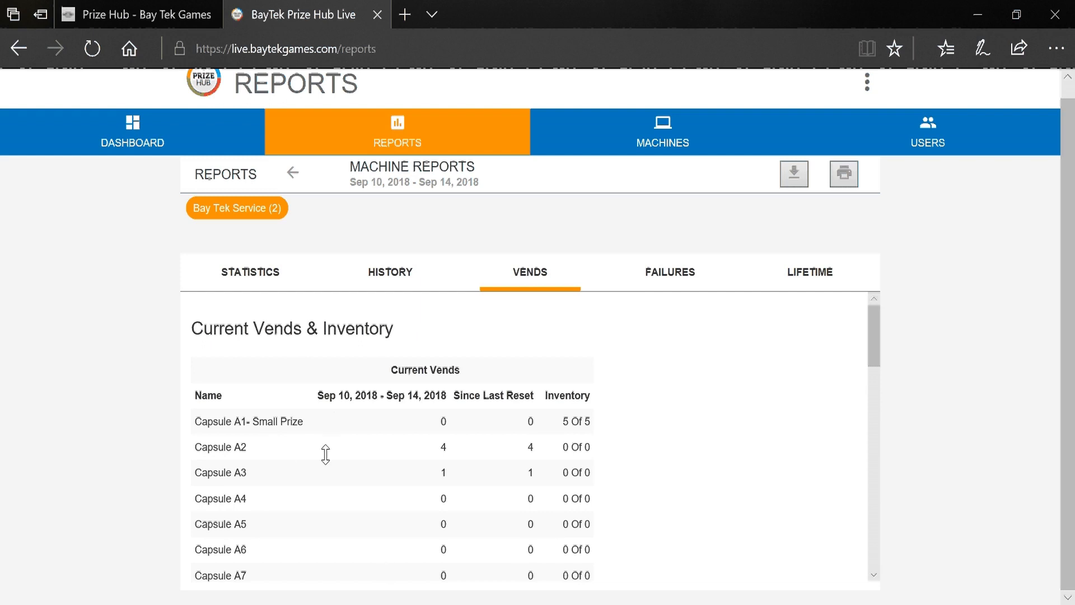
{"action": "mouse_move", "coordinate": [312, 424]}
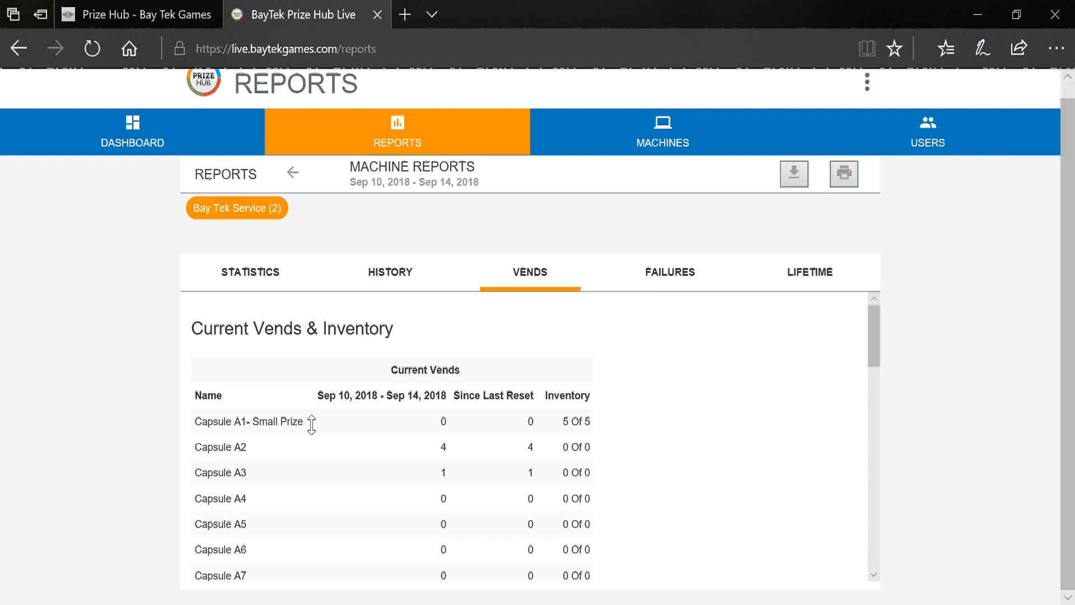
{"action": "double_click", "coordinate": [239, 421]}
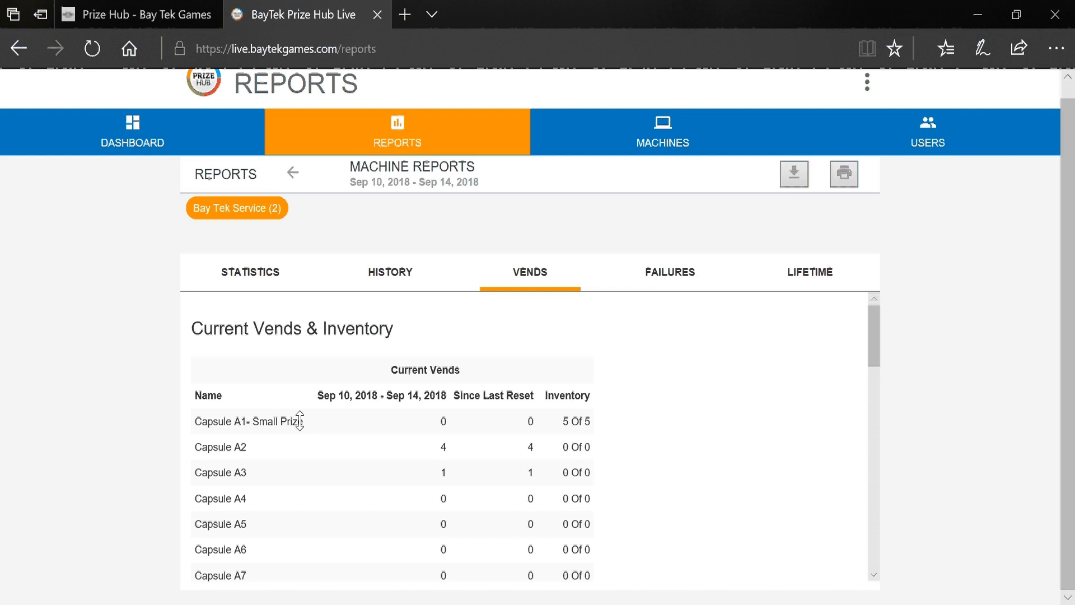
{"action": "mouse_move", "coordinate": [248, 425]}
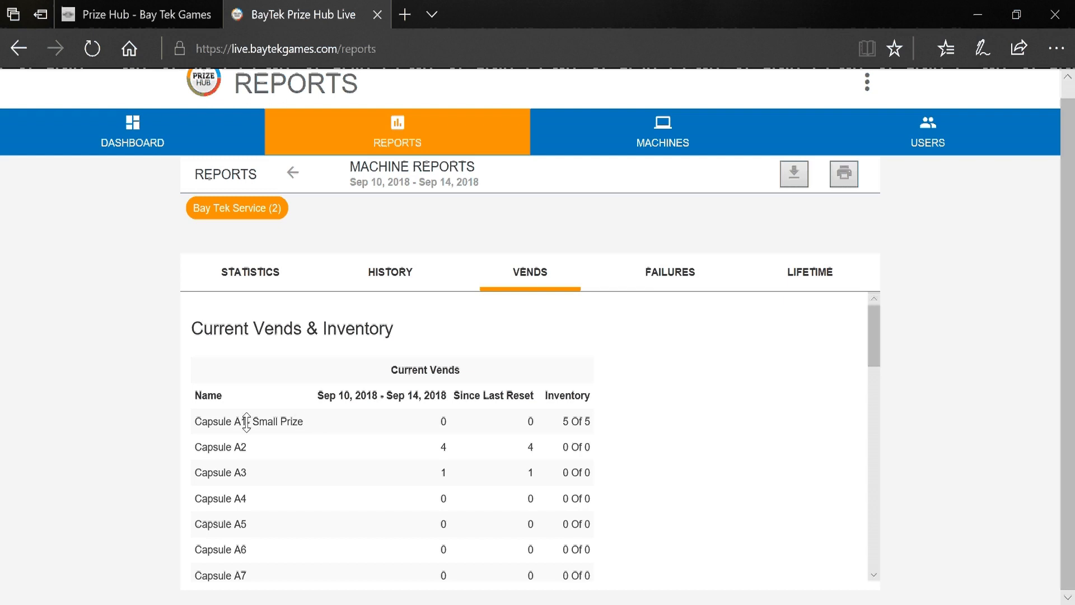
{"action": "mouse_move", "coordinate": [740, 424]}
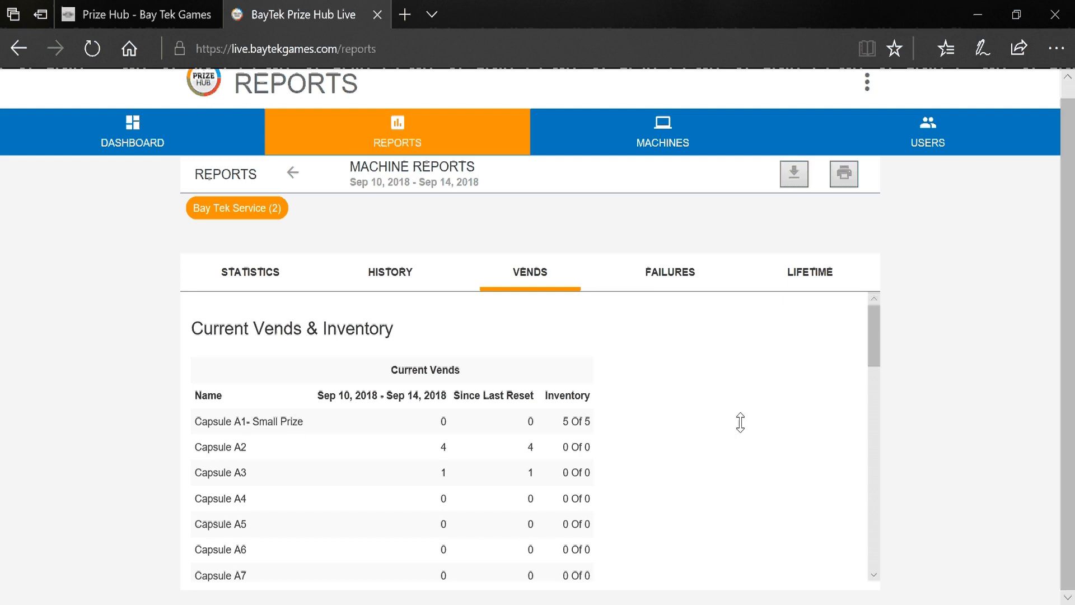
{"action": "mouse_move", "coordinate": [653, 284]}
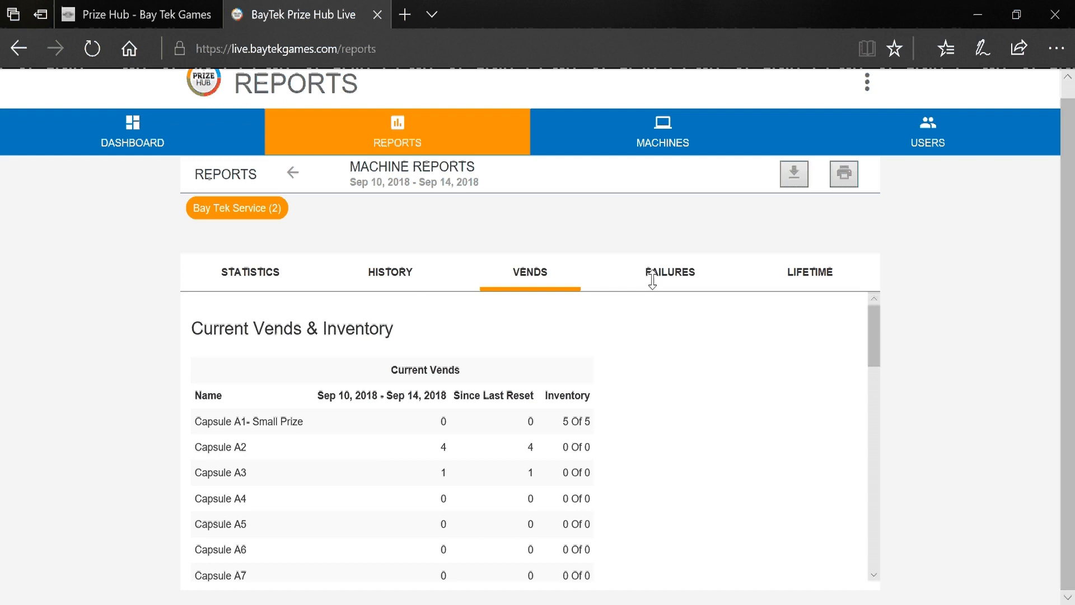
Confirm zero vend failures, then view lifetime vends totaling 6 across slots A2, A3 and C3.
{"action": "left_click", "coordinate": [669, 272]}
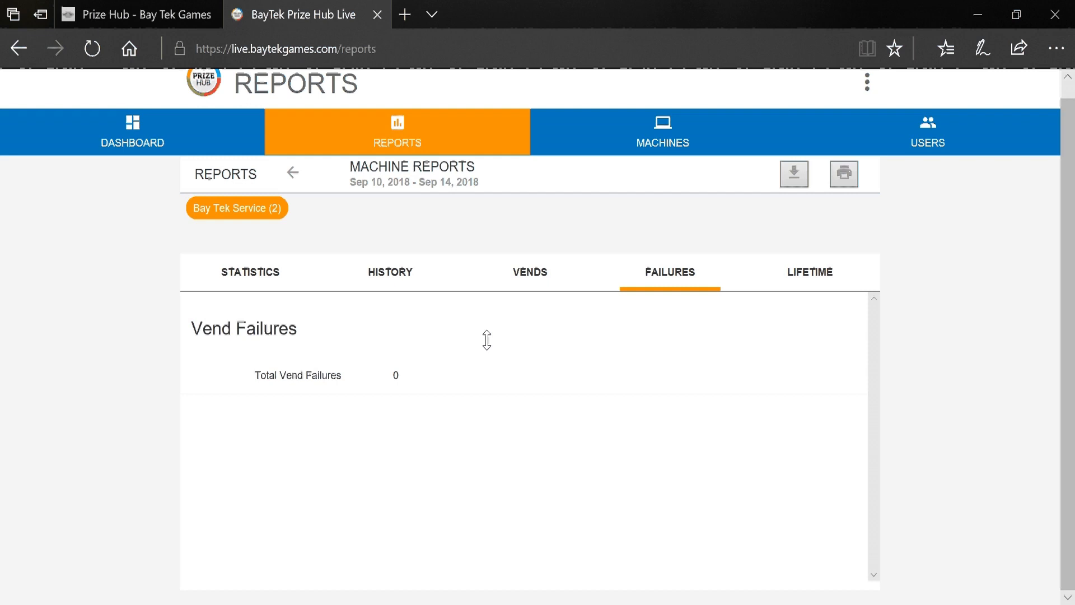
{"action": "left_click", "coordinate": [811, 272]}
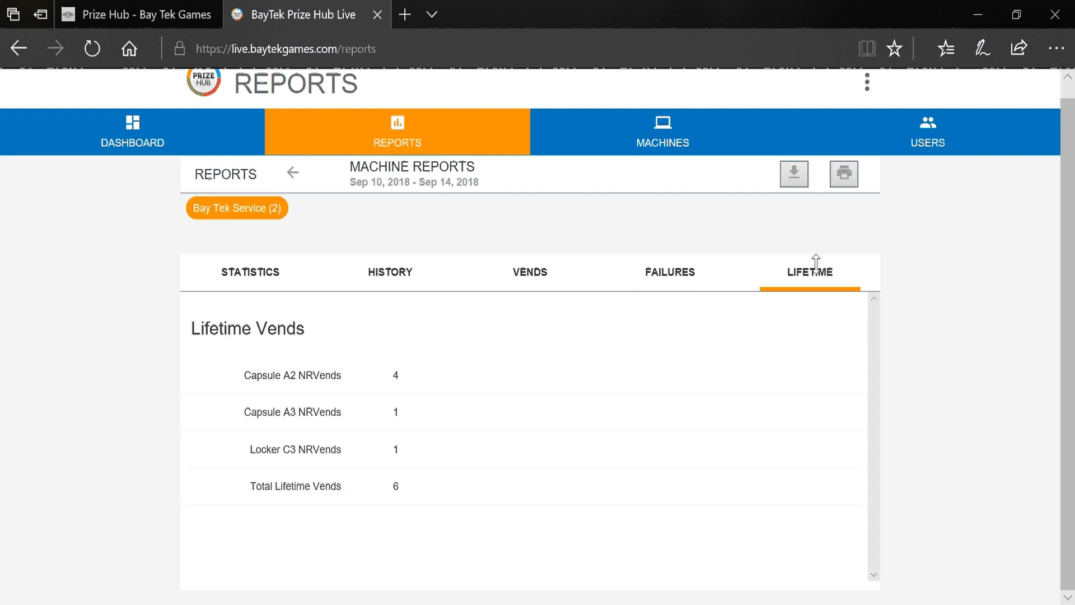
{"action": "mouse_move", "coordinate": [391, 268]}
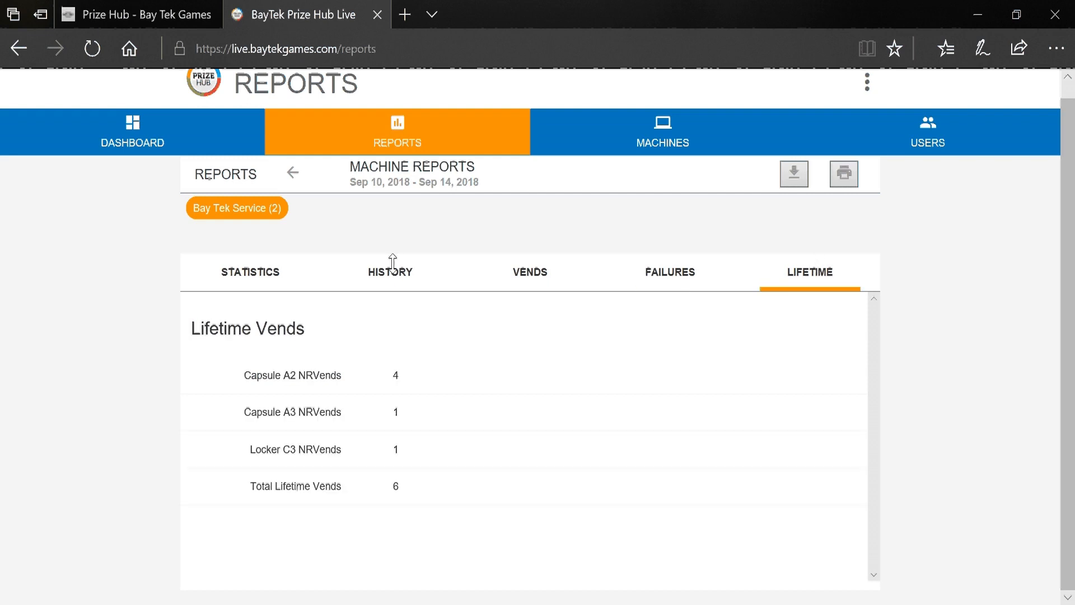
Browse the History log of sensor blocks, ticket additions and operator menu access.
{"action": "left_click", "coordinate": [391, 272]}
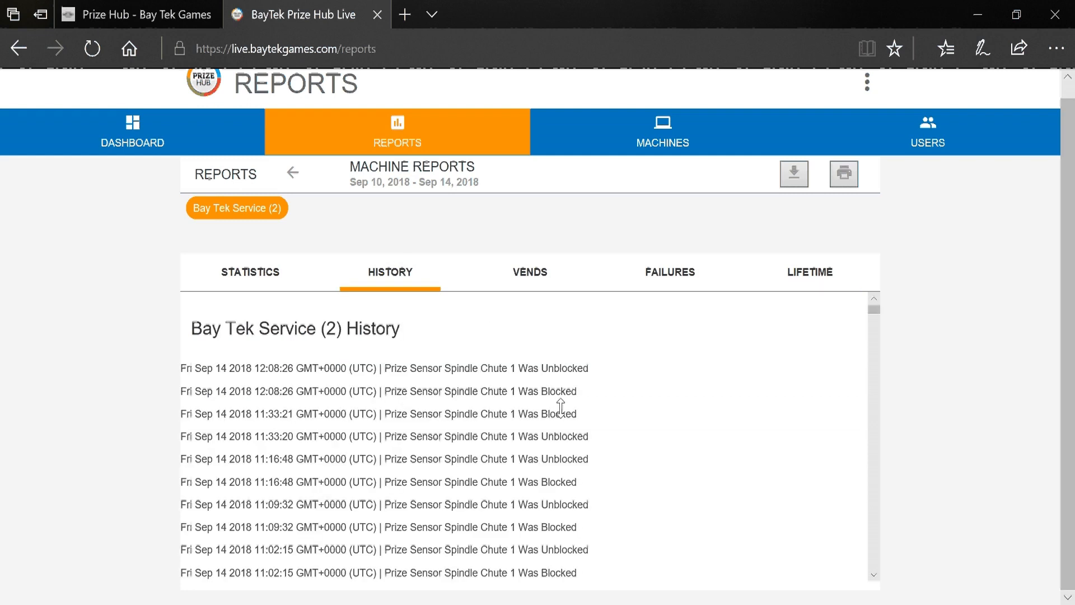
{"action": "mouse_move", "coordinate": [548, 408]}
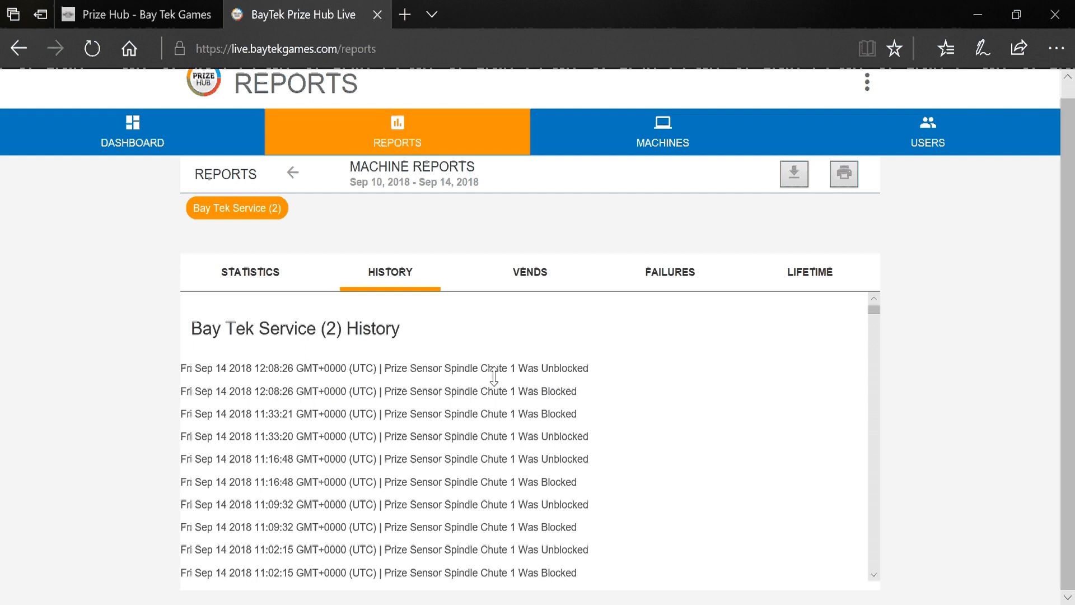
{"action": "scroll", "scroll_direction": "down", "scroll_amount": 3}
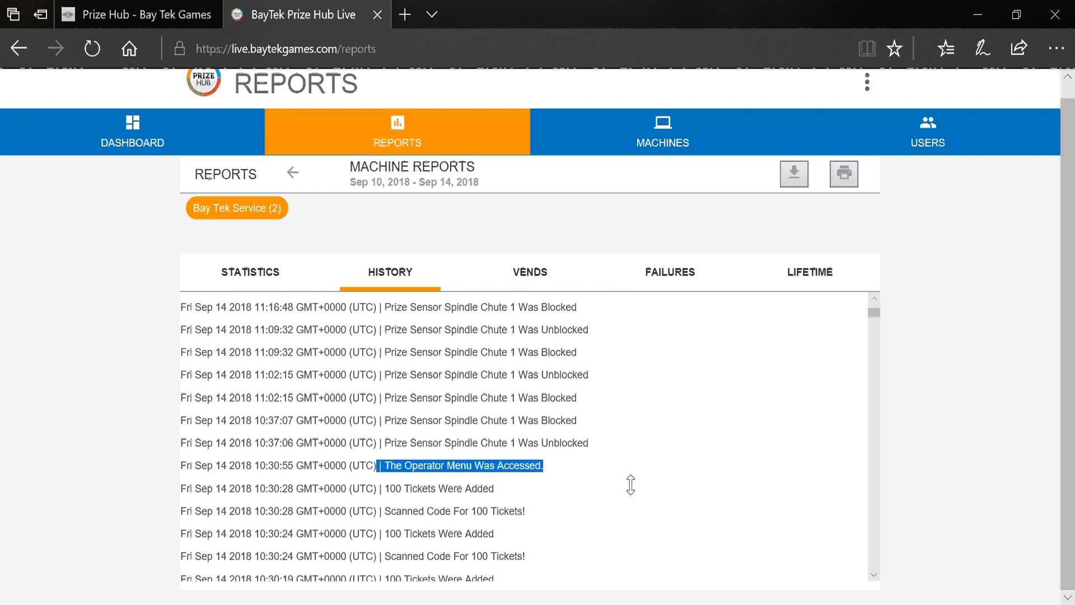
{"action": "scroll", "scroll_direction": "down", "scroll_amount": 3}
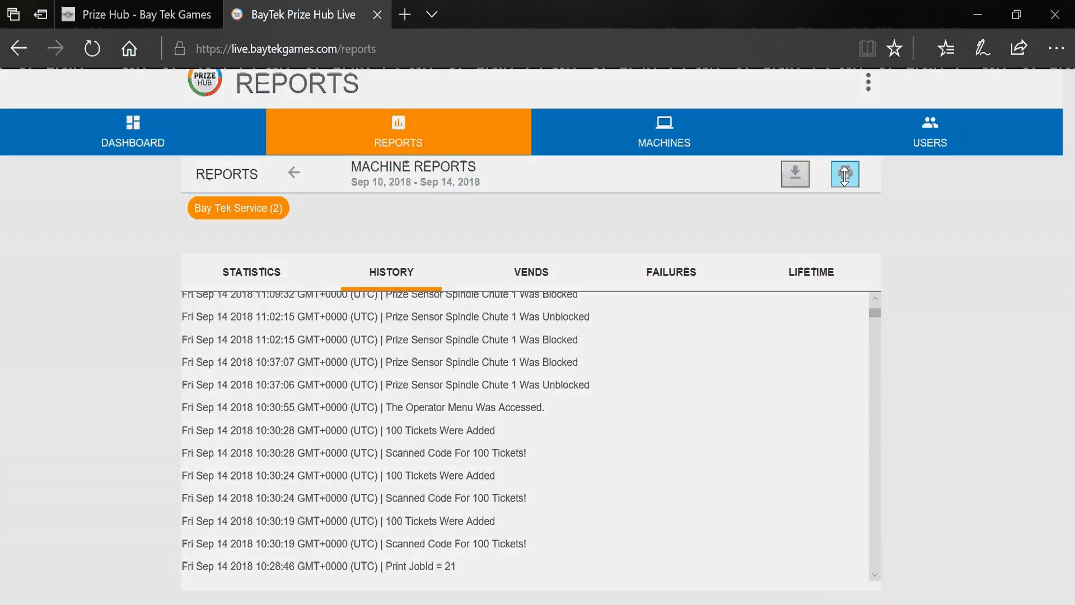
Preview printing only the current History tab, then close the Print window without printing.
{"action": "left_click", "coordinate": [844, 174]}
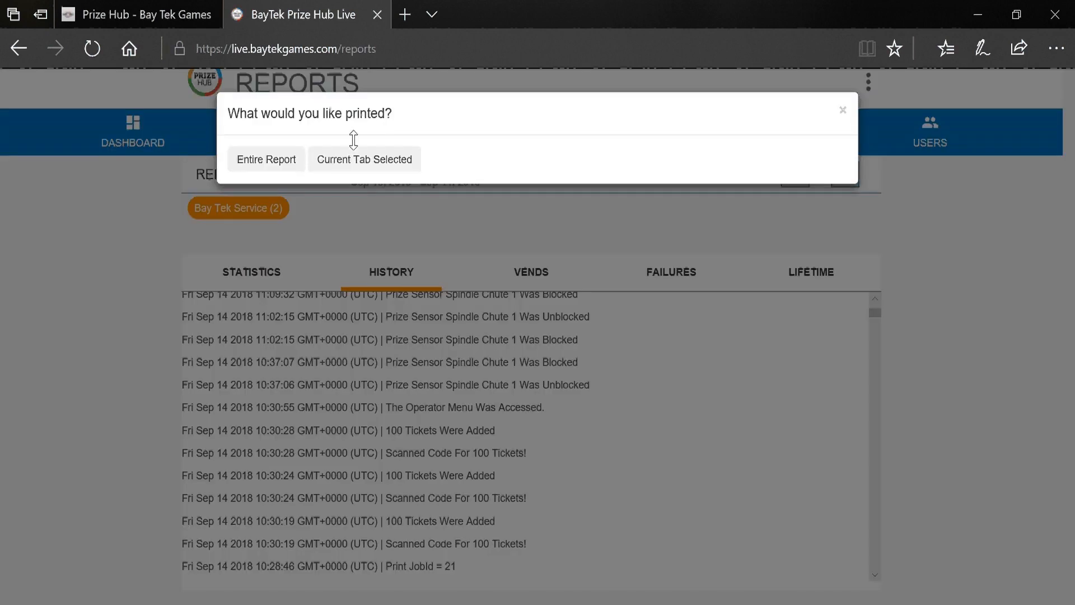
{"action": "mouse_move", "coordinate": [267, 159]}
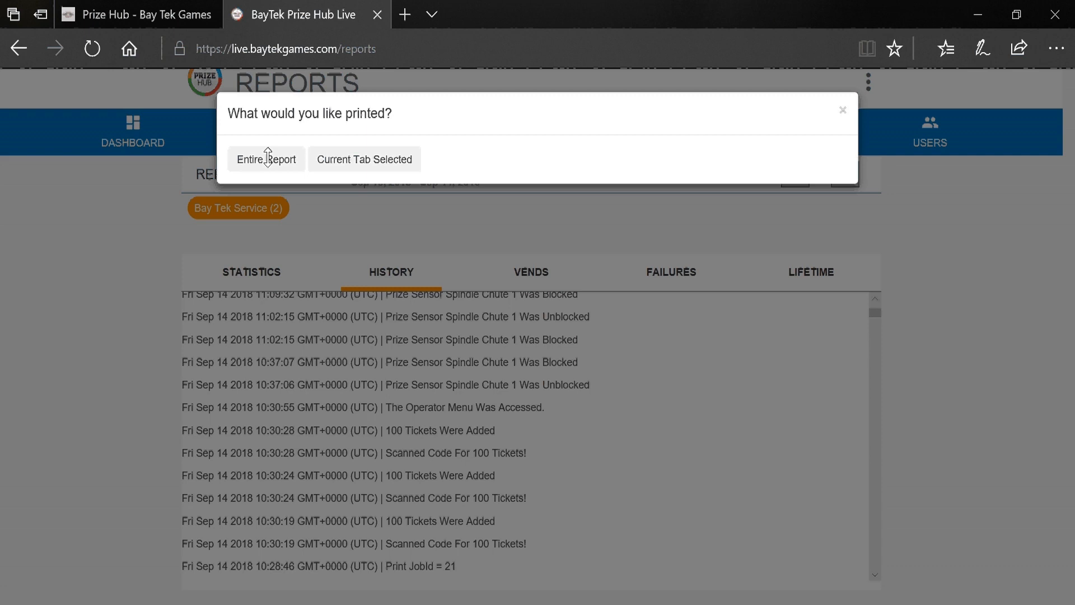
{"action": "mouse_move", "coordinate": [270, 174]}
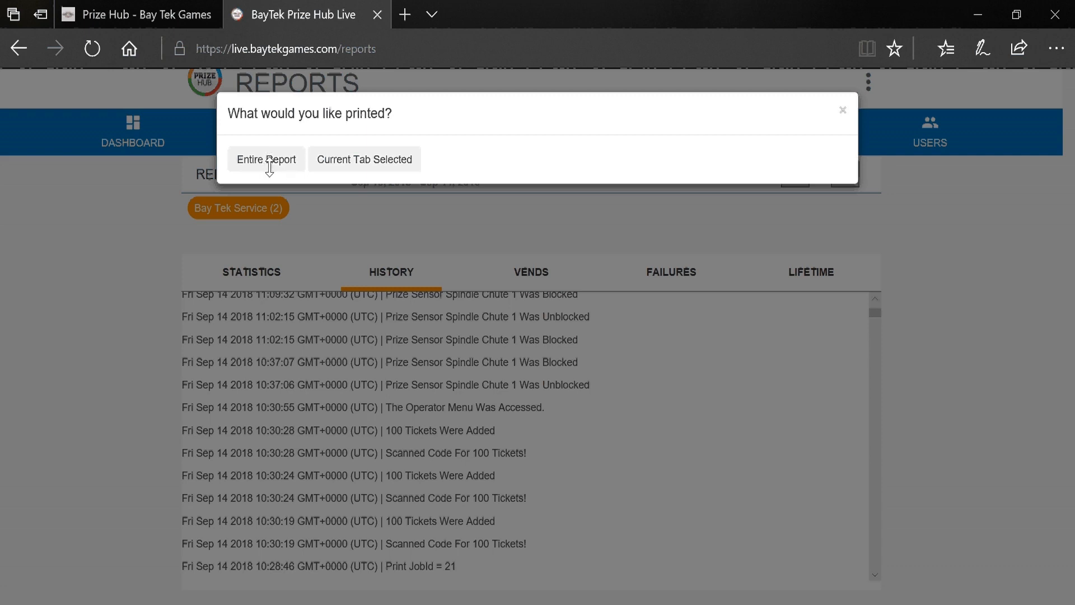
{"action": "mouse_move", "coordinate": [374, 170]}
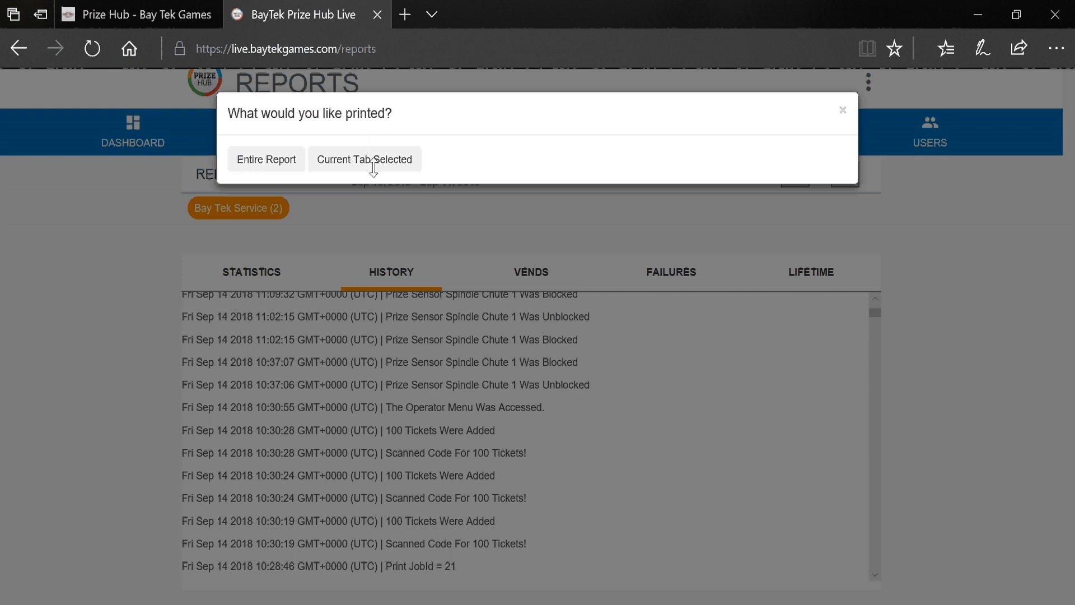
{"action": "left_click", "coordinate": [365, 159]}
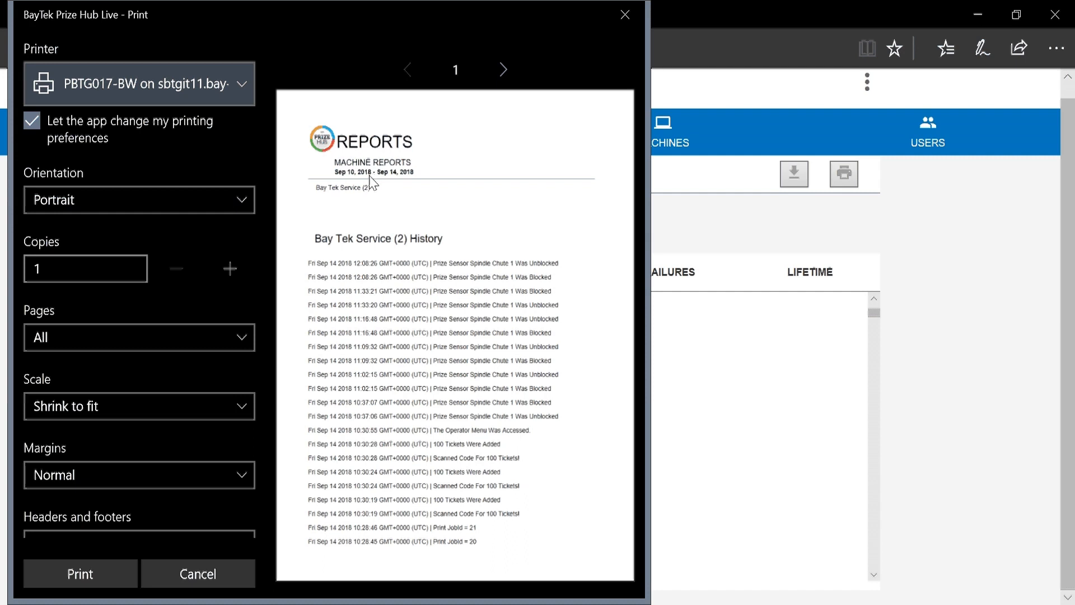
{"action": "mouse_move", "coordinate": [394, 150]}
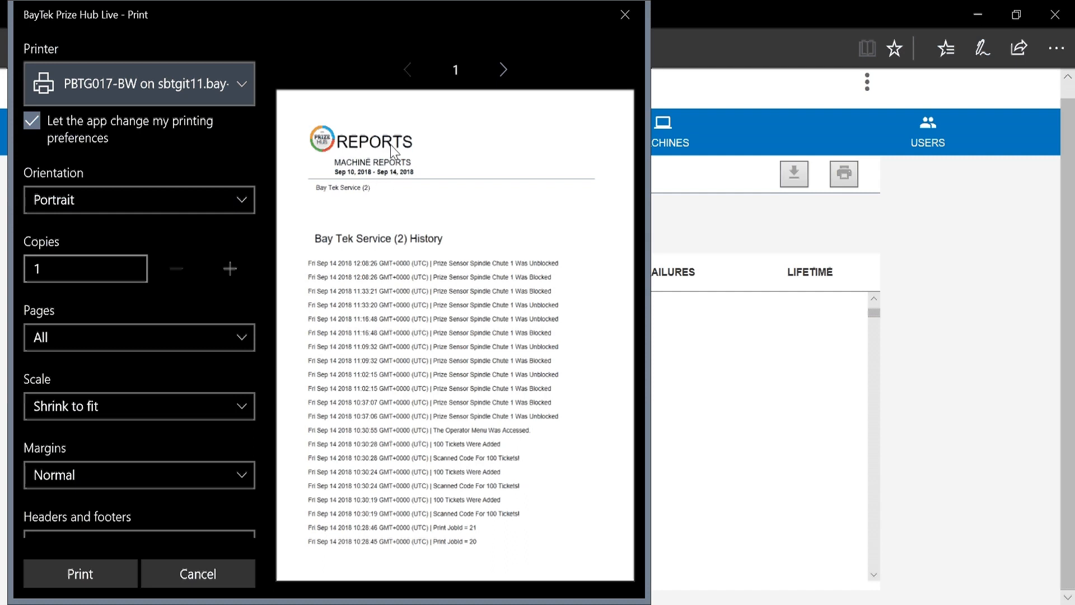
{"action": "mouse_move", "coordinate": [415, 192]}
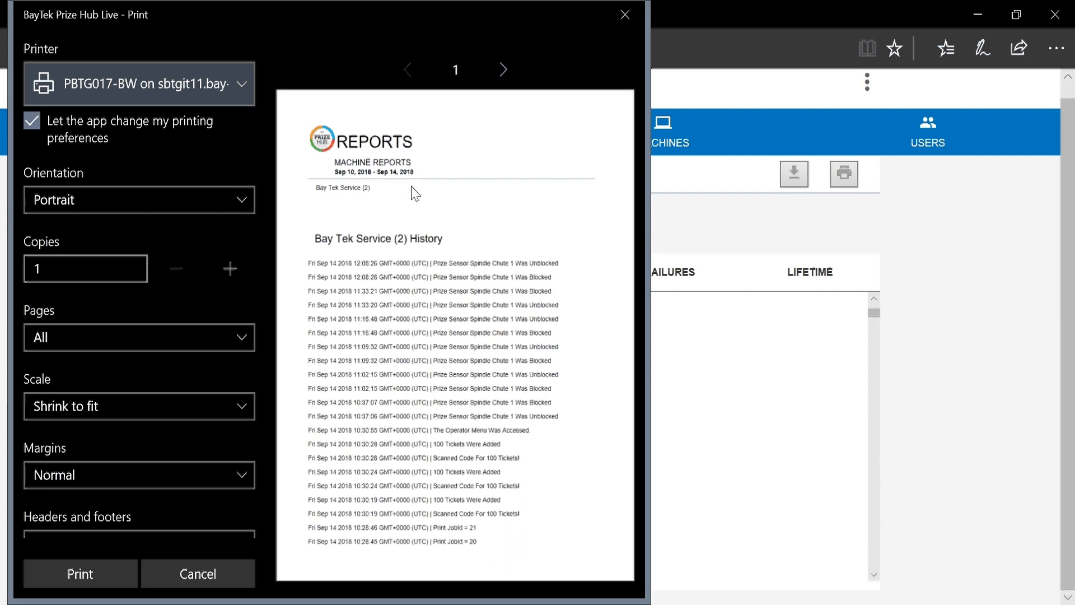
{"action": "mouse_move", "coordinate": [451, 317]}
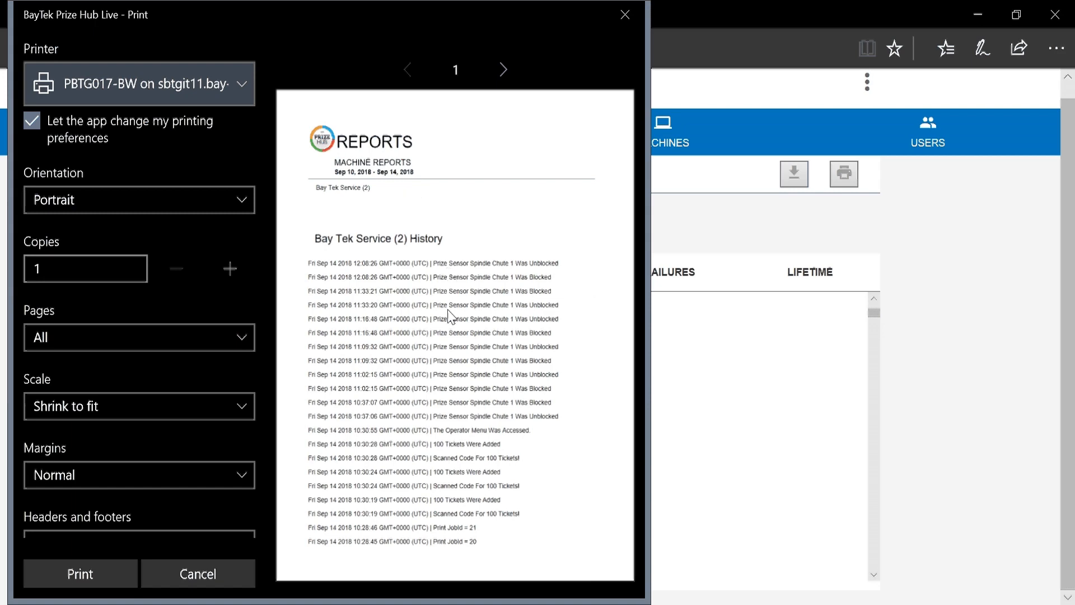
{"action": "mouse_move", "coordinate": [632, 43]}
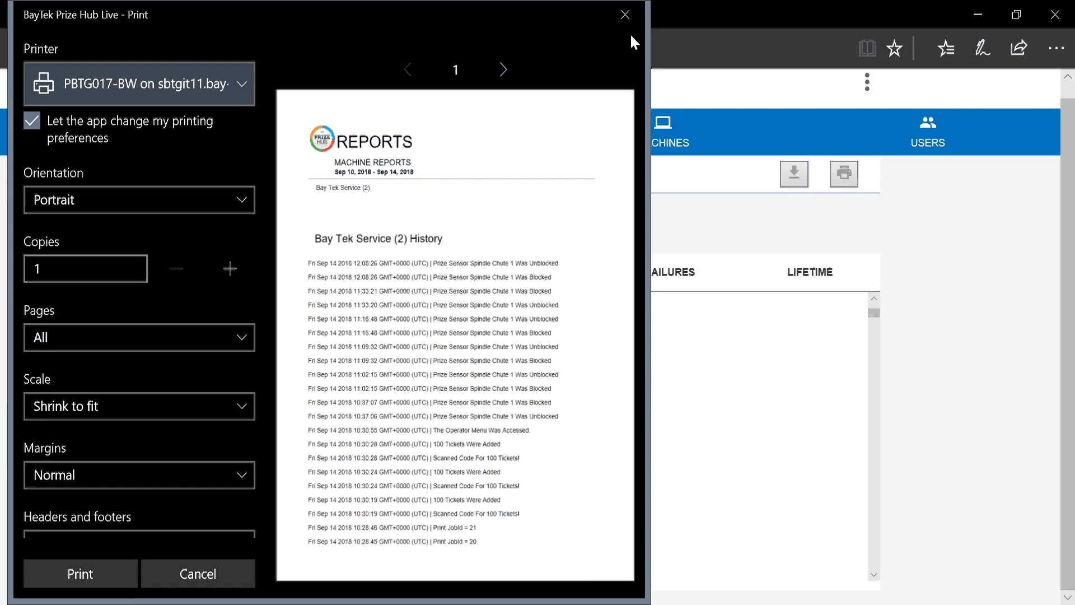
{"action": "left_click", "coordinate": [197, 573]}
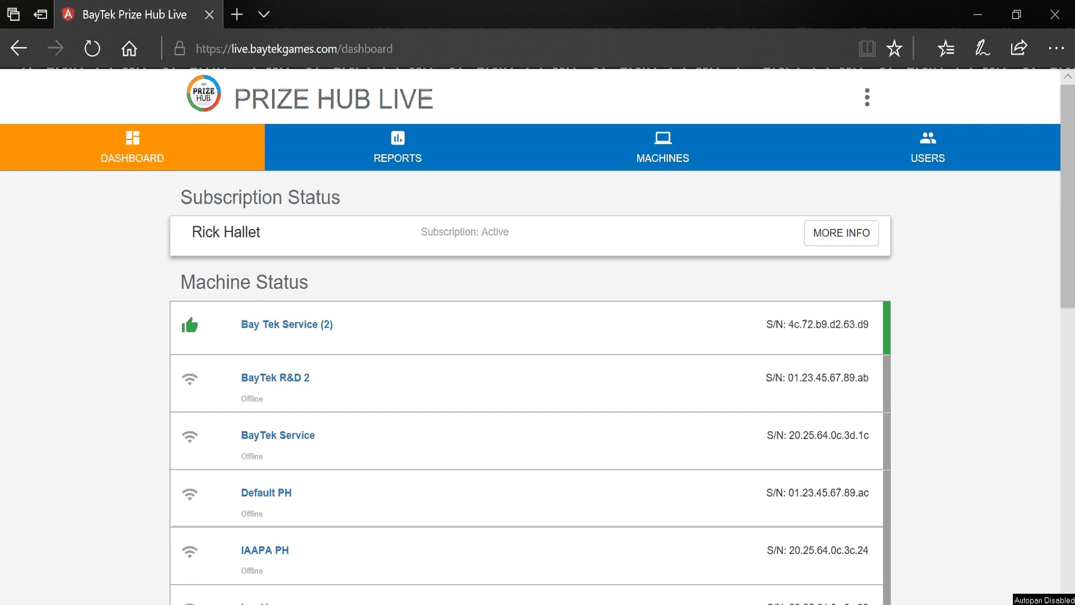
{"action": "mouse_move", "coordinate": [287, 324]}
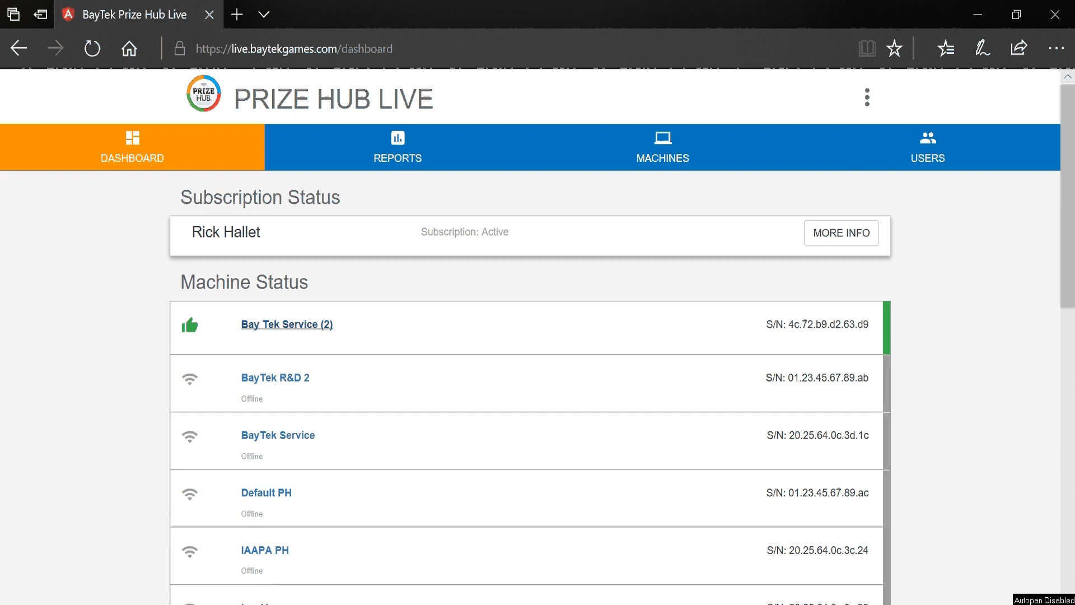
Open Bay Tek Service (2)'s settings and focus its empty Phone field.
{"action": "left_click", "coordinate": [287, 325]}
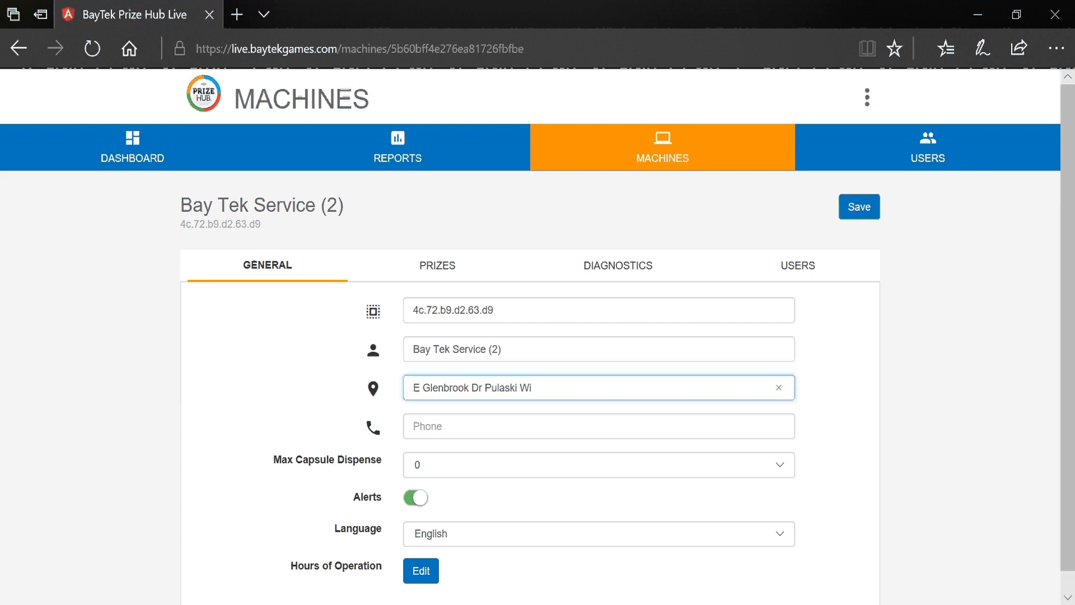
{"action": "left_click", "coordinate": [599, 426]}
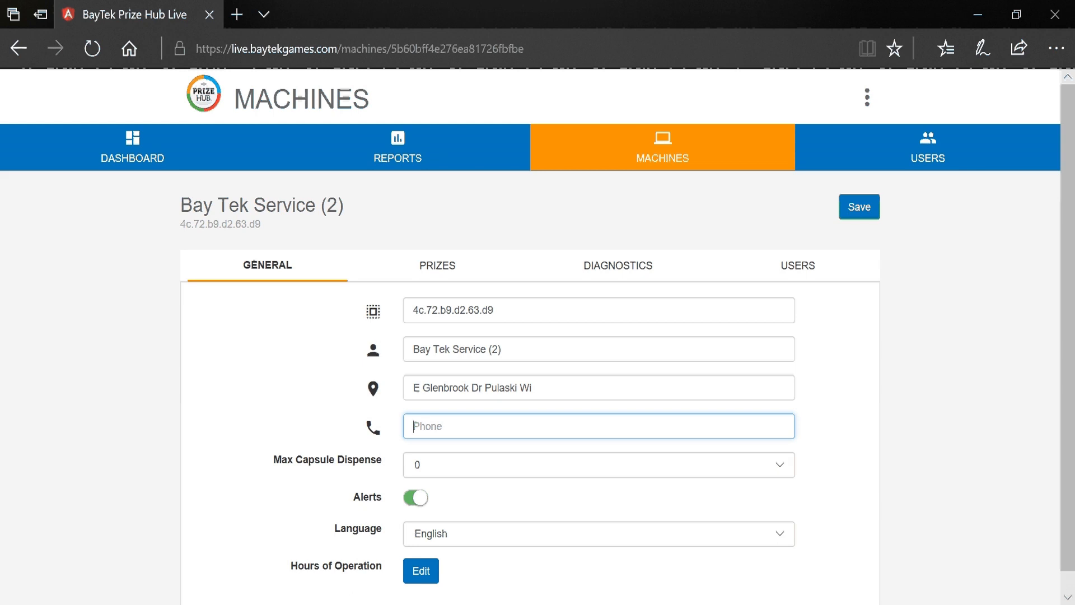
{"action": "scroll", "scroll_direction": "down", "scroll_amount": 3}
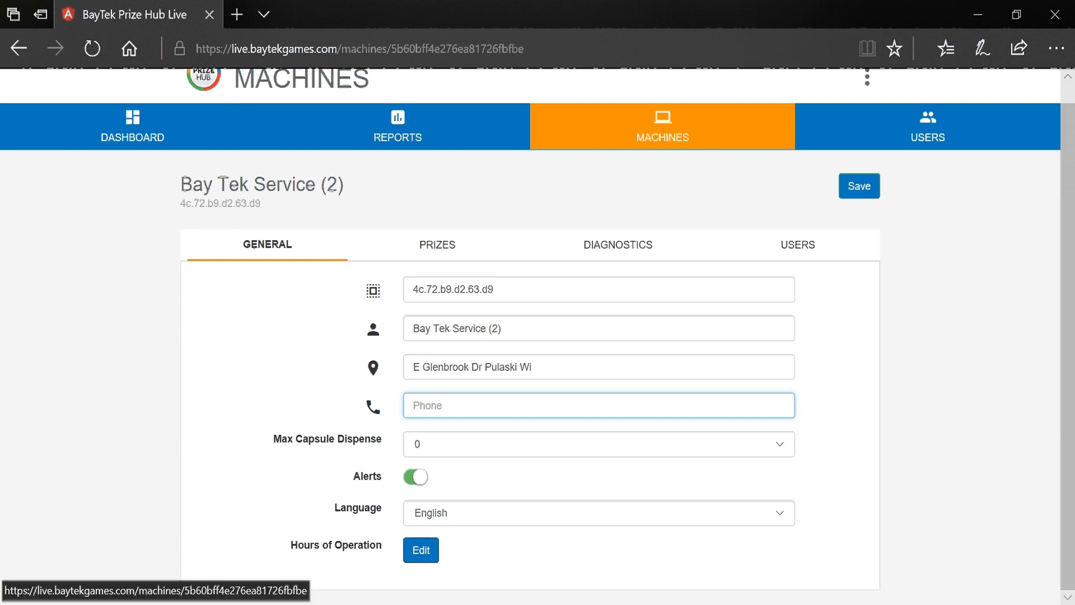
Set Sunday and Monday hours of operation to open and close at 10:00.
{"action": "left_click", "coordinate": [420, 550]}
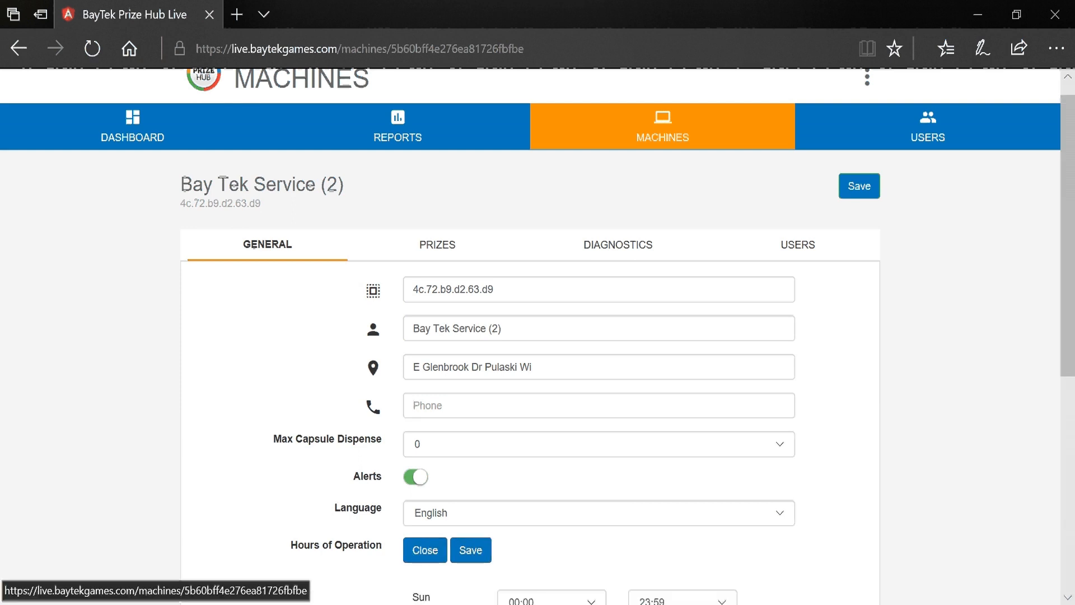
{"action": "scroll", "scroll_direction": "down", "scroll_amount": 3}
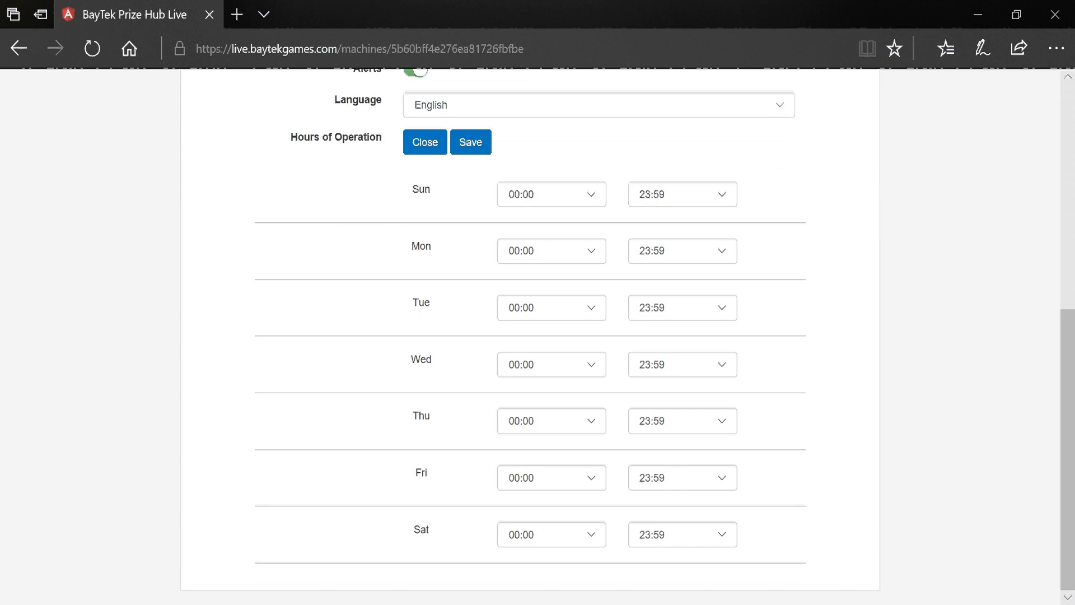
{"action": "left_click", "coordinate": [682, 194]}
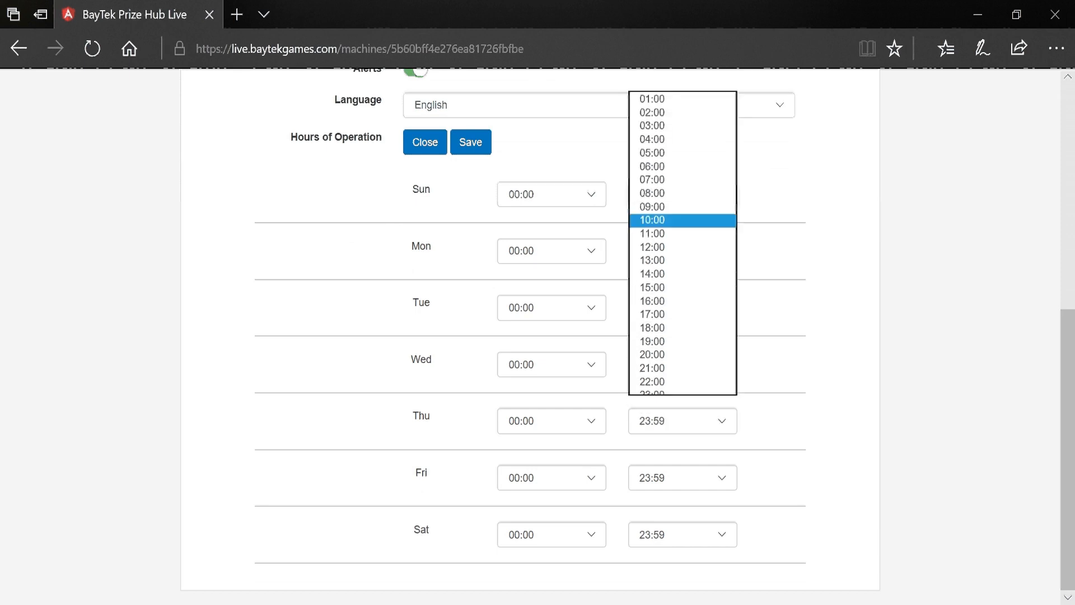
{"action": "left_click", "coordinate": [653, 220]}
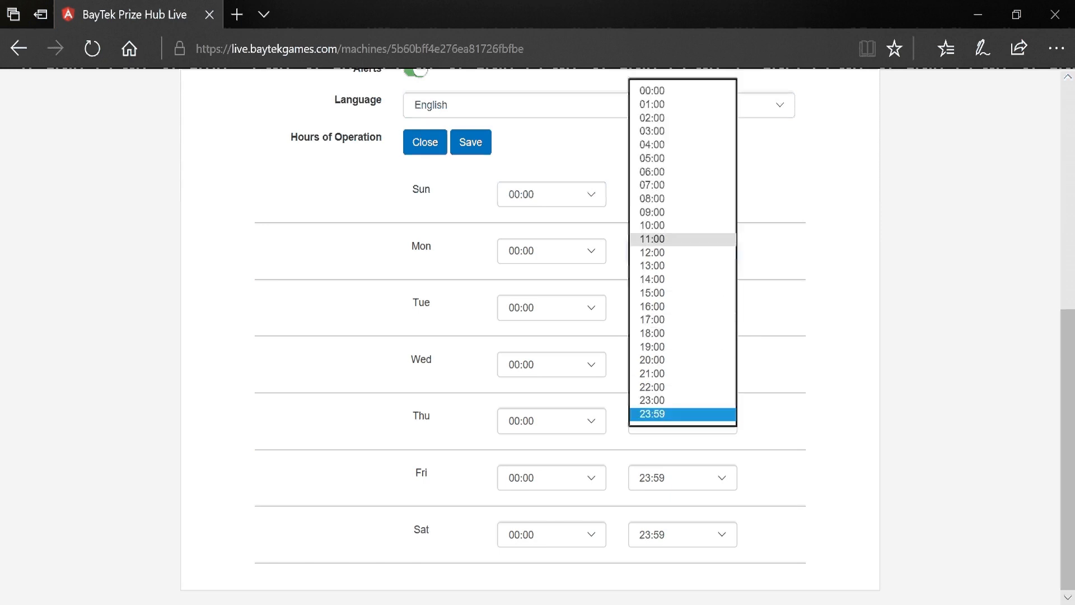
{"action": "left_click", "coordinate": [651, 225]}
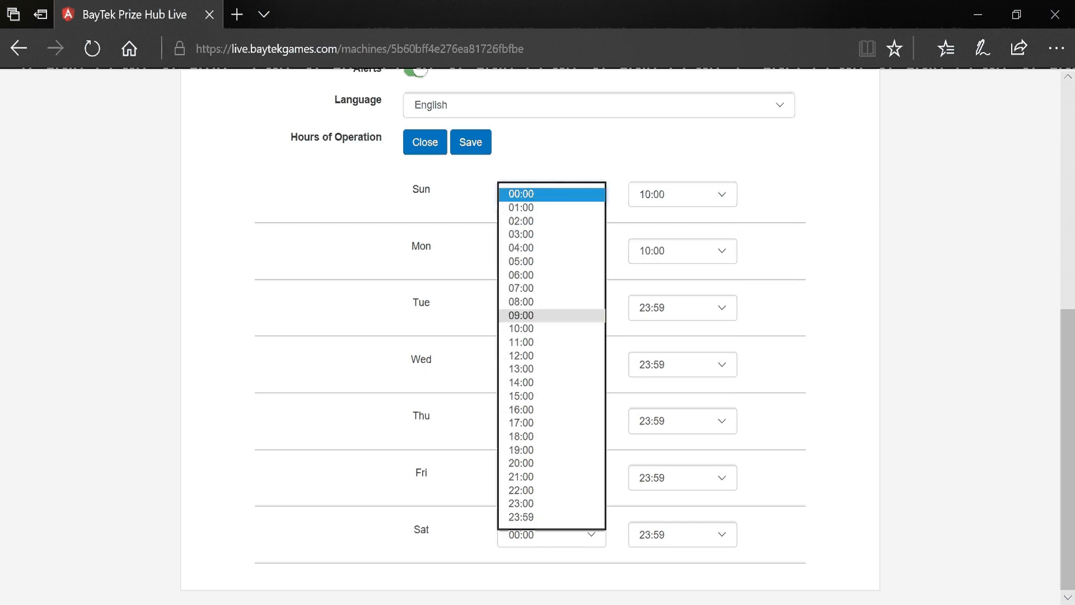
{"action": "left_click", "coordinate": [520, 328]}
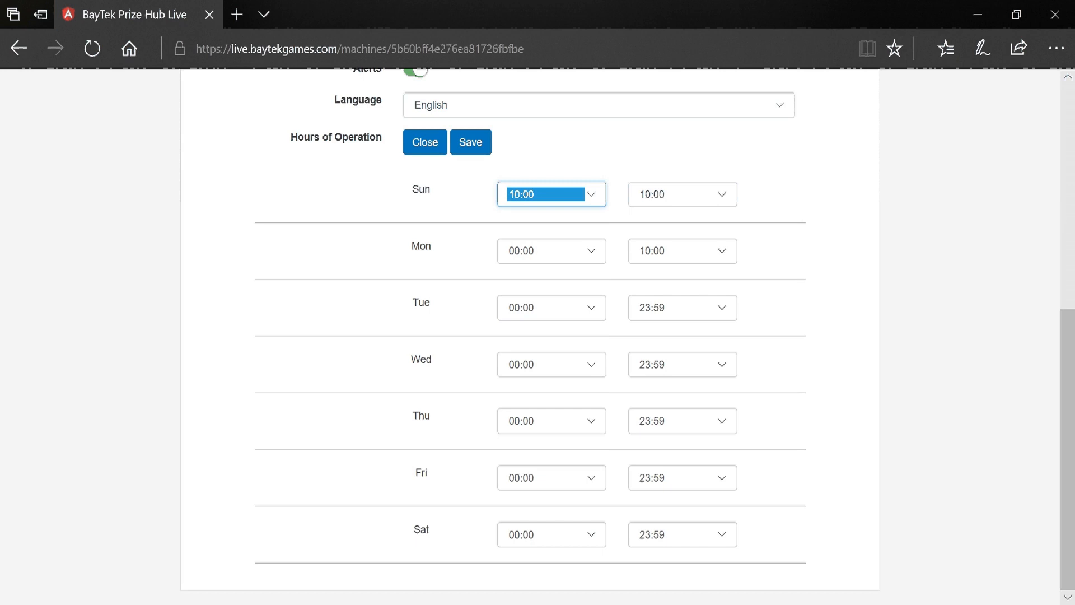
{"action": "left_click", "coordinate": [552, 251]}
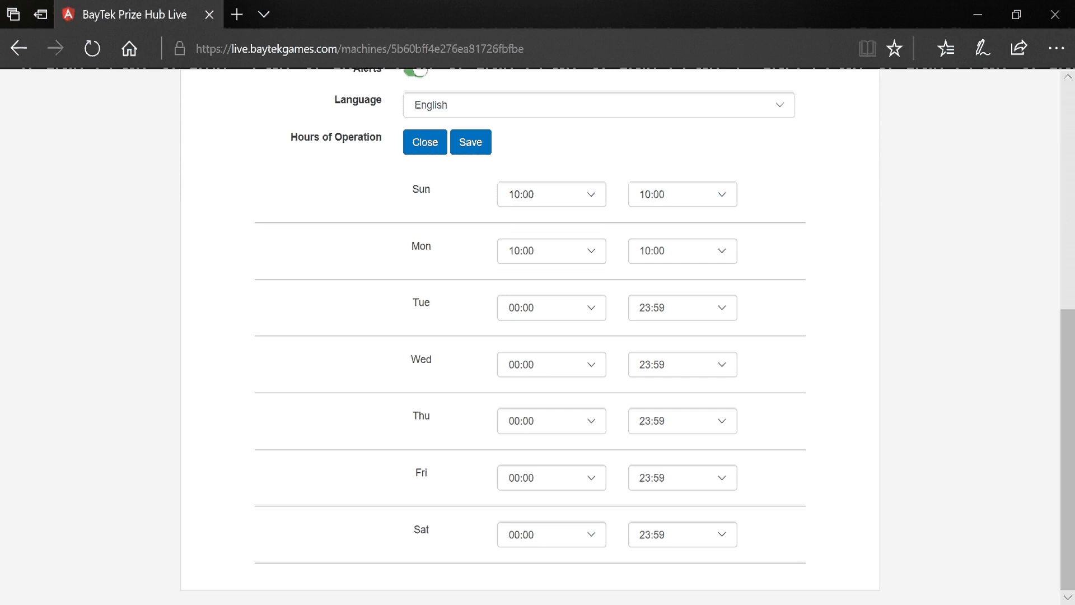
{"action": "left_click", "coordinate": [424, 143]}
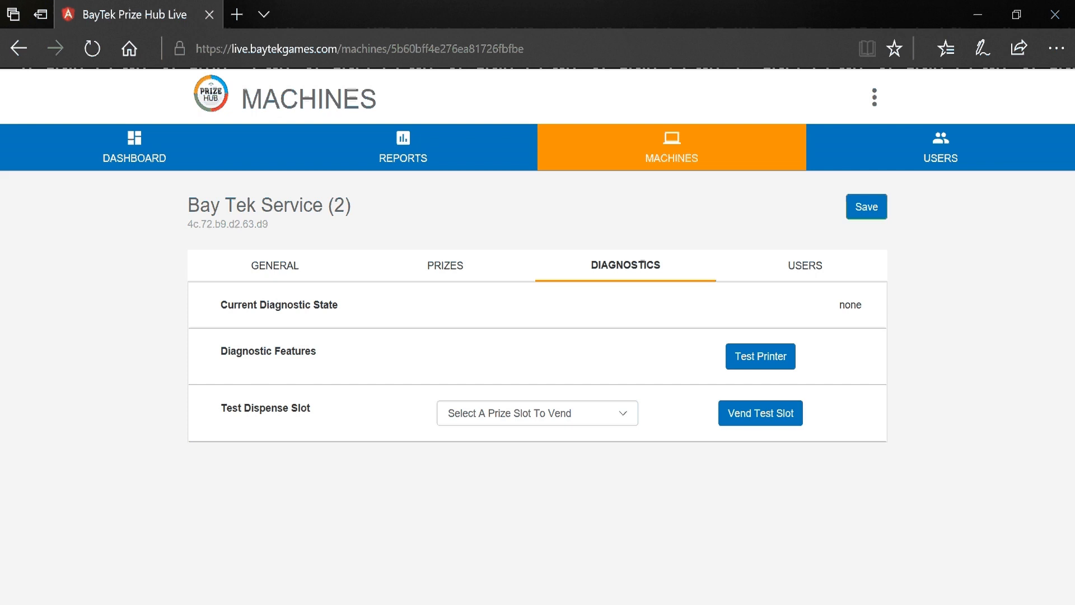
Run a test vend of prize slot B13 from Diagnostics.
{"action": "left_click", "coordinate": [538, 413]}
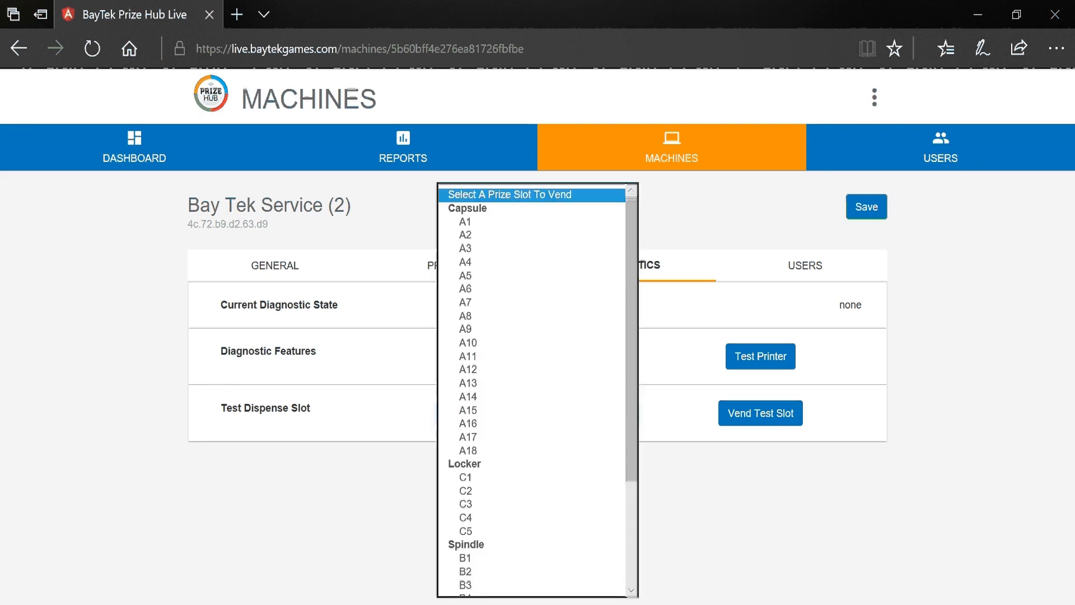
{"action": "scroll", "scroll_direction": "down", "scroll_amount": 3}
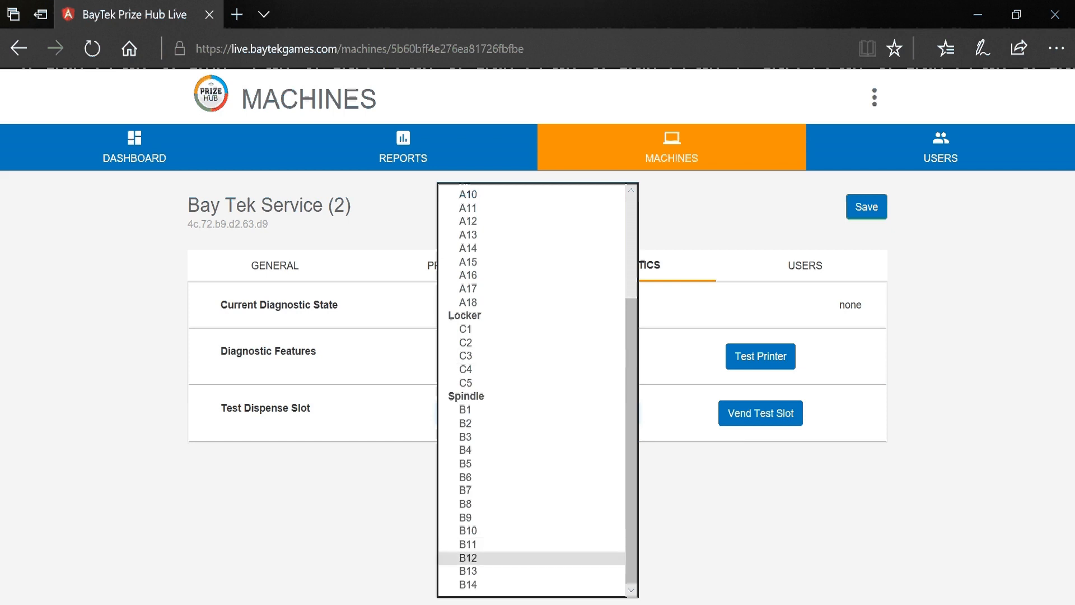
{"action": "left_click", "coordinate": [467, 571]}
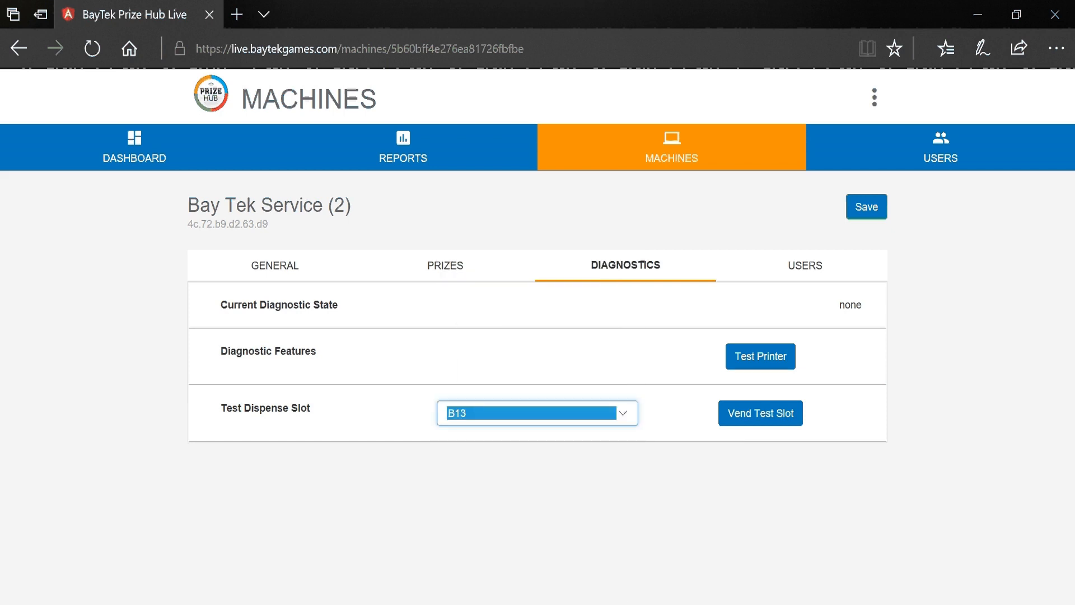
{"action": "left_click", "coordinate": [761, 413]}
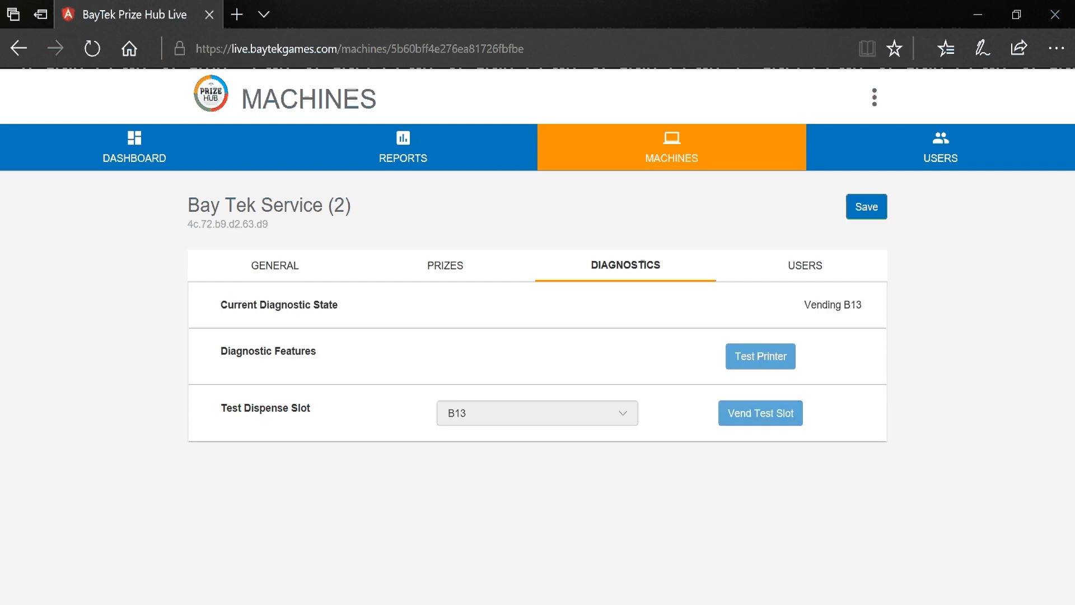
{"action": "left_click", "coordinate": [867, 206]}
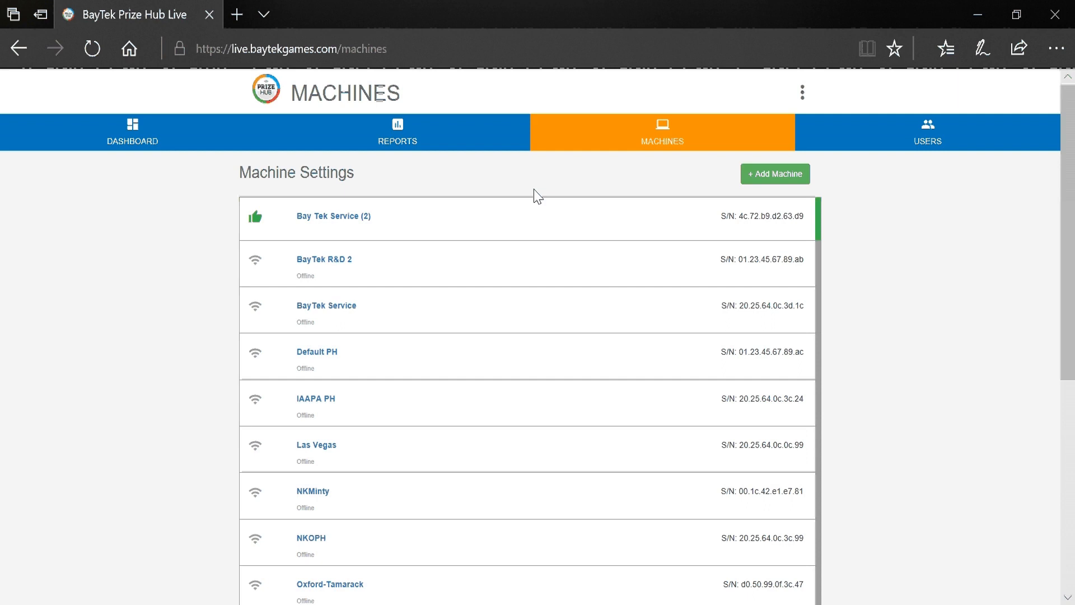
{"action": "mouse_move", "coordinate": [339, 220]}
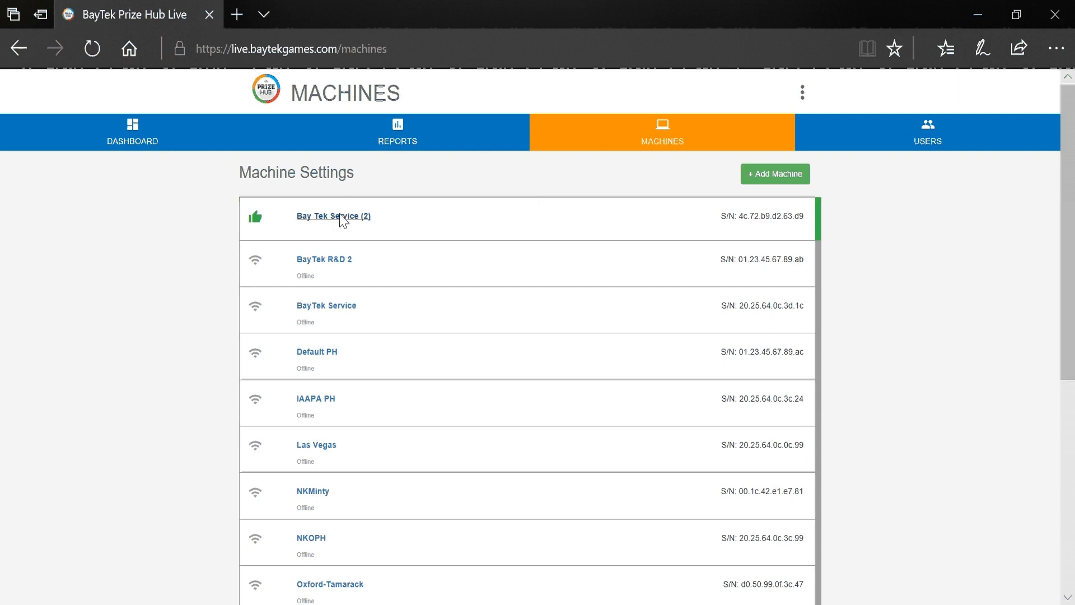
Show Bay Tek Service (2)'s prize modules and list Locker Hub 1's slots C1–C5.
{"action": "left_click", "coordinate": [333, 216]}
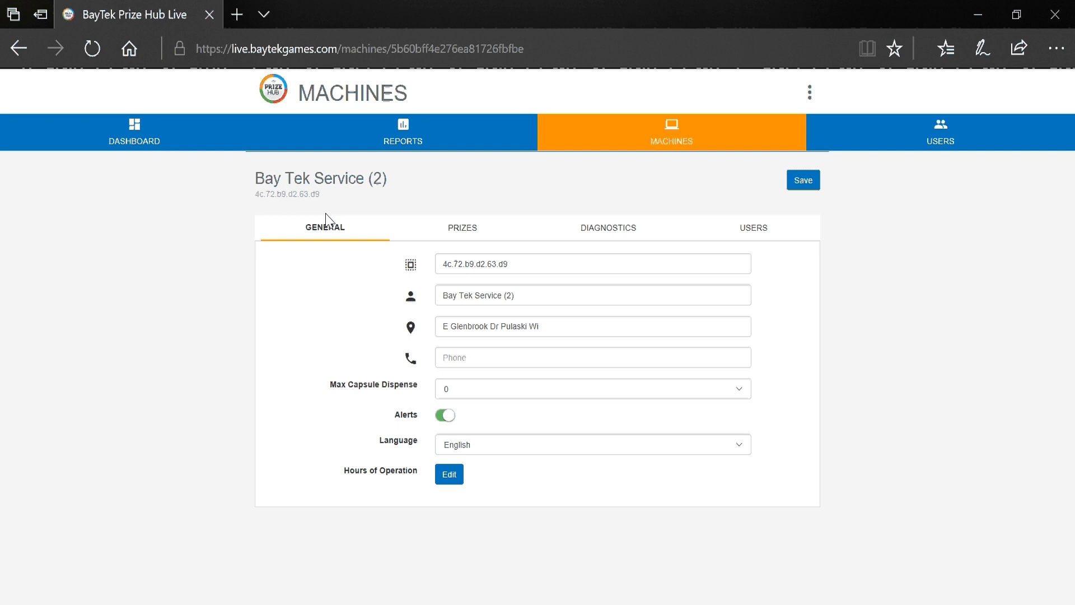
{"action": "mouse_move", "coordinate": [457, 232]}
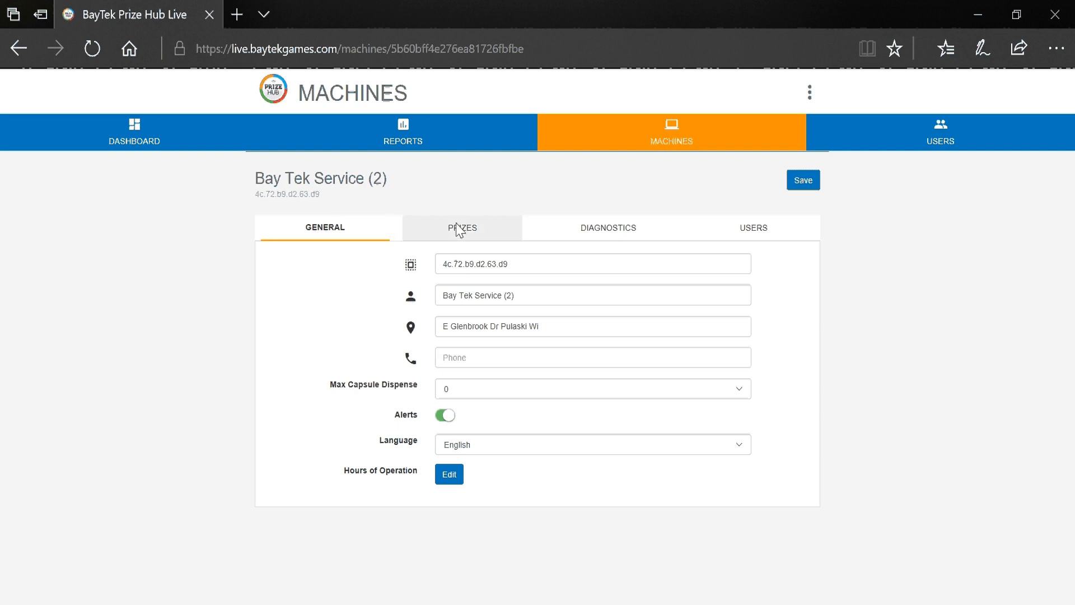
{"action": "left_click", "coordinate": [462, 228]}
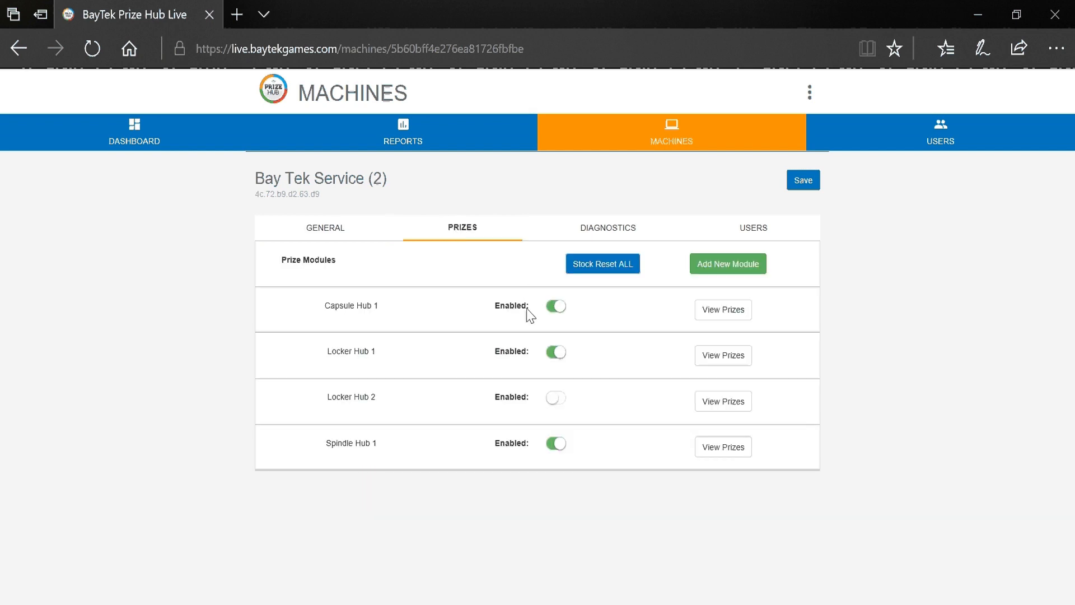
{"action": "mouse_move", "coordinate": [492, 391]}
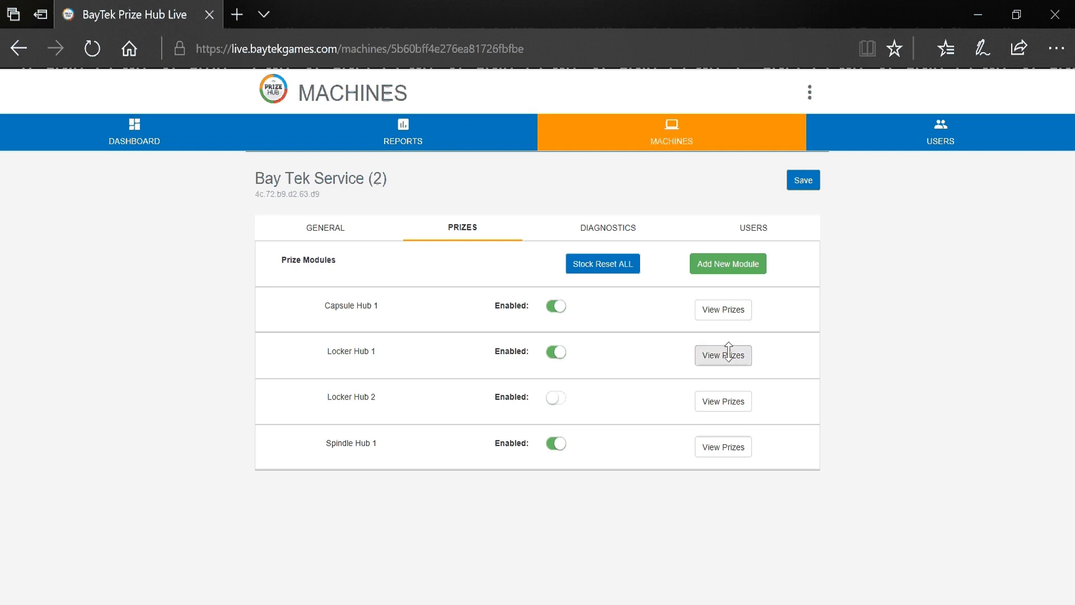
{"action": "left_click", "coordinate": [723, 355]}
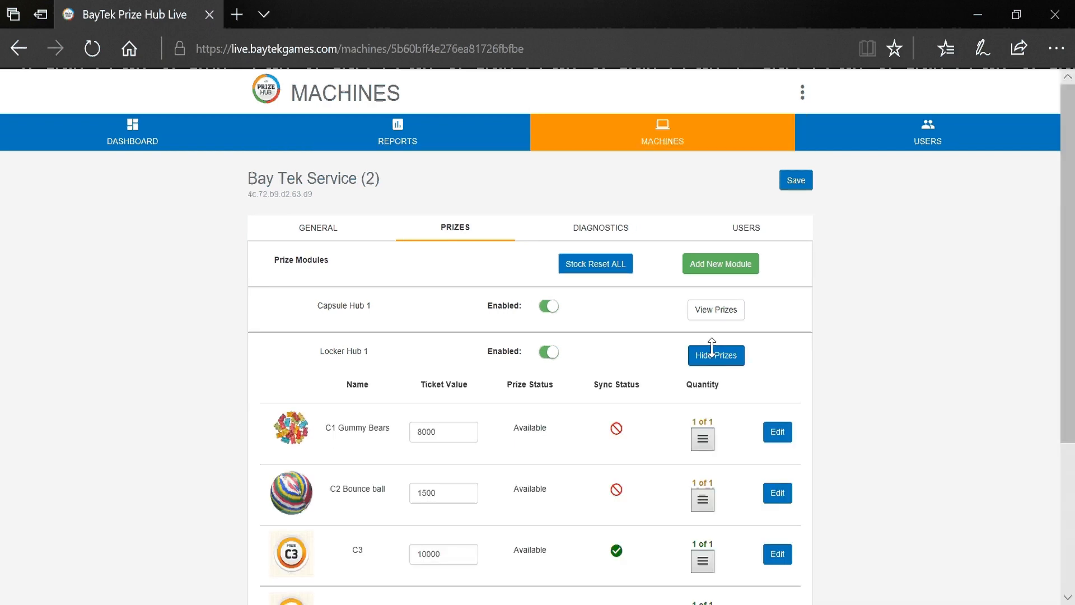
{"action": "scroll", "scroll_direction": "down", "scroll_amount": 3}
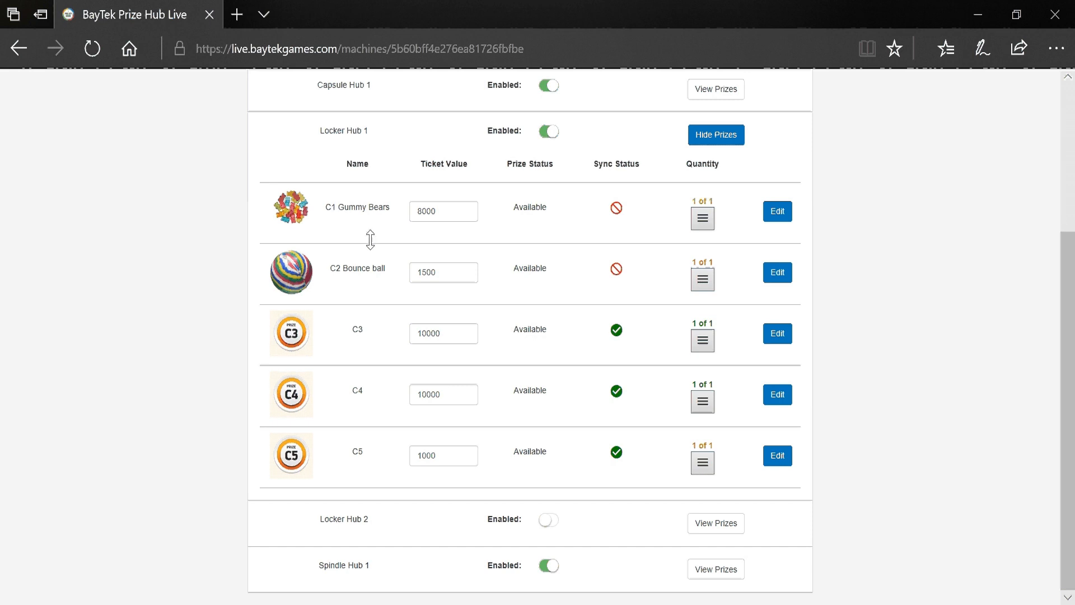
{"action": "mouse_move", "coordinate": [561, 377]}
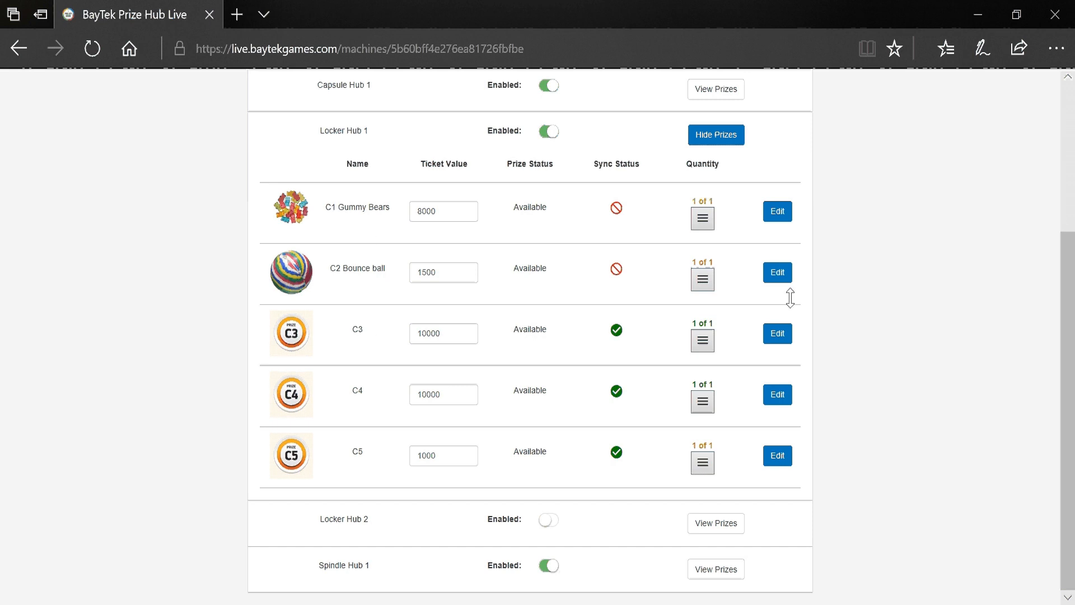
{"action": "left_click", "coordinate": [778, 334]}
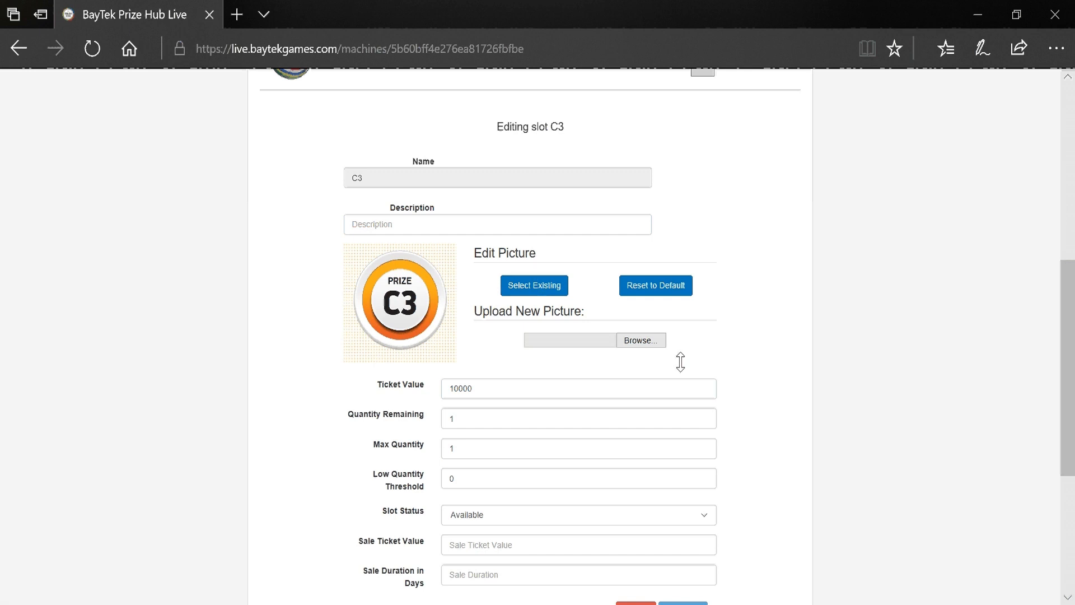
Cancel a Browse upload and give slot C3 the existing Funko Pop image.
{"action": "left_click", "coordinate": [642, 340]}
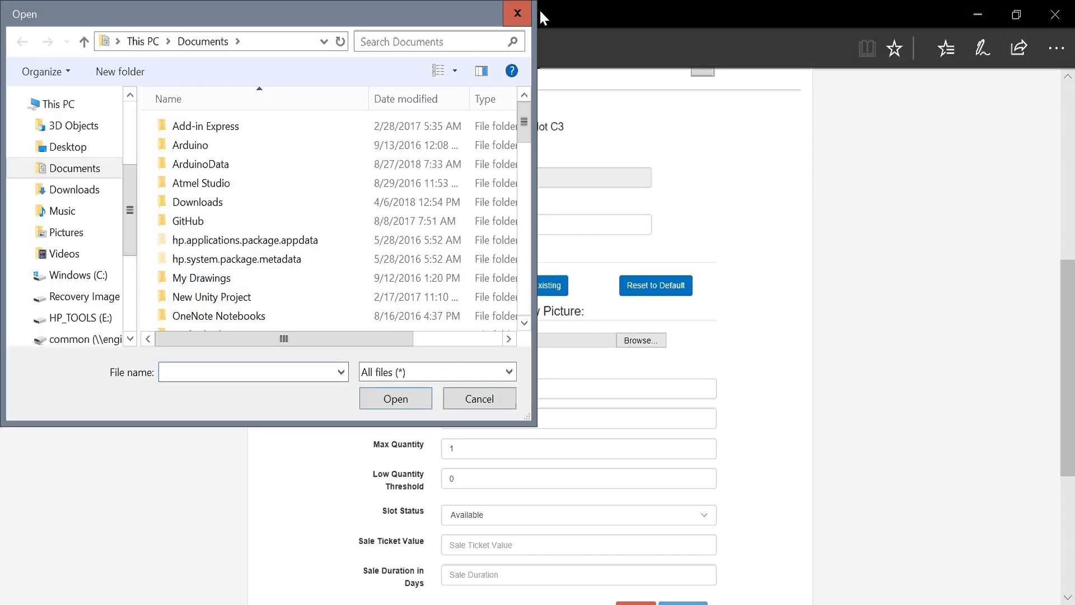
{"action": "left_click", "coordinate": [479, 398]}
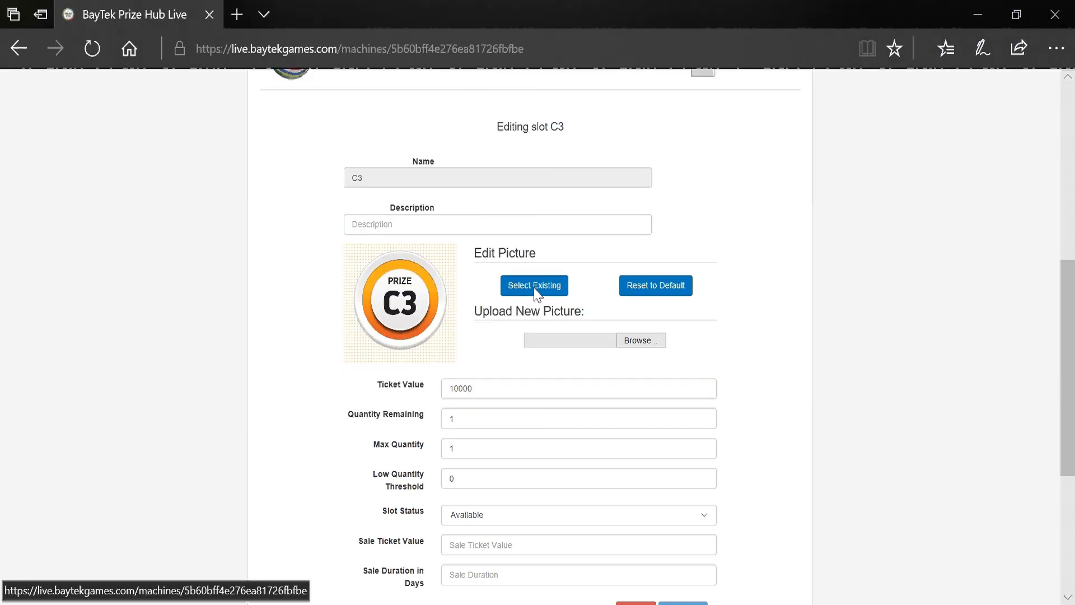
{"action": "left_click", "coordinate": [535, 286]}
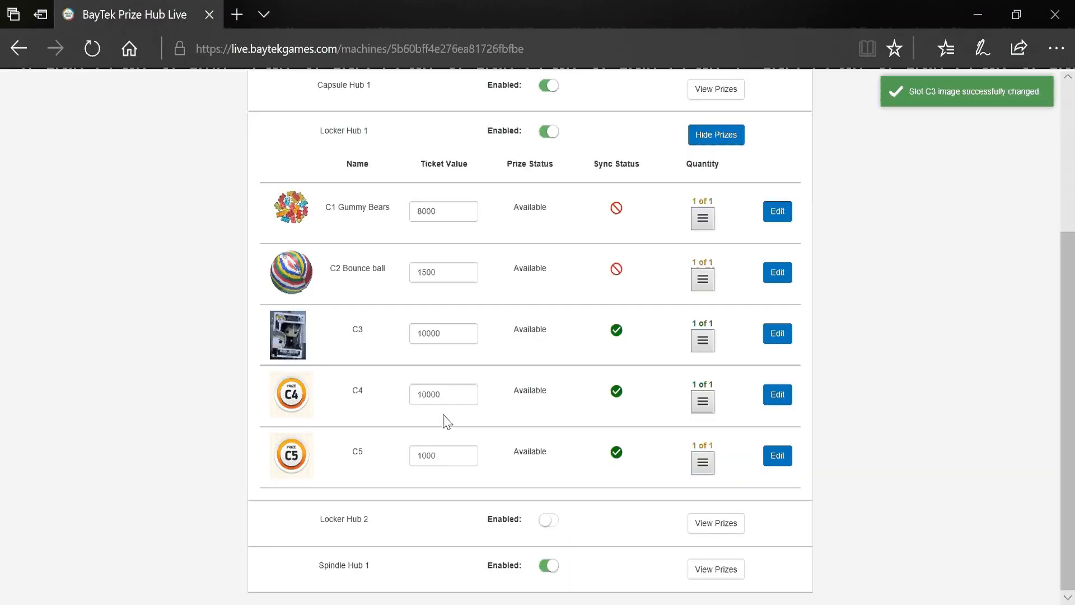
{"action": "mouse_move", "coordinate": [483, 340]}
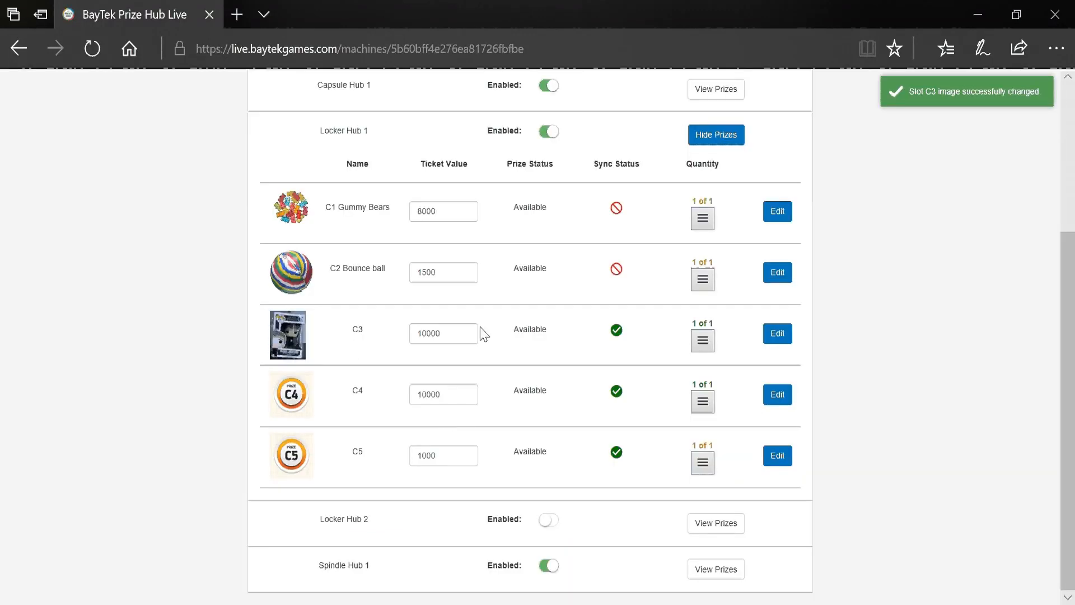
Reopen slot C3 and set its description to 'Funko Pop'.
{"action": "left_click", "coordinate": [777, 334]}
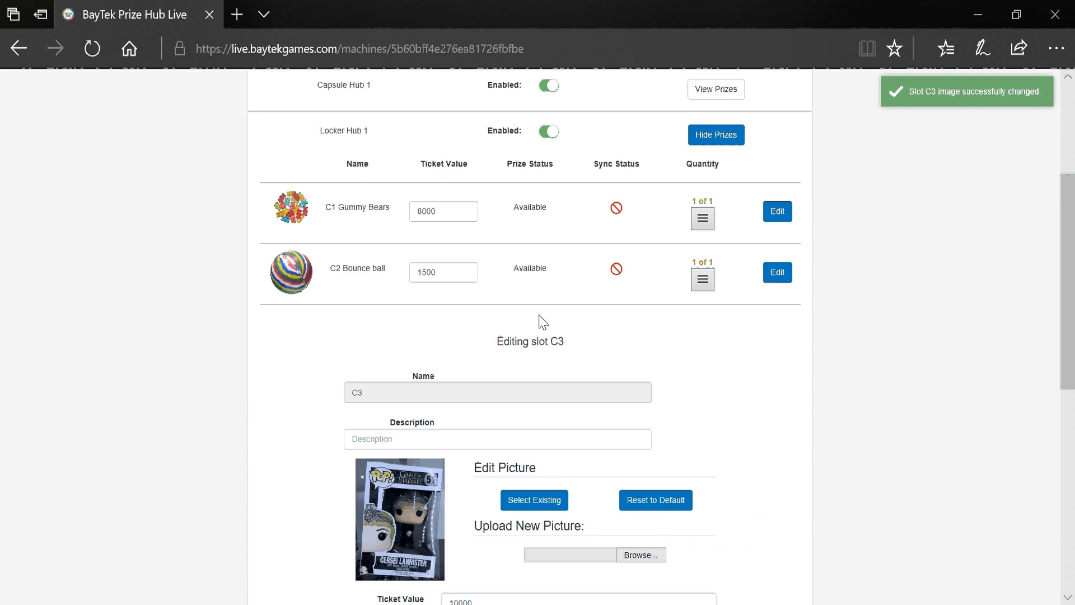
{"action": "type", "text": "Pop"}
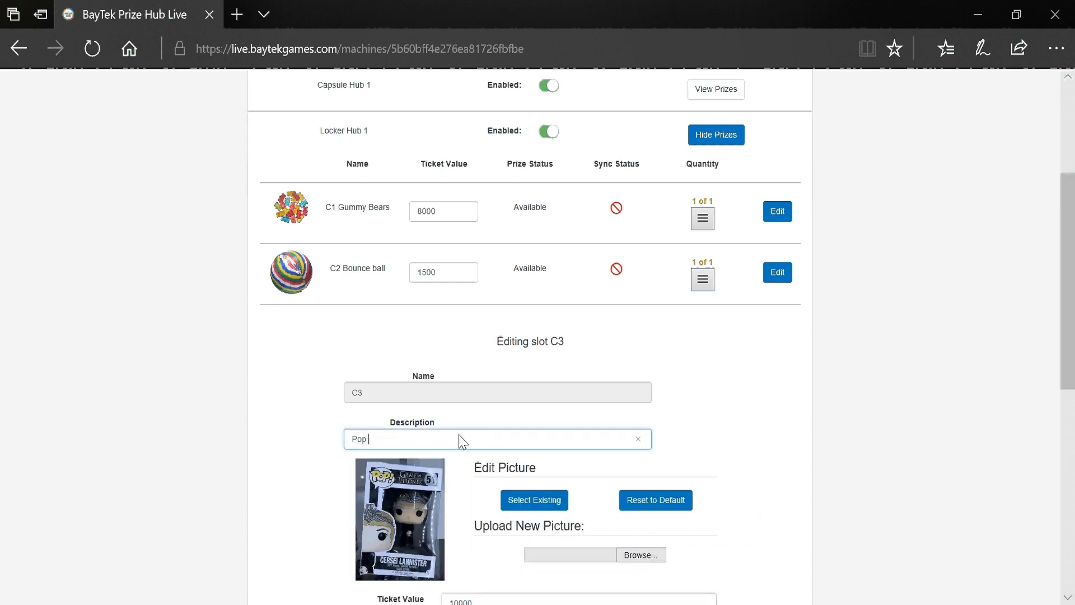
{"action": "type", "text": "Funky"}
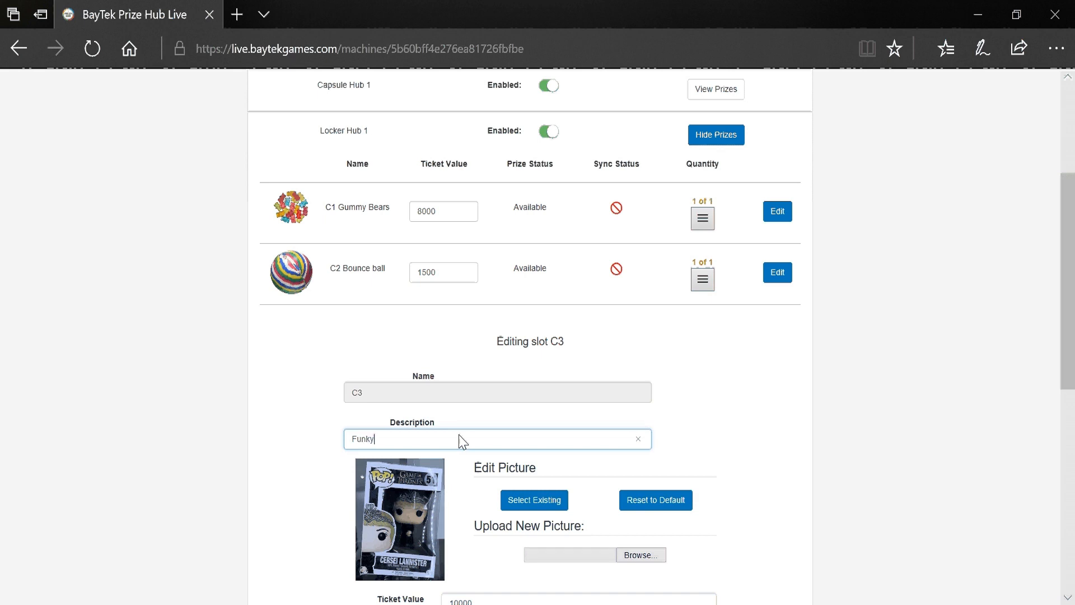
{"action": "type", "text": "Funko Pop"}
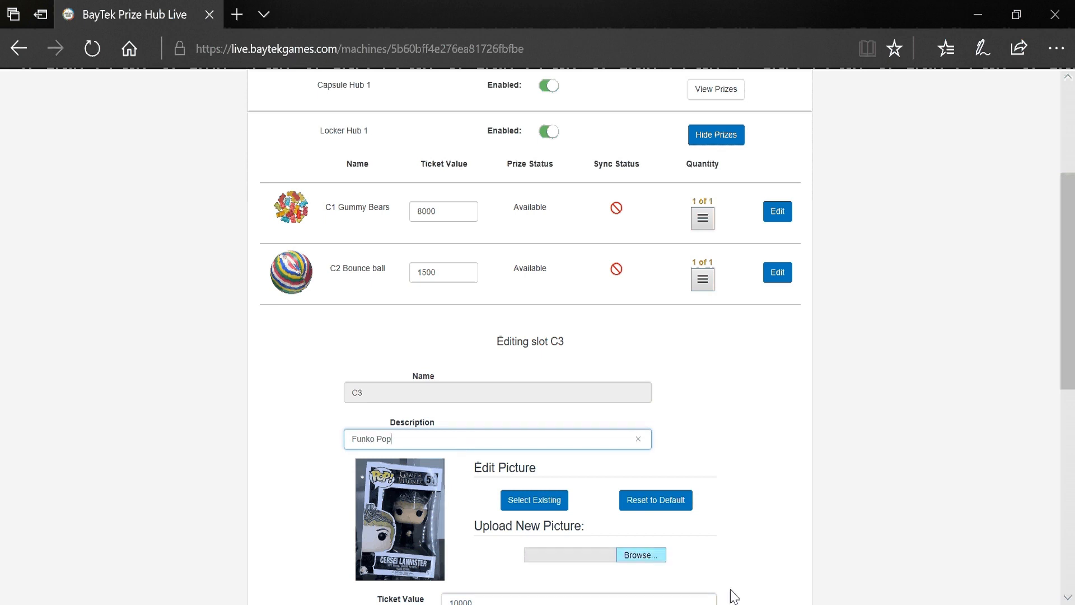
{"action": "scroll", "scroll_direction": "down", "scroll_amount": 3}
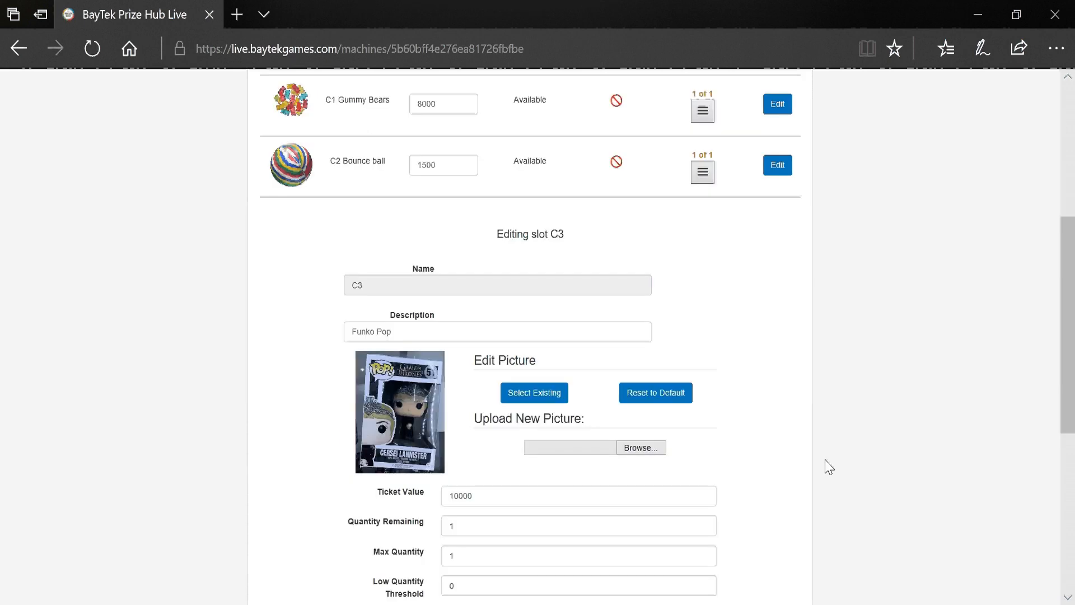
{"action": "scroll", "scroll_direction": "down", "scroll_amount": 3}
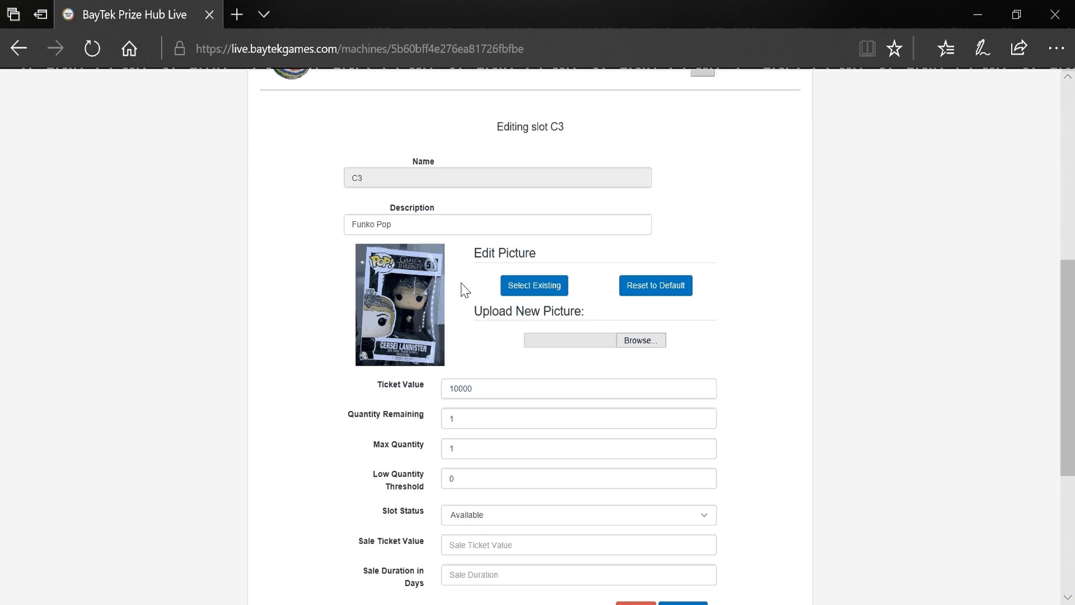
{"action": "mouse_move", "coordinate": [505, 297]}
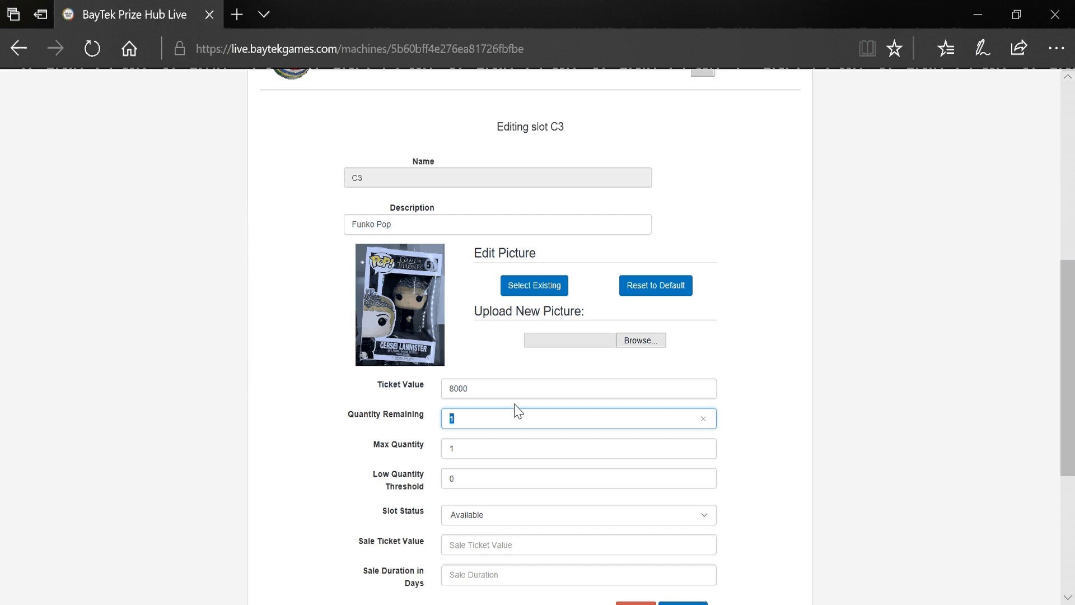
{"action": "mouse_move", "coordinate": [483, 432]}
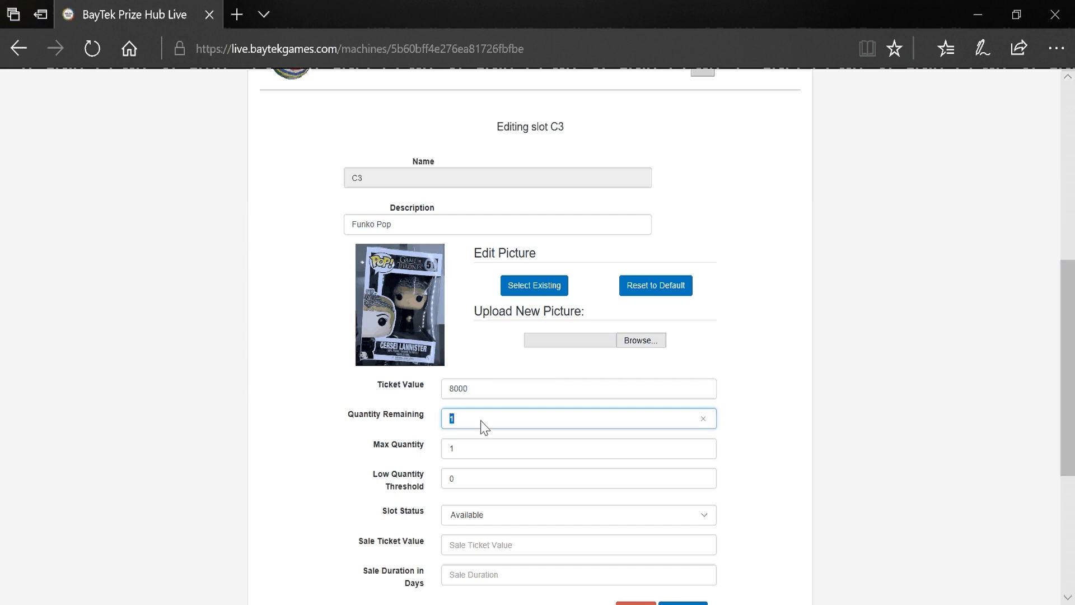
{"action": "mouse_move", "coordinate": [475, 442]}
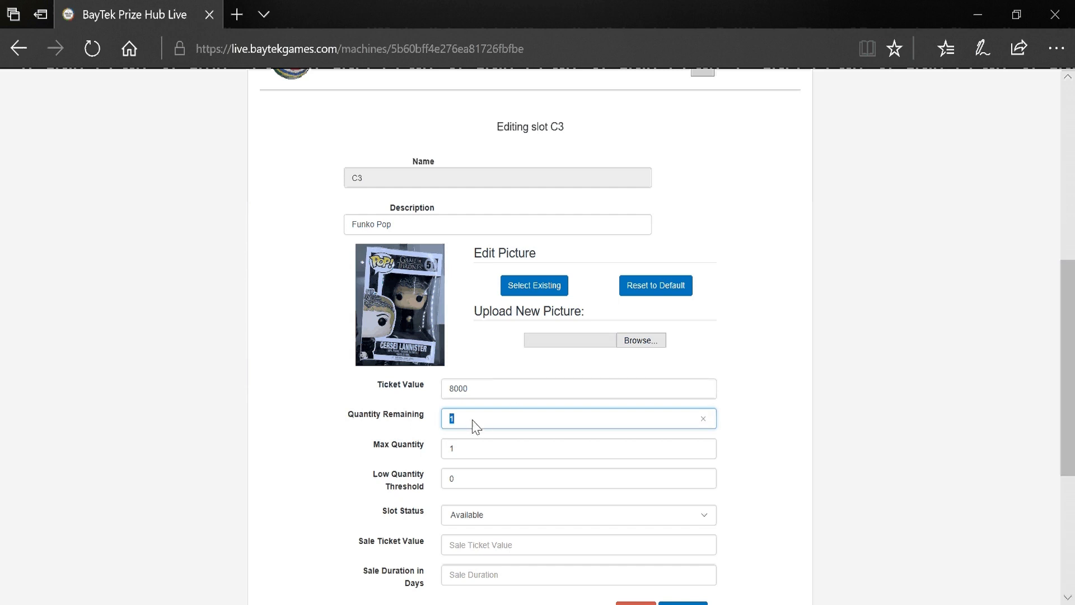
{"action": "mouse_move", "coordinate": [463, 428]}
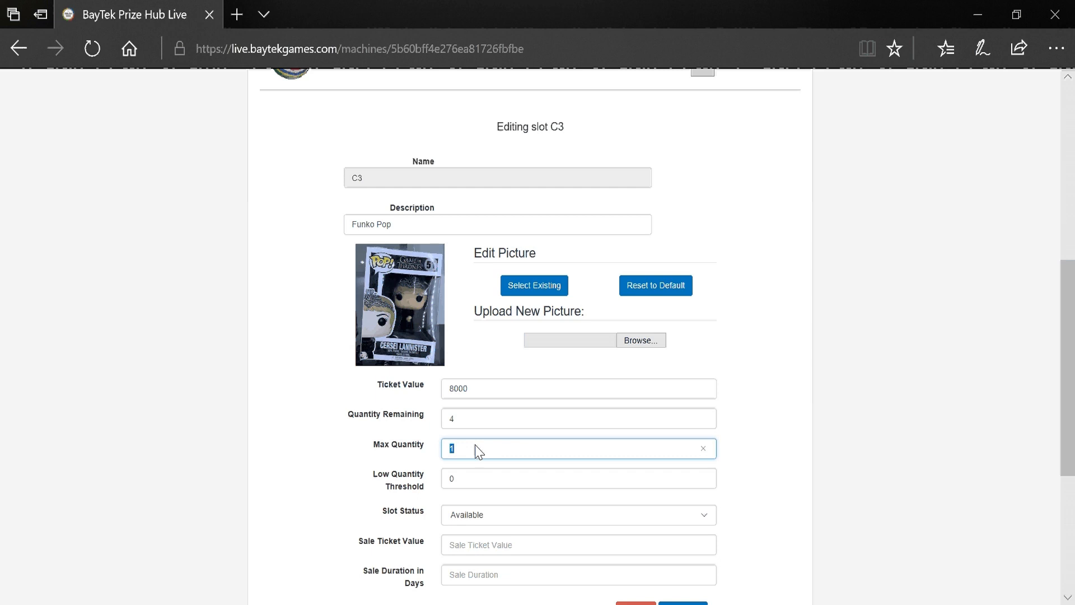
Give C3 max quantity 6 and low threshold 2, keep Available, and save.
{"action": "type", "text": "6"}
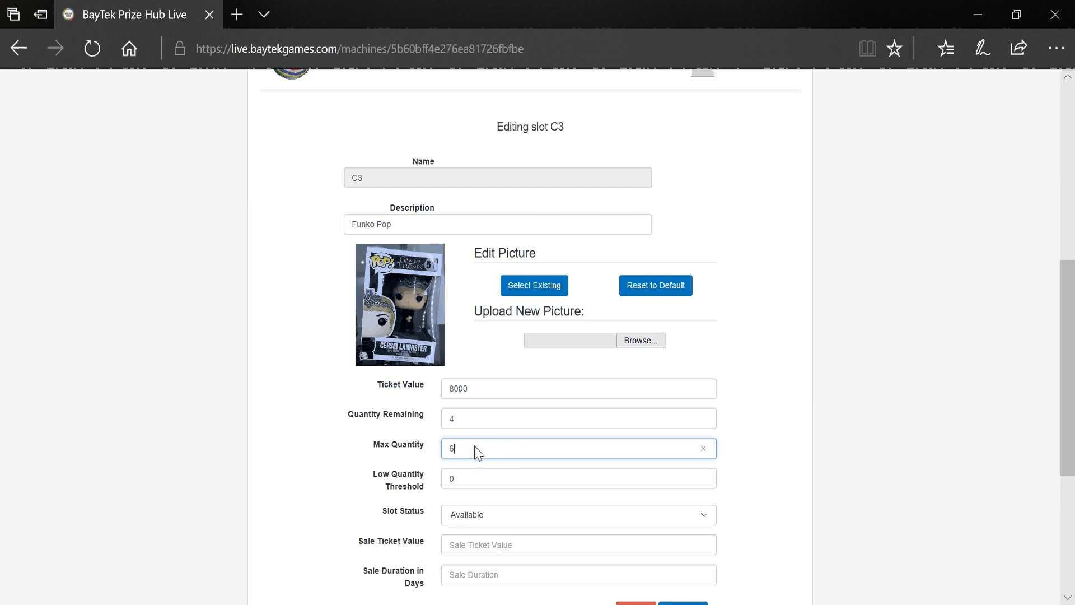
{"action": "left_click", "coordinate": [578, 478]}
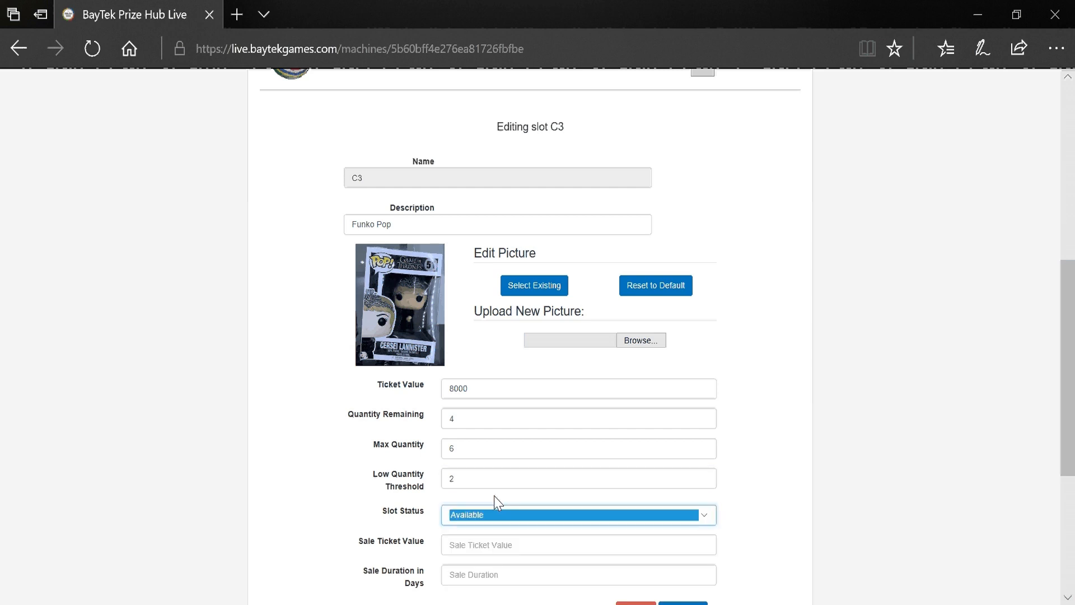
{"action": "mouse_move", "coordinate": [437, 494]}
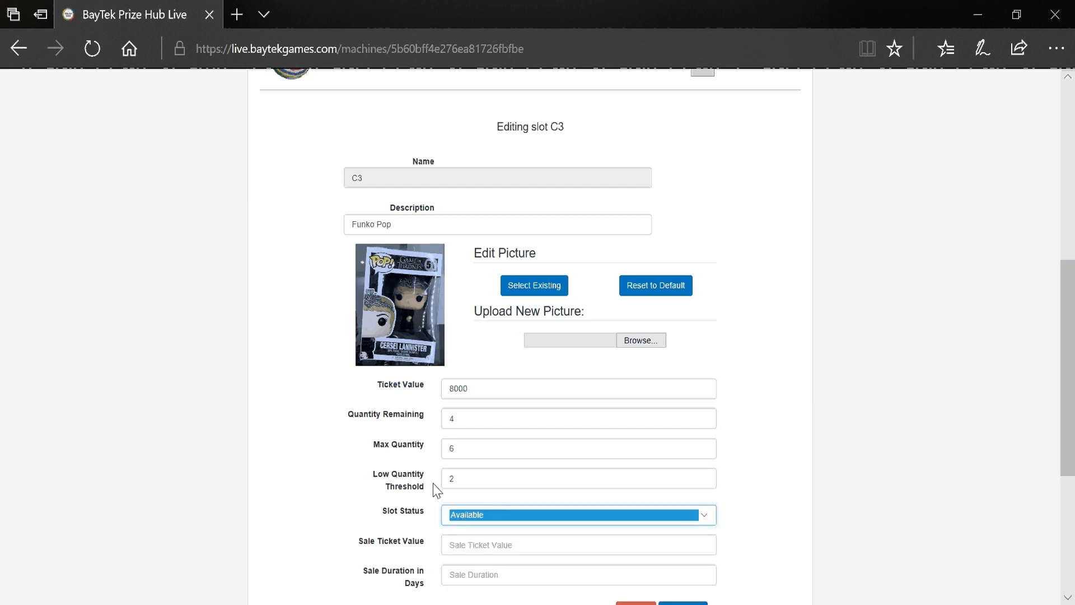
{"action": "mouse_move", "coordinate": [478, 498]}
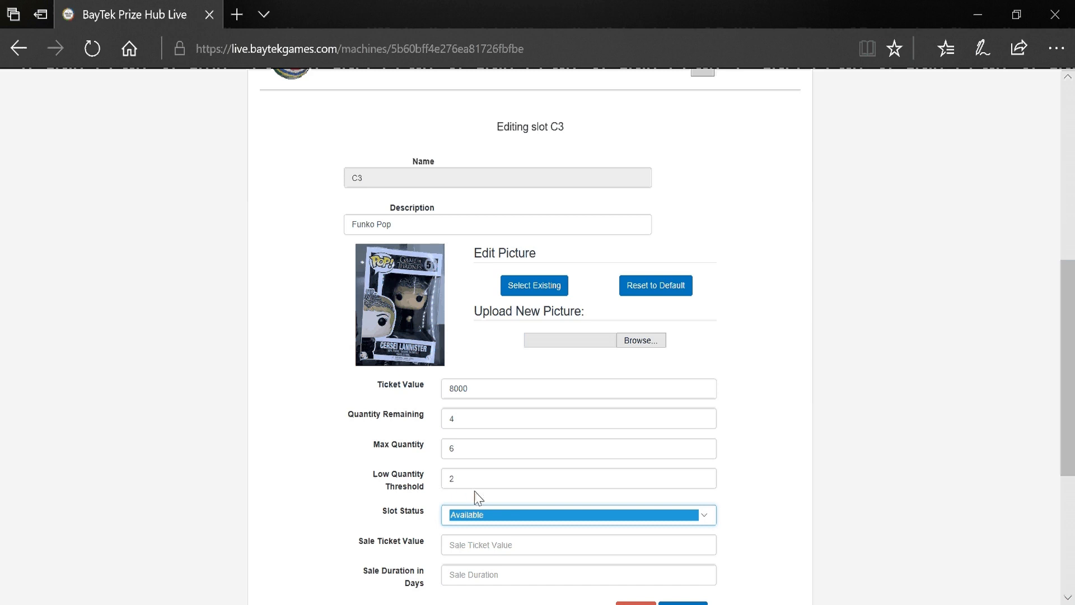
{"action": "mouse_move", "coordinate": [140, 574]}
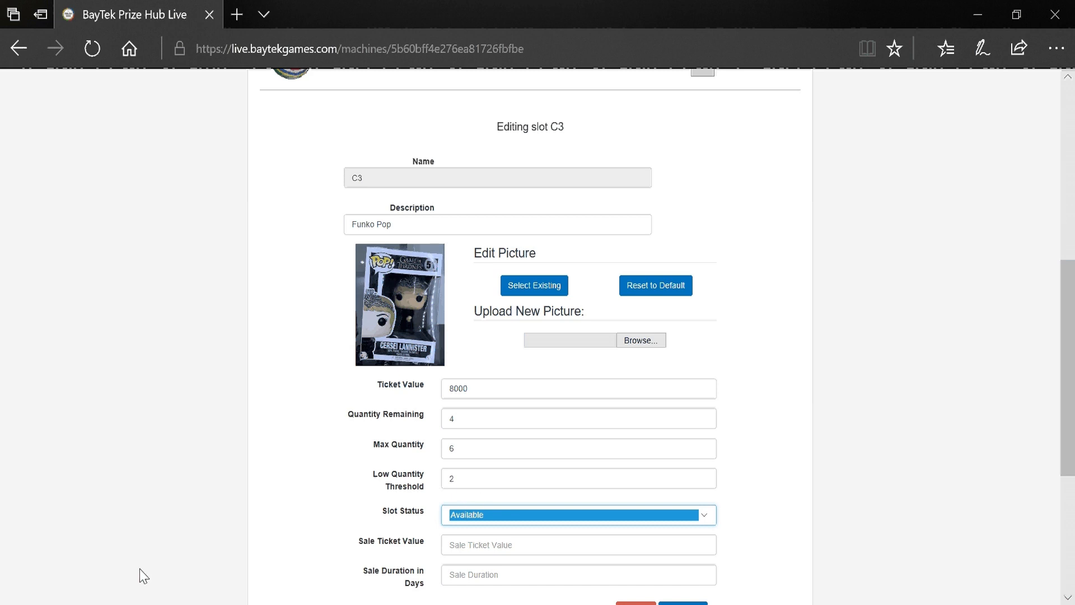
{"action": "left_click", "coordinate": [578, 515]}
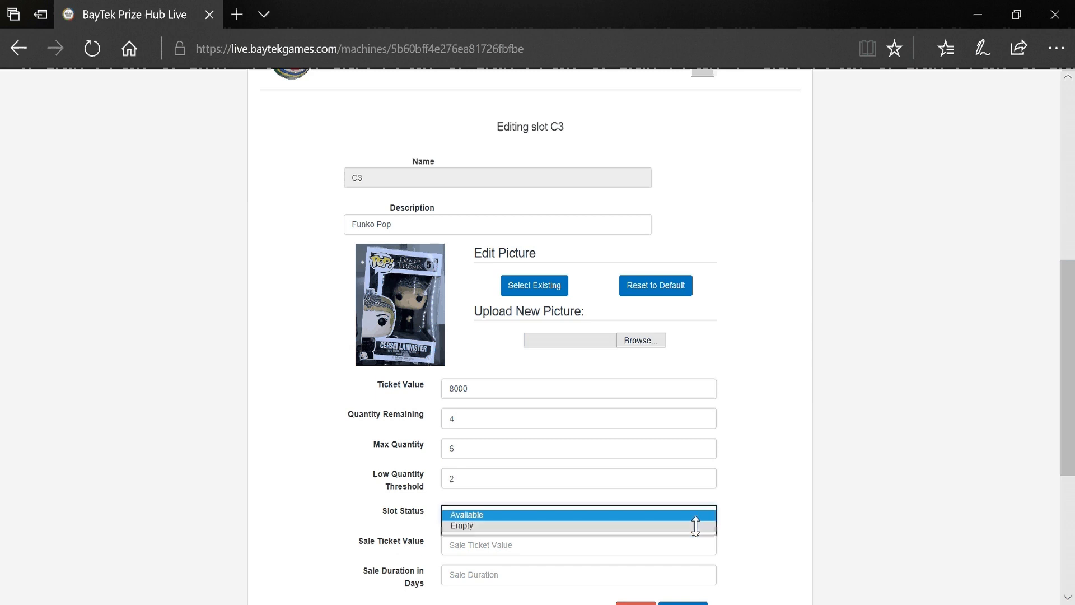
{"action": "left_click", "coordinate": [481, 514]}
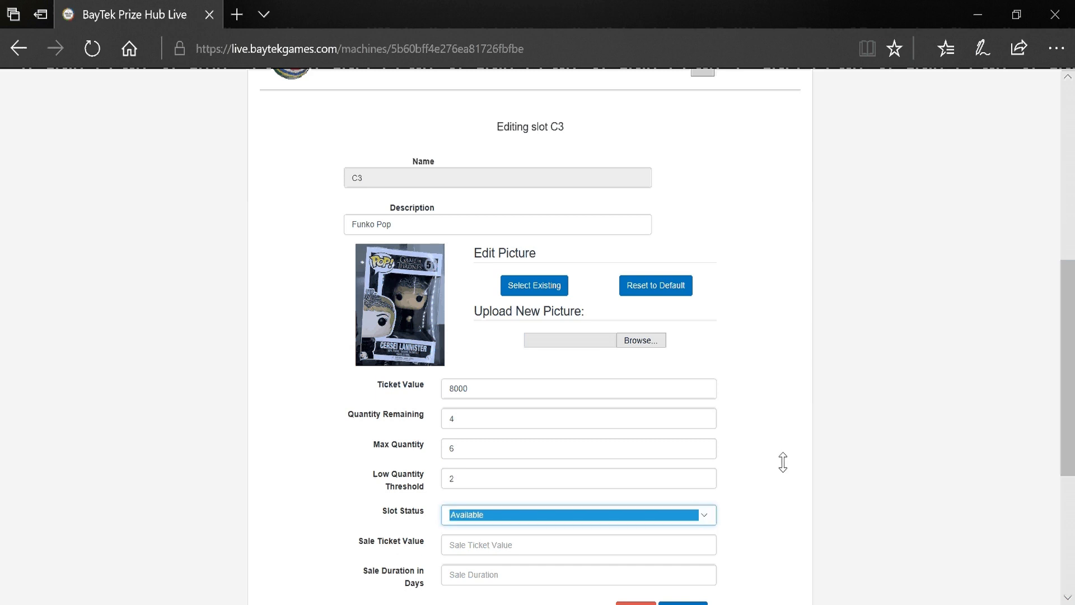
{"action": "scroll", "scroll_direction": "down", "scroll_amount": 3}
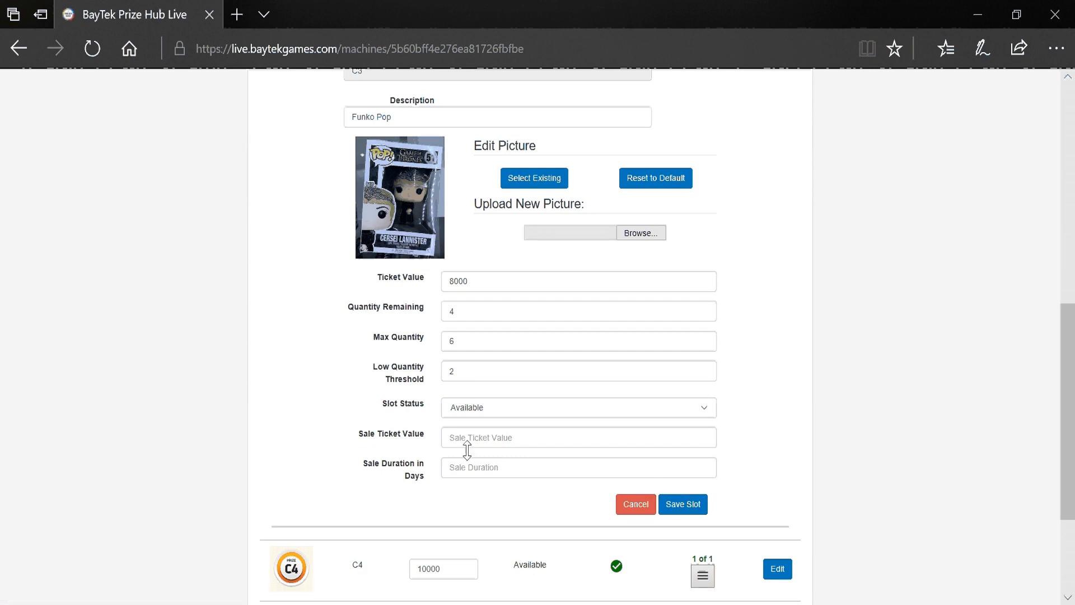
{"action": "mouse_move", "coordinate": [469, 471]}
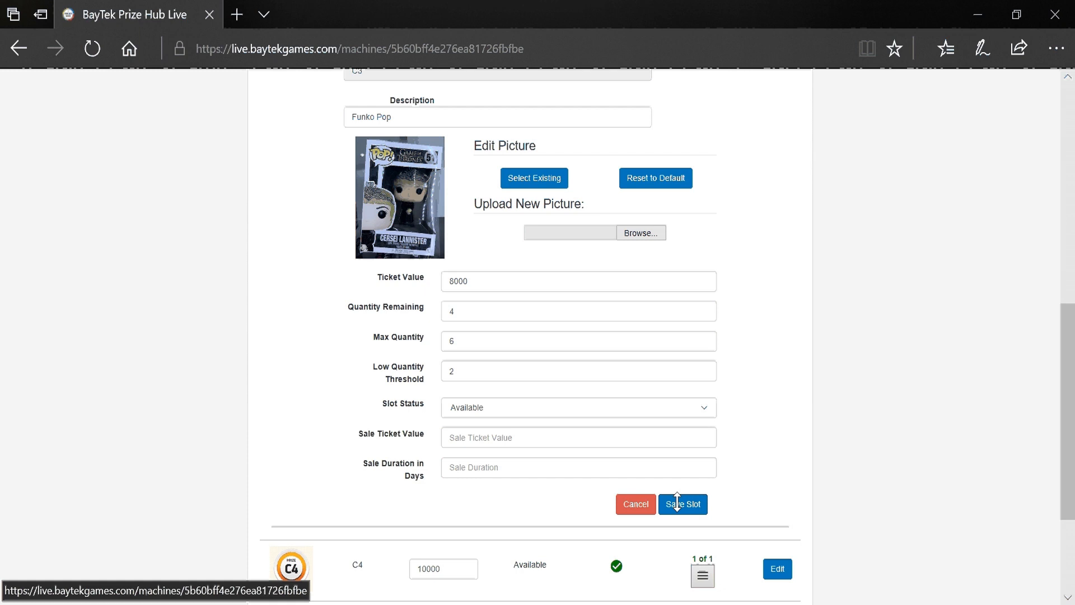
{"action": "left_click", "coordinate": [683, 504]}
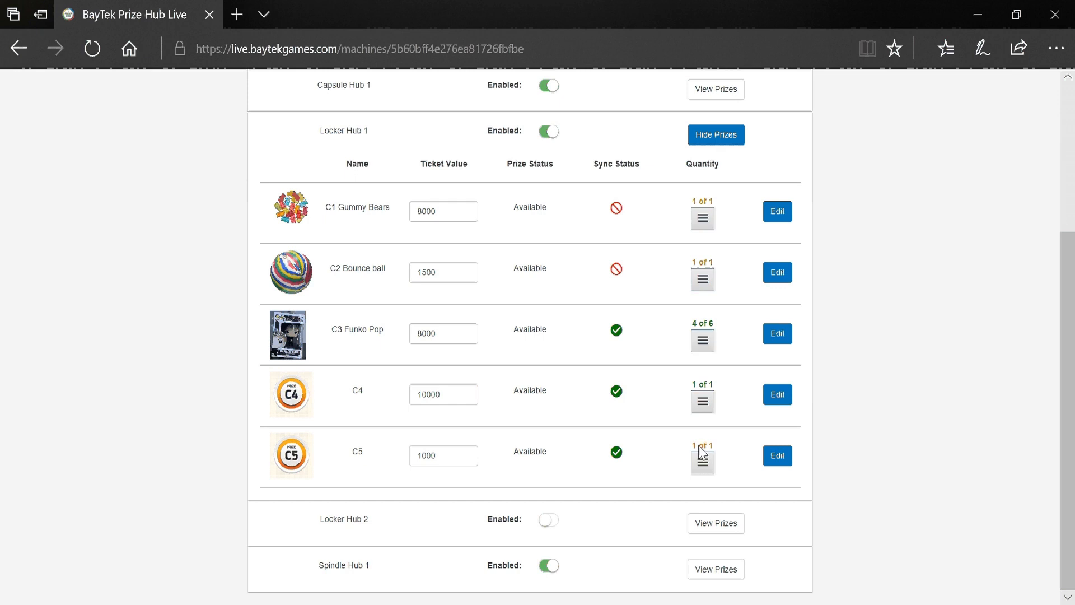
{"action": "mouse_move", "coordinate": [628, 576]}
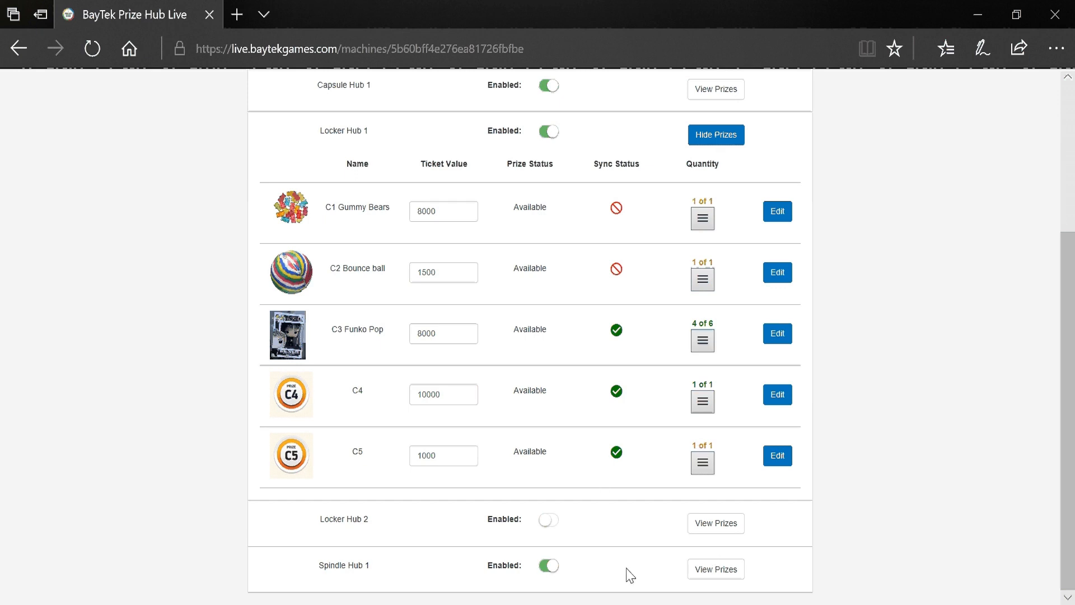
{"action": "mouse_move", "coordinate": [716, 569]}
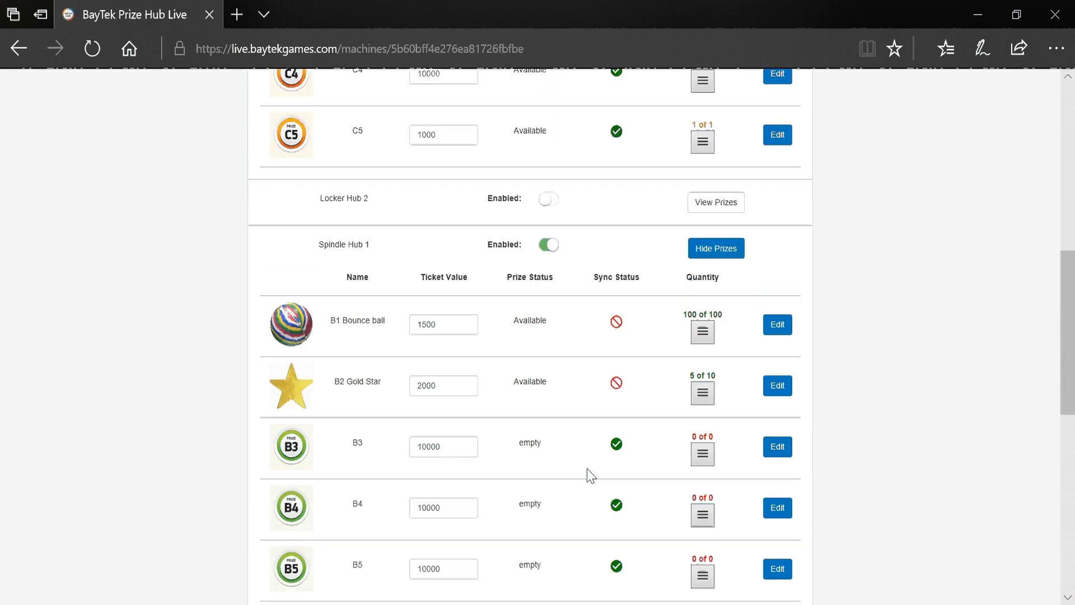
Set Spindle Hub 1 slot B3's ticket value to 1500.
{"action": "scroll", "scroll_direction": "down", "scroll_amount": 3}
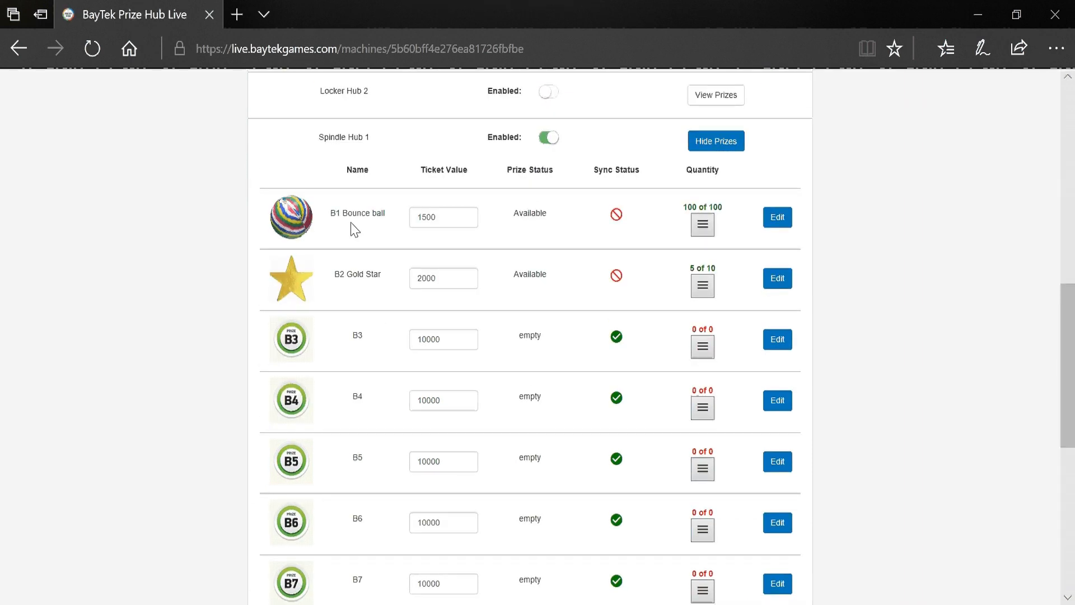
{"action": "mouse_move", "coordinate": [357, 299]}
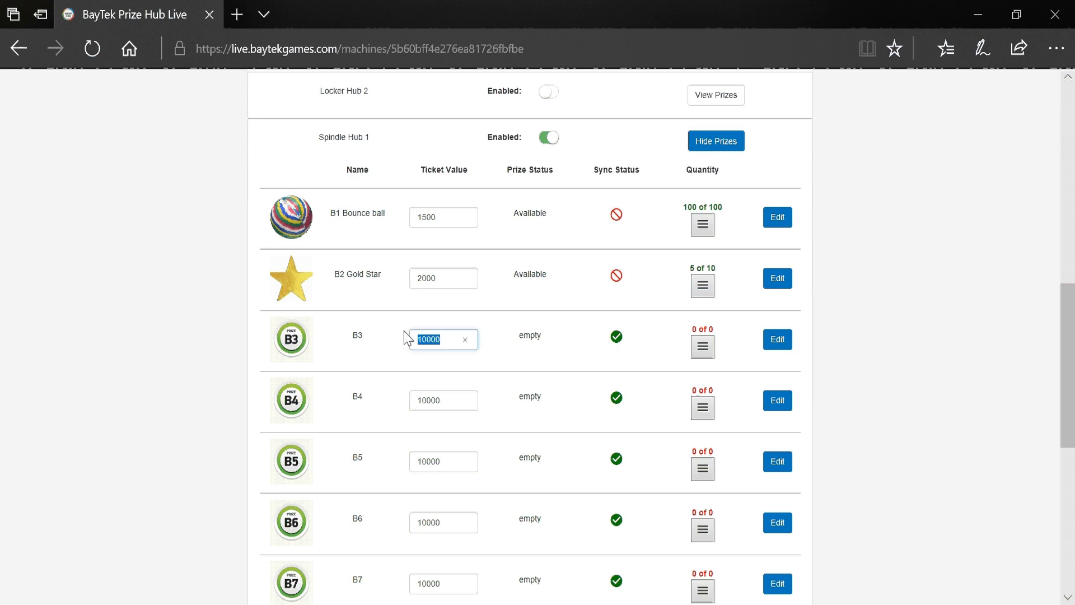
{"action": "type", "text": "1"}
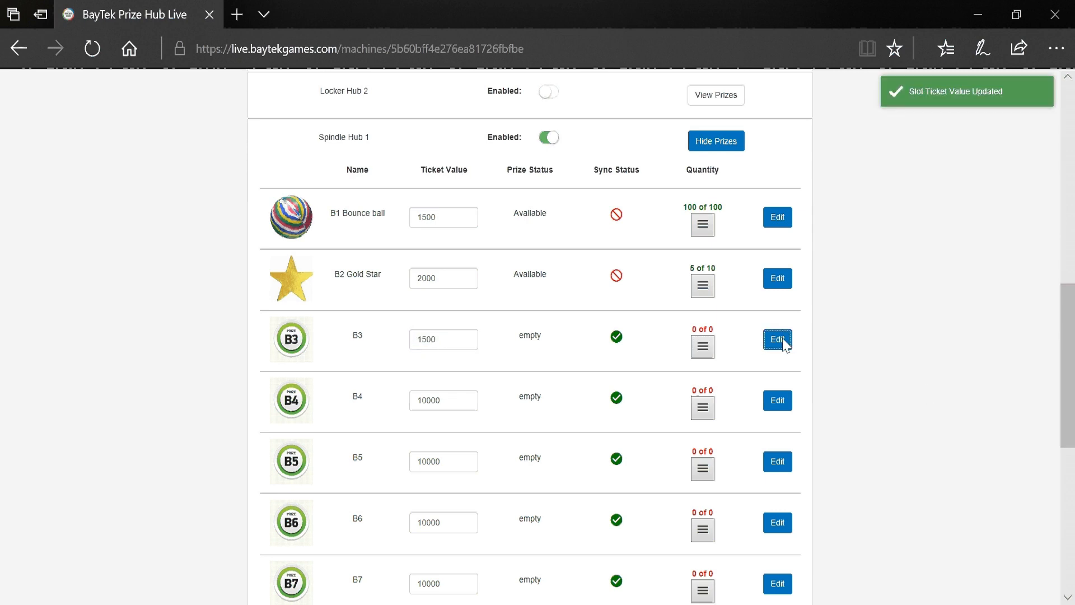
{"action": "left_click", "coordinate": [778, 339]}
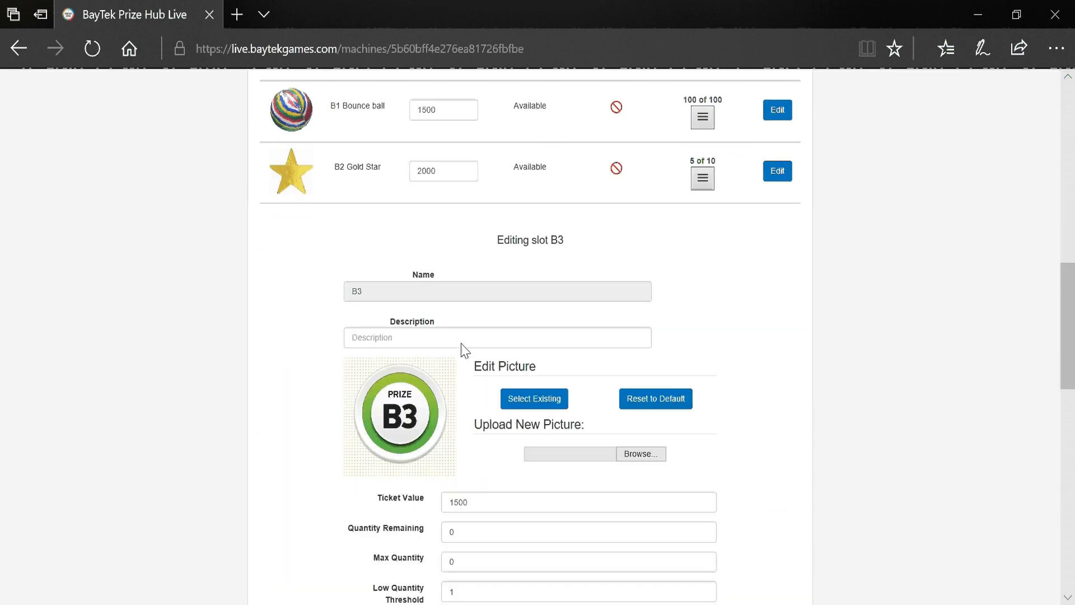
Name slot B3 'Gummy Bears', save it, and return to the top of the Prizes tab.
{"action": "type", "text": "Gummy Bears"}
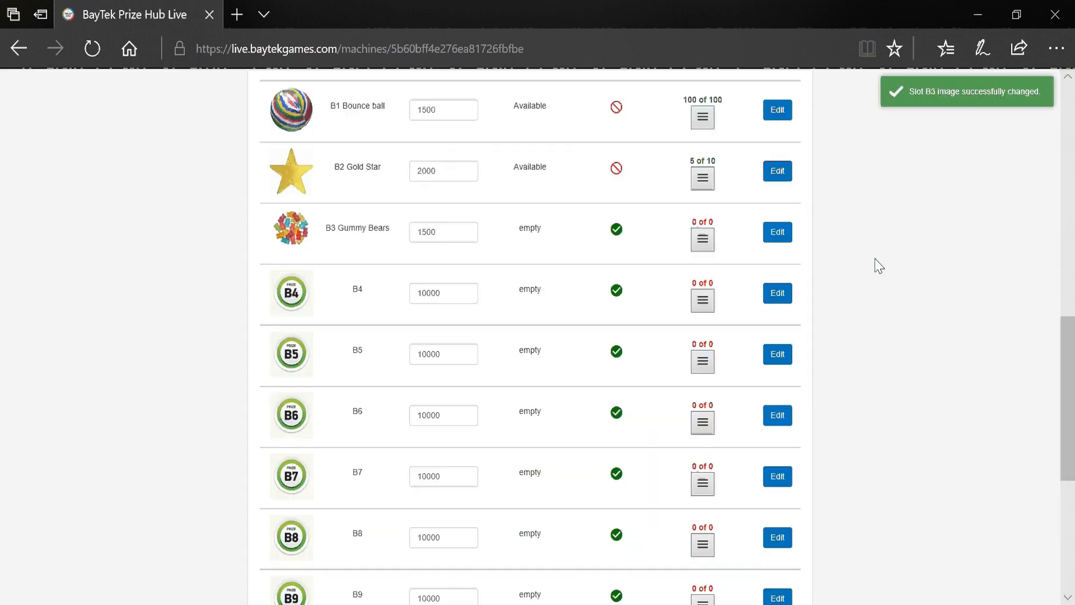
{"action": "scroll", "scroll_direction": "down", "scroll_amount": 3}
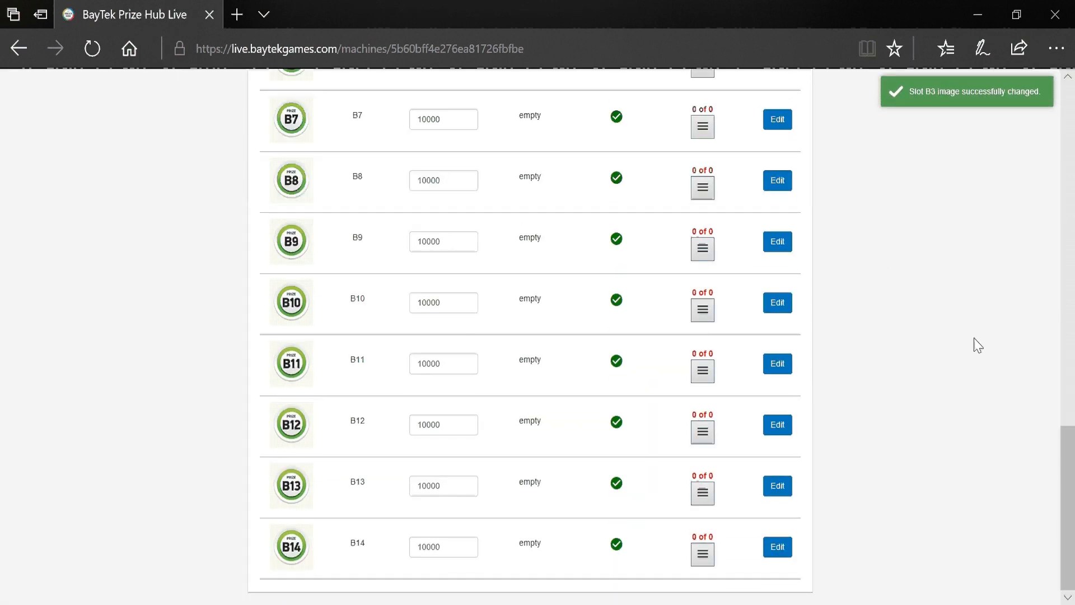
{"action": "scroll", "scroll_direction": "up", "scroll_amount": 3}
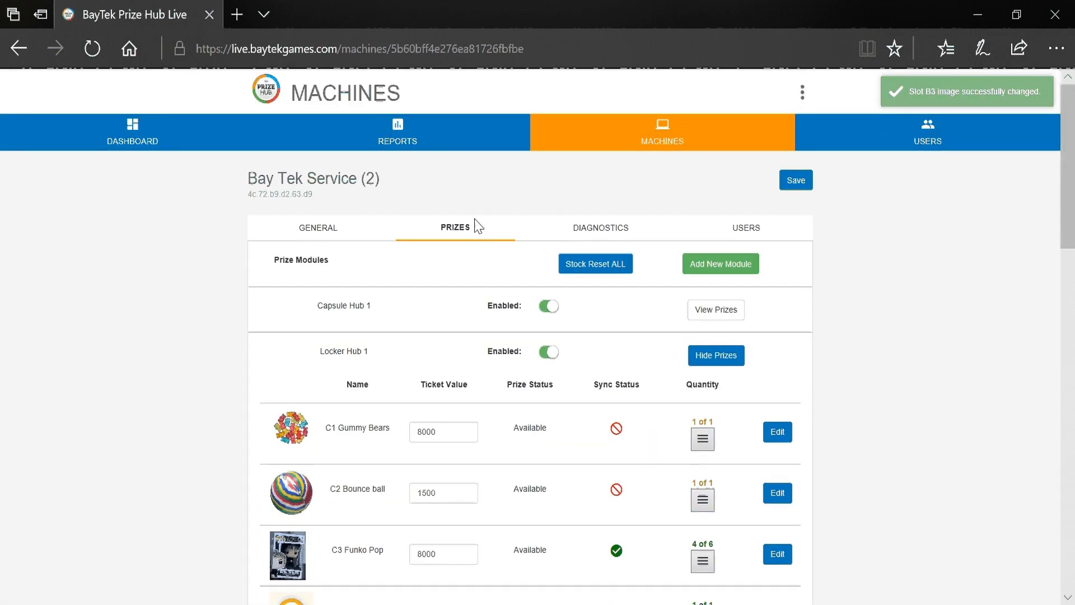
{"action": "mouse_move", "coordinate": [410, 142]}
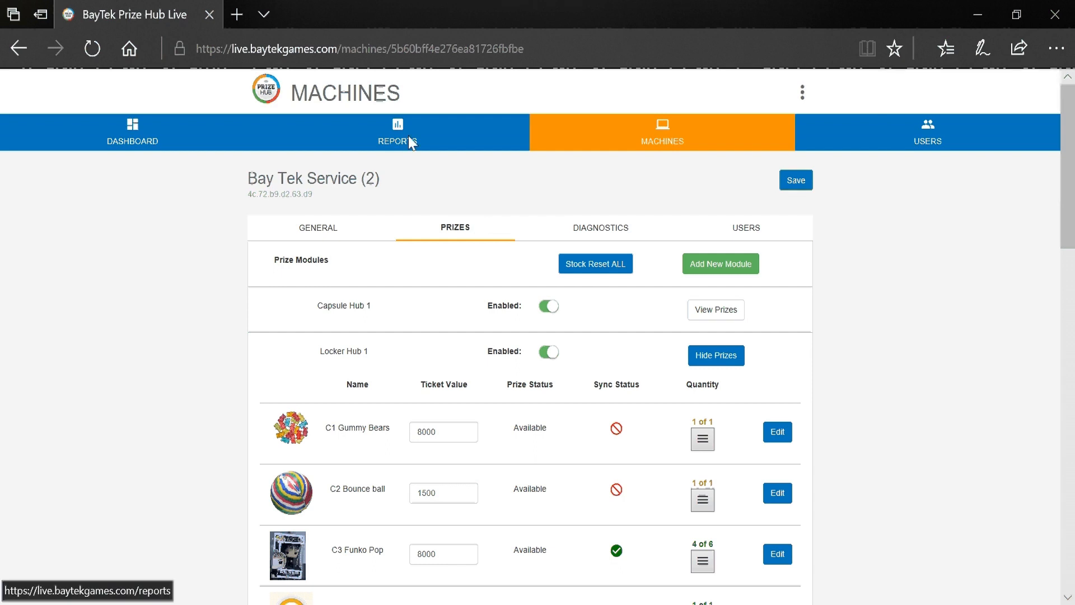
Generate the Bay Tek Service (2) vends report, review slot labels, then show the Machines list.
{"action": "left_click", "coordinate": [397, 133]}
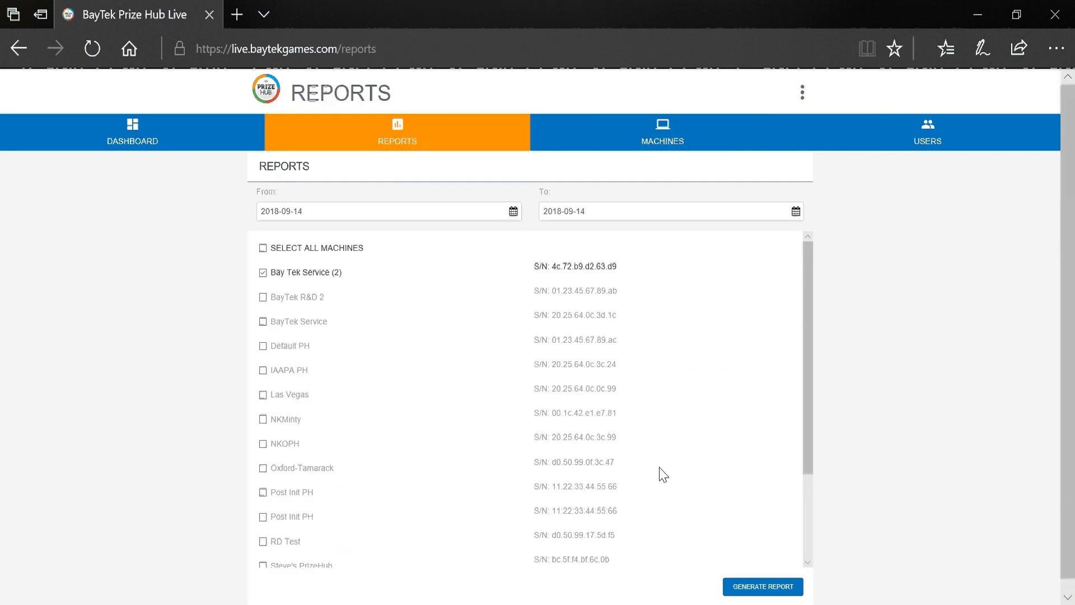
{"action": "left_click", "coordinate": [763, 587]}
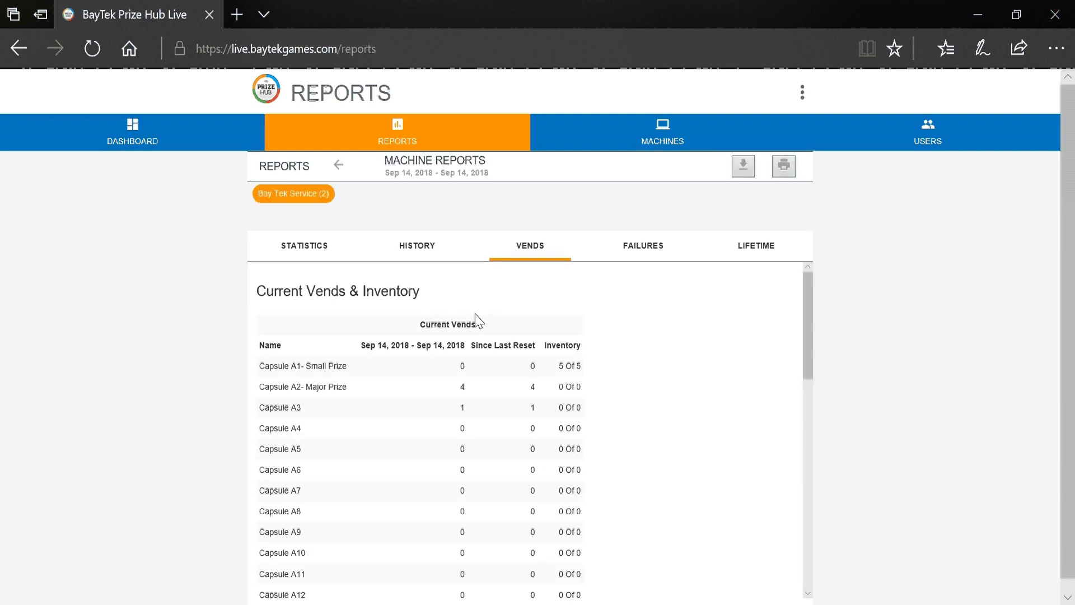
{"action": "scroll", "scroll_direction": "down", "scroll_amount": 3}
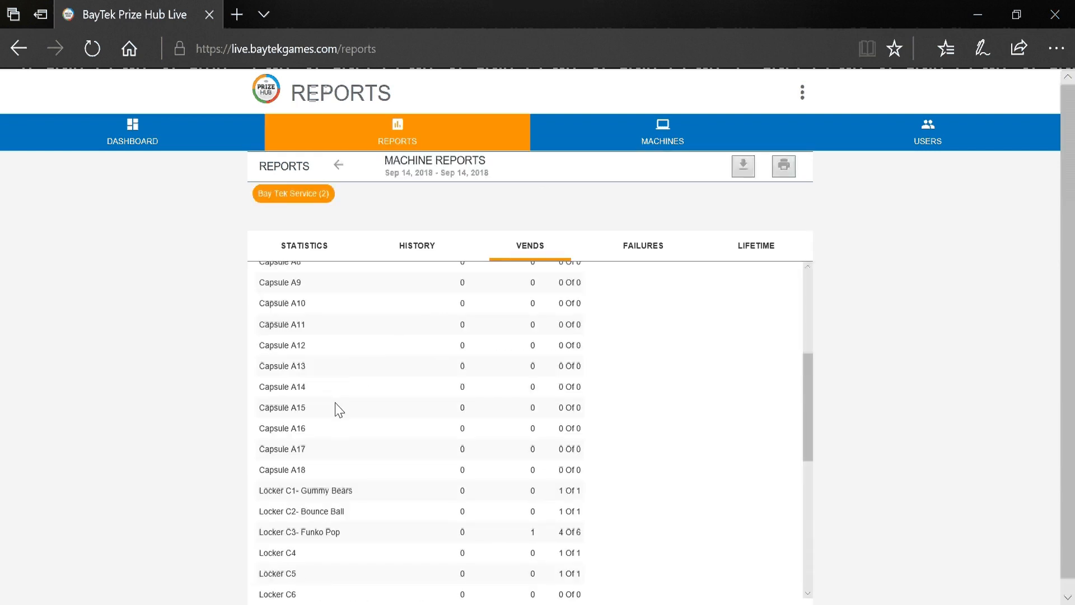
{"action": "scroll", "scroll_direction": "down", "scroll_amount": 3}
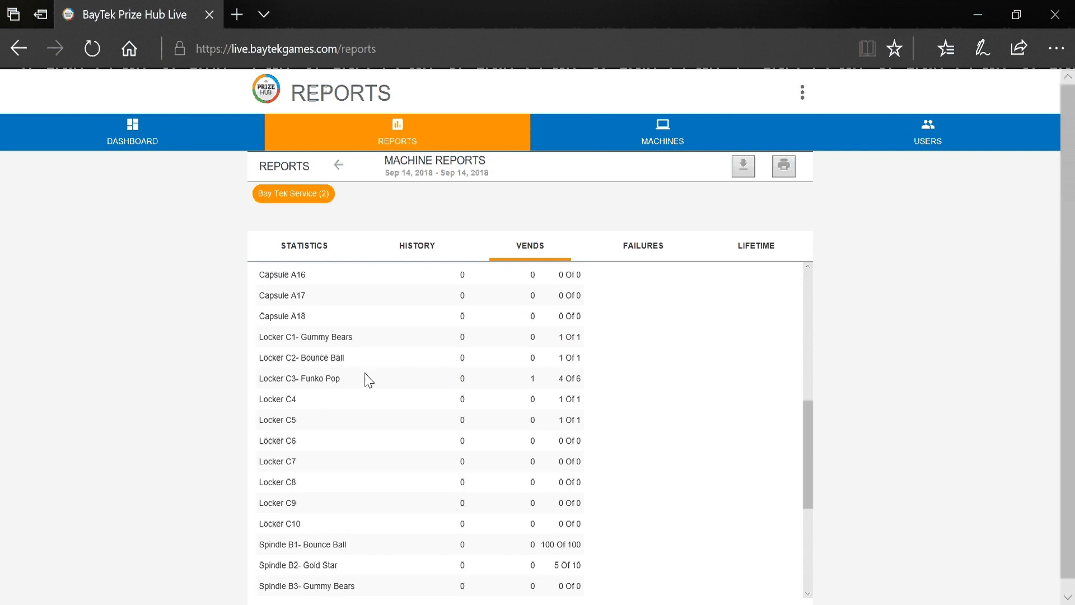
{"action": "mouse_move", "coordinate": [380, 533]}
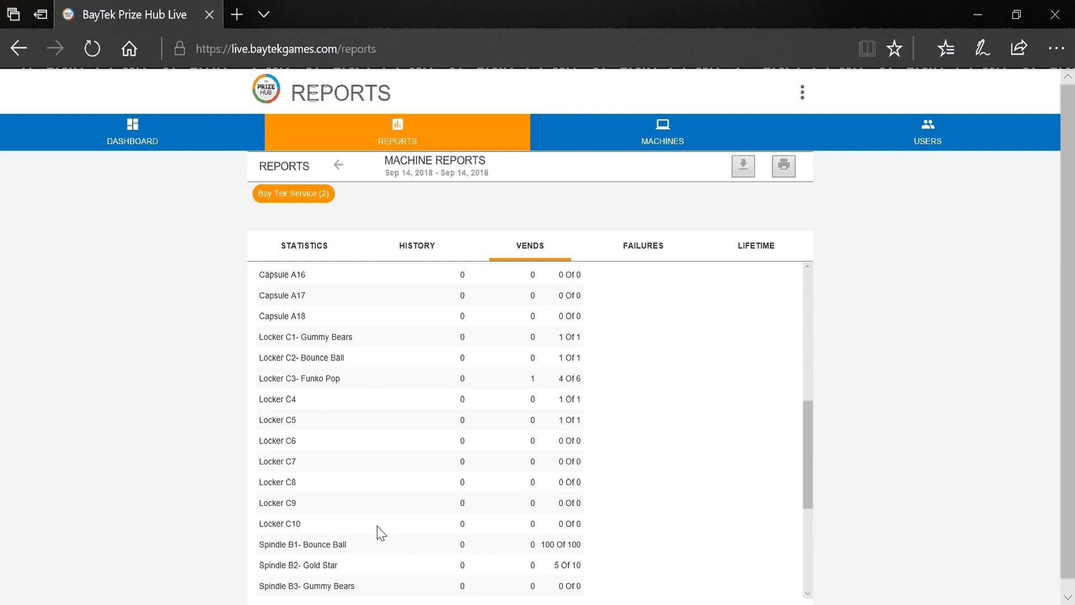
{"action": "mouse_move", "coordinate": [363, 562]}
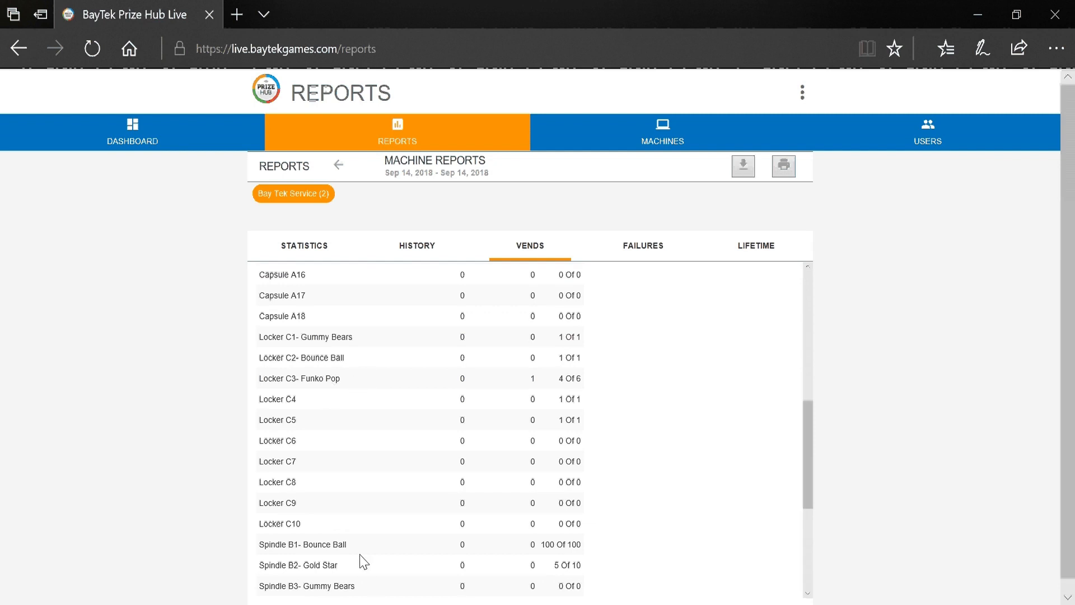
{"action": "scroll", "scroll_direction": "down", "scroll_amount": 3}
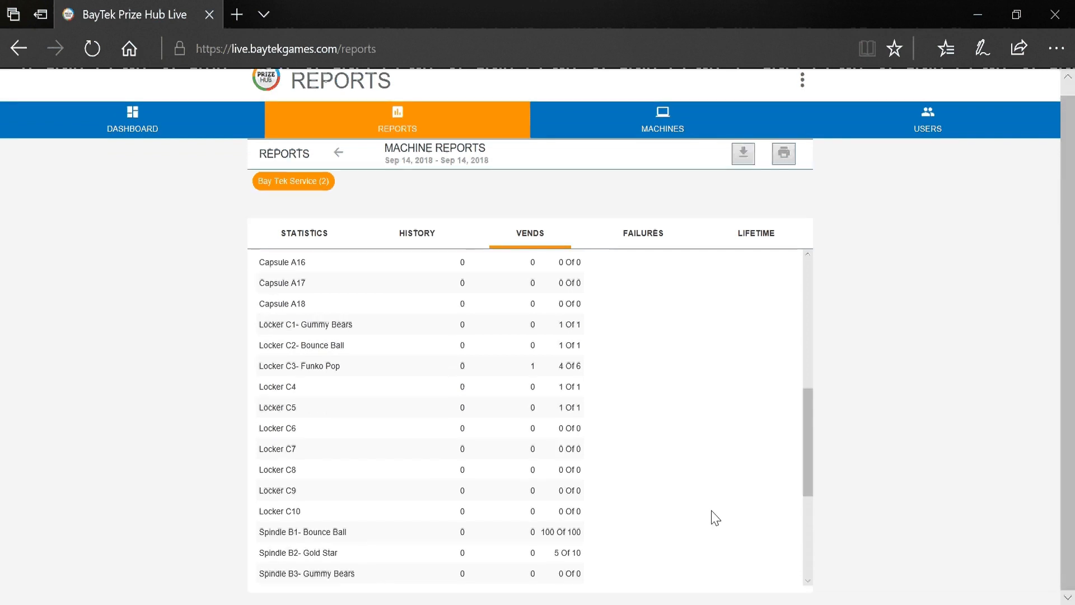
{"action": "scroll", "scroll_direction": "down", "scroll_amount": 3}
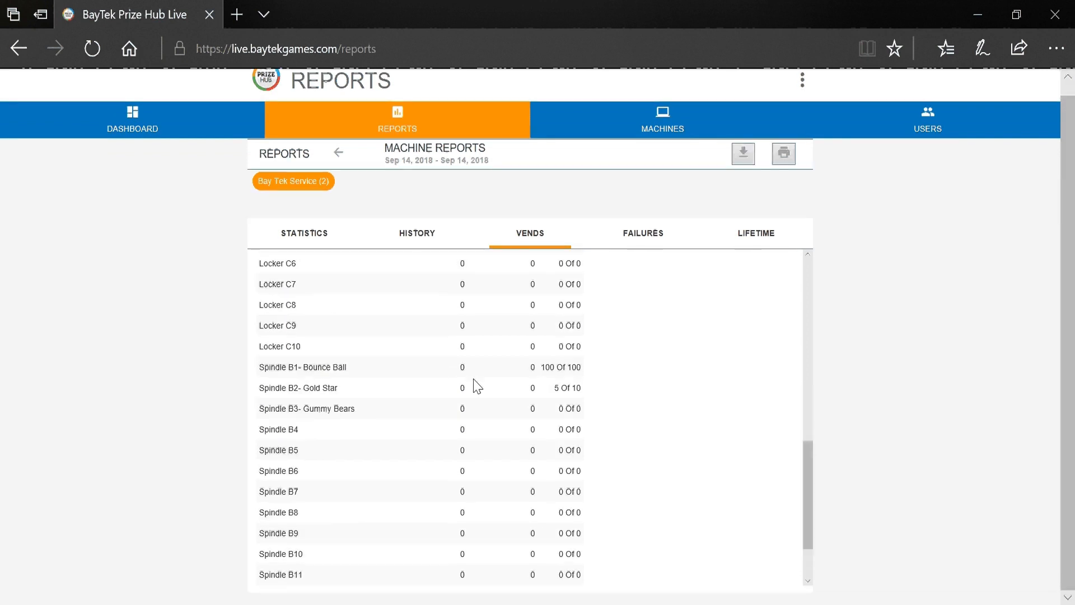
{"action": "mouse_move", "coordinate": [553, 402]}
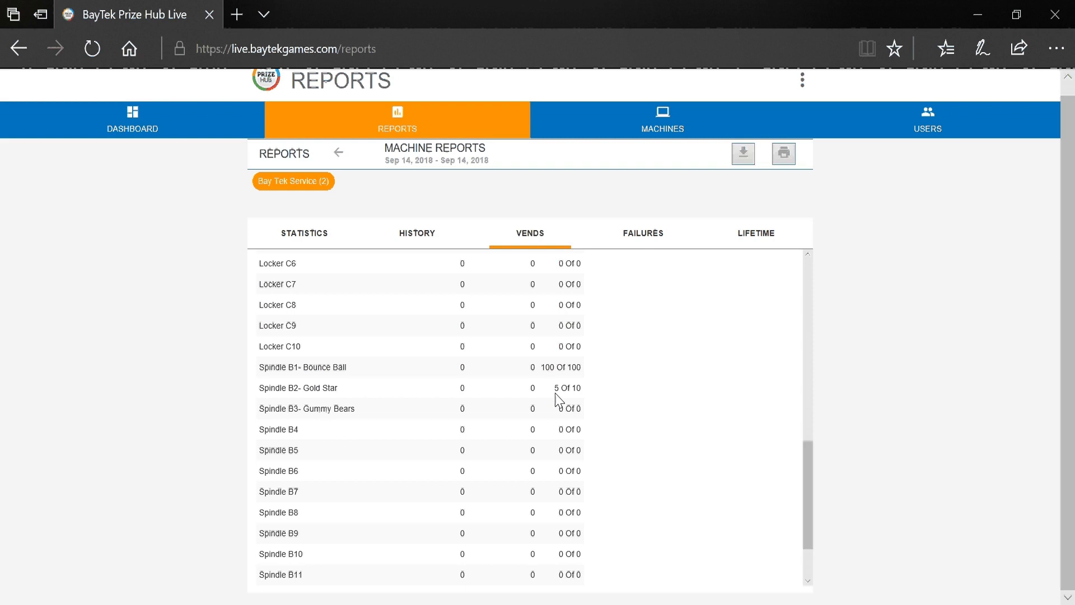
{"action": "mouse_move", "coordinate": [535, 398]}
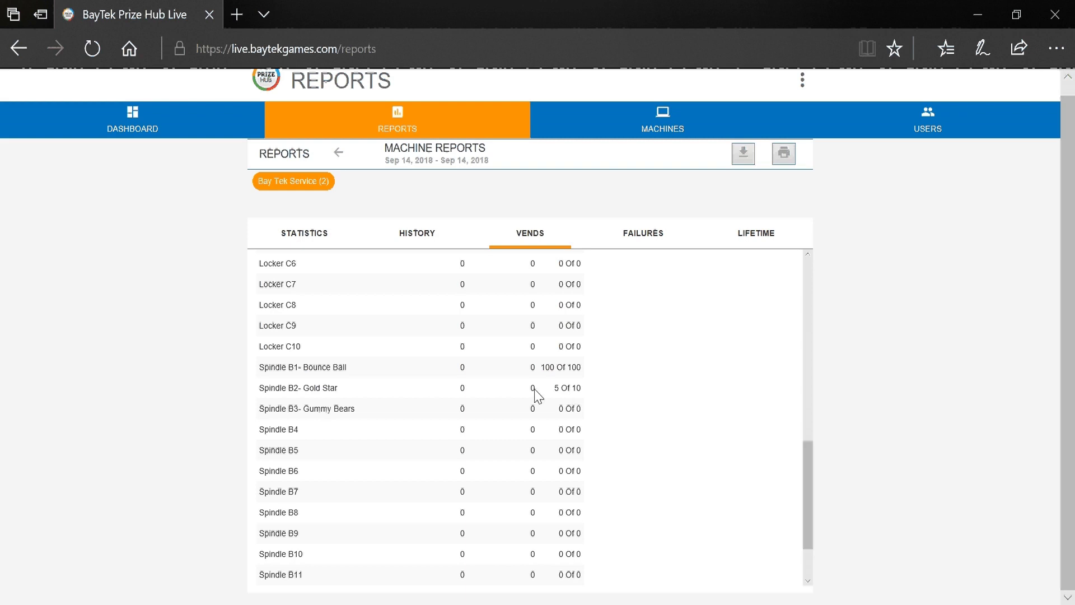
{"action": "mouse_move", "coordinate": [556, 409]}
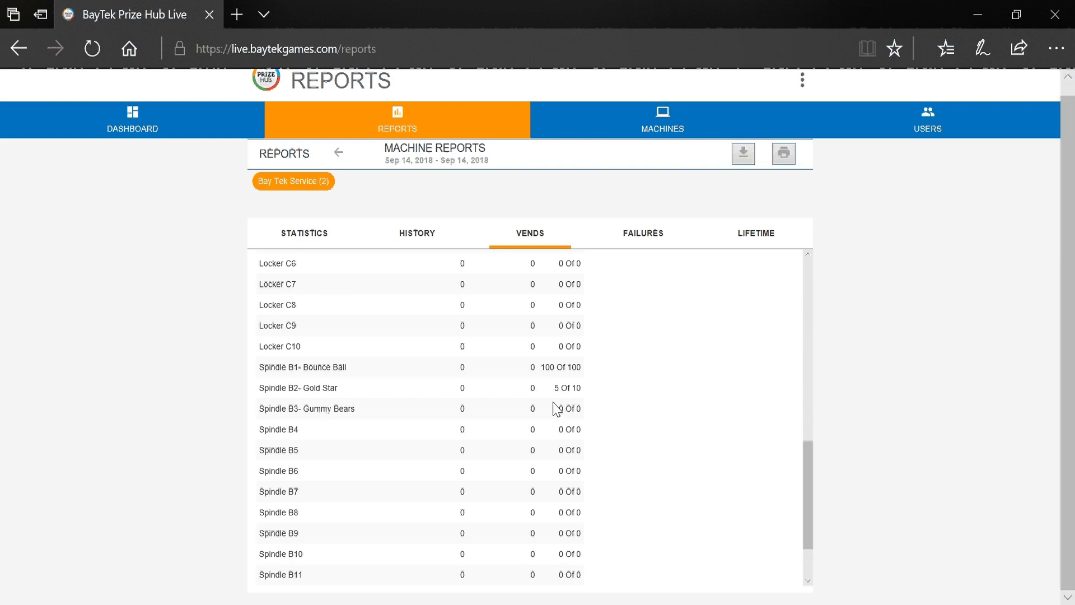
{"action": "mouse_move", "coordinate": [1052, 439]}
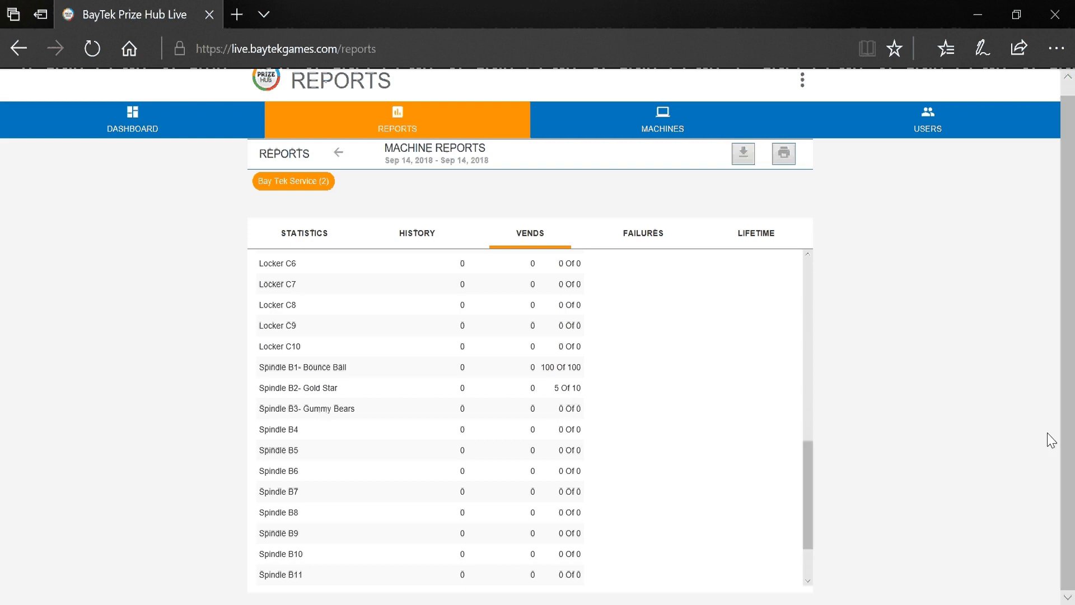
{"action": "mouse_move", "coordinate": [1012, 472]}
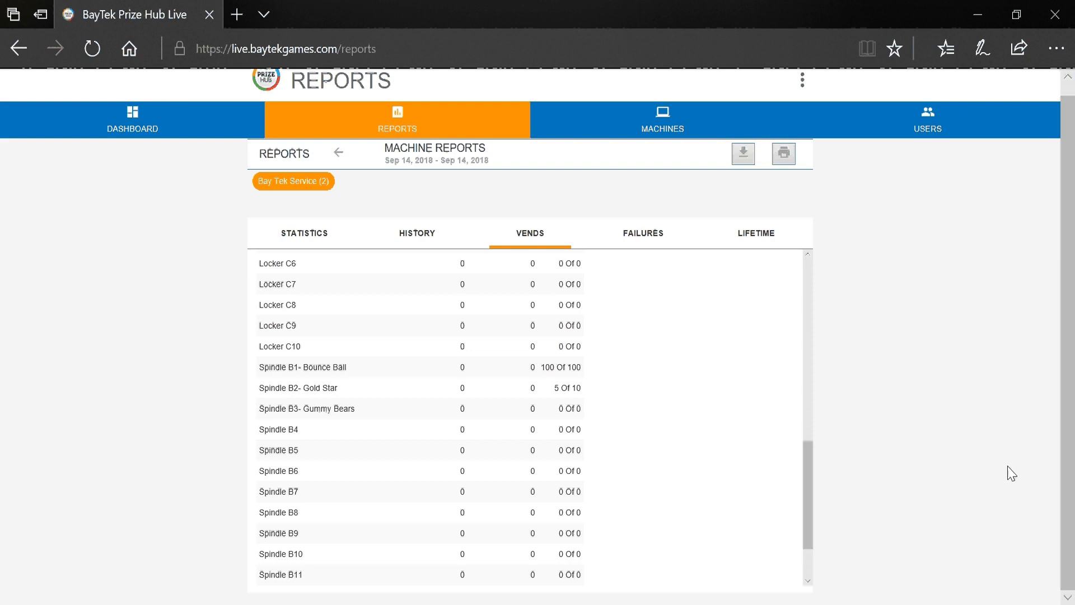
{"action": "mouse_move", "coordinate": [832, 263]}
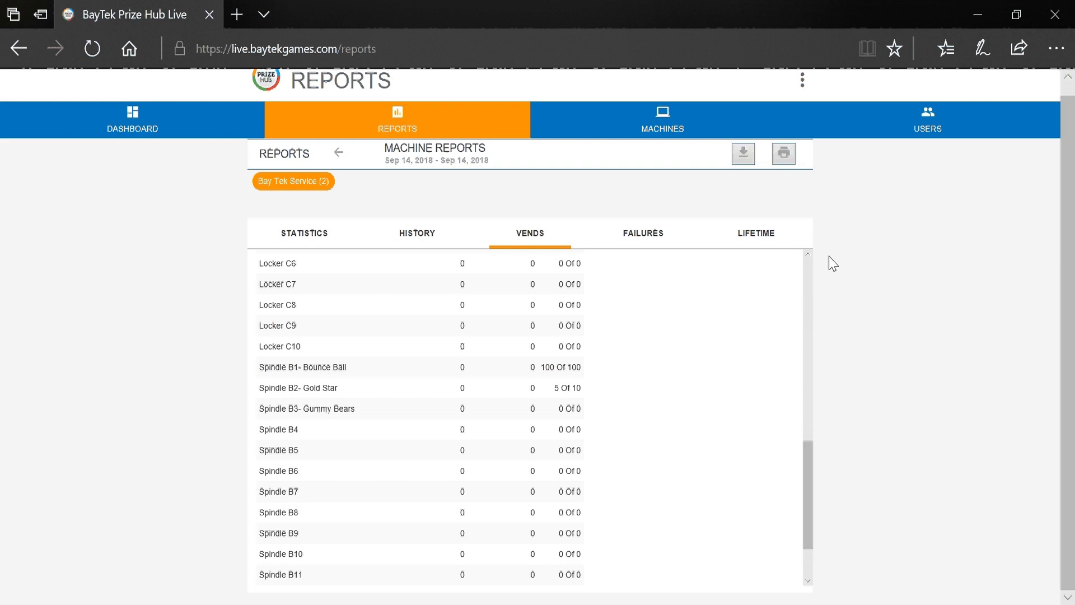
{"action": "left_click", "coordinate": [662, 120]}
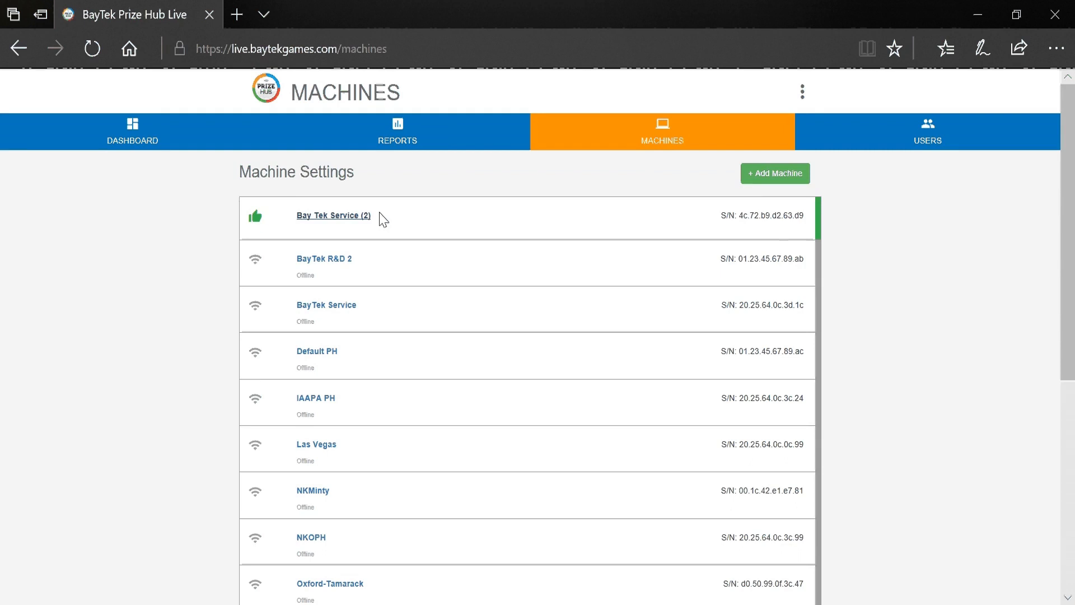
Reset all prize stock to maximum for Bay Tek Service (2).
{"action": "left_click", "coordinate": [333, 216]}
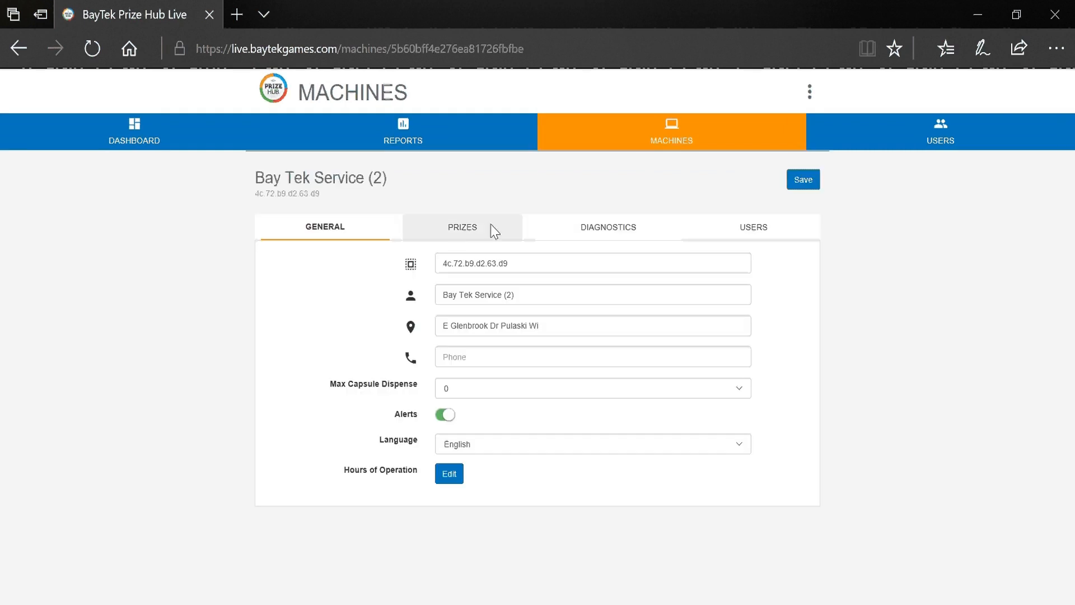
{"action": "left_click", "coordinate": [463, 227]}
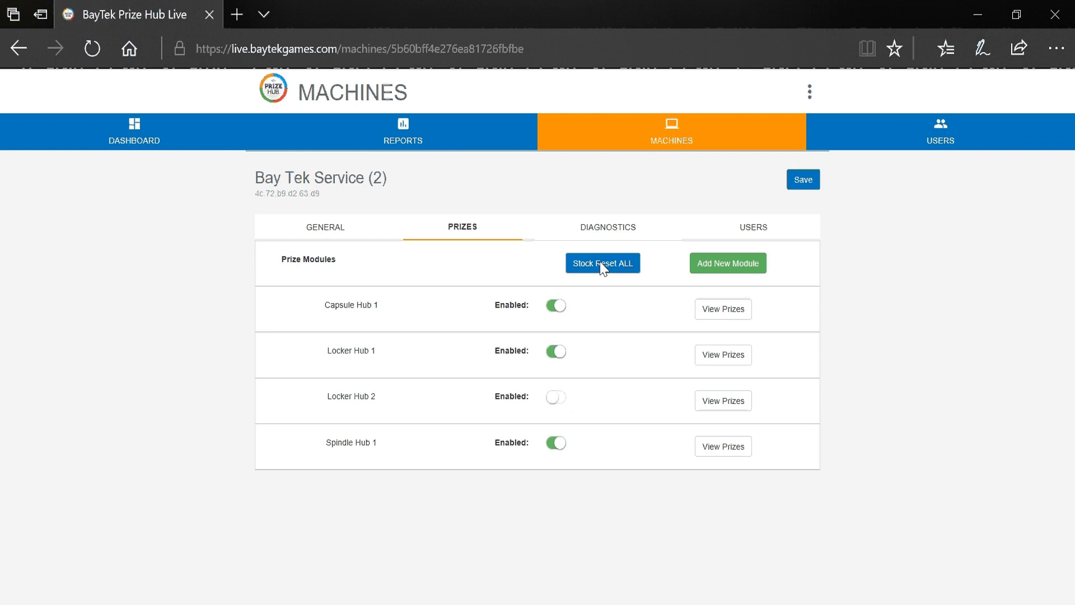
{"action": "left_click", "coordinate": [603, 263]}
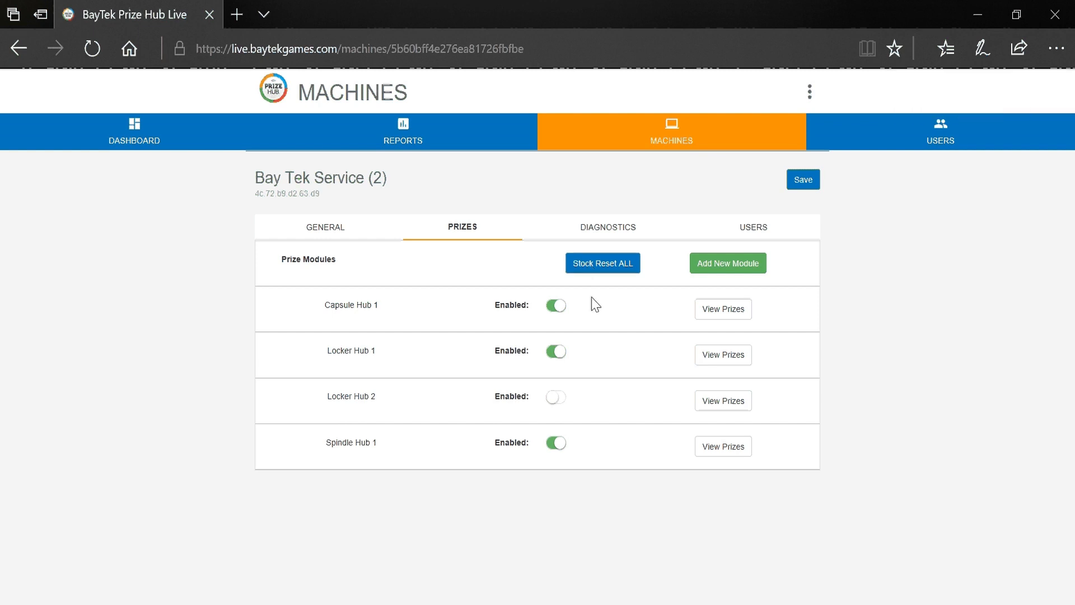
{"action": "mouse_move", "coordinate": [705, 425]}
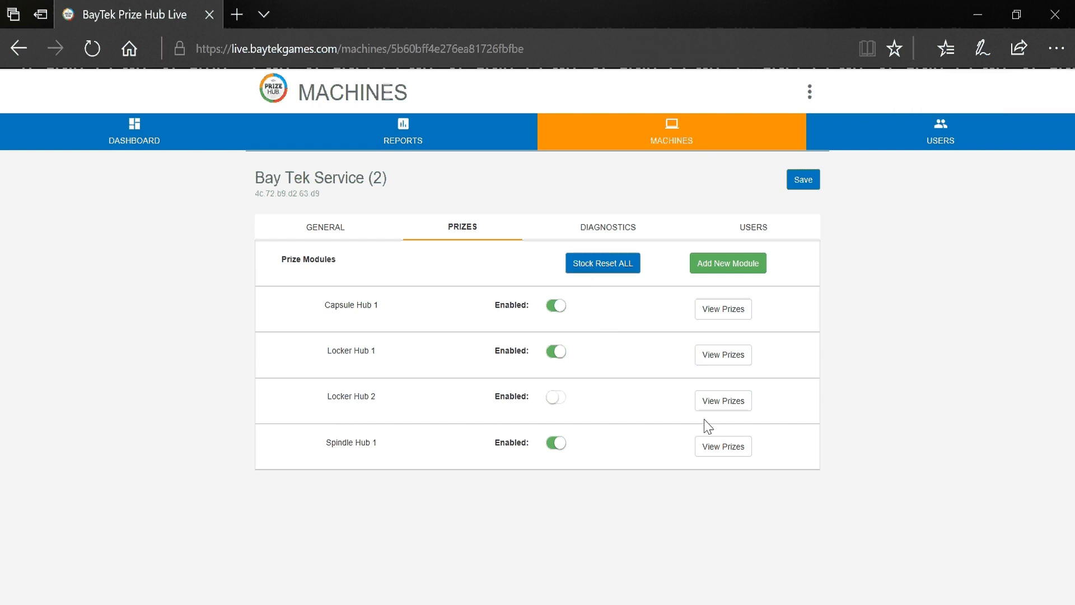
View Spindle Hub 1's prizes to confirm B2 Gold Star shows 10 of 10.
{"action": "left_click", "coordinate": [723, 447]}
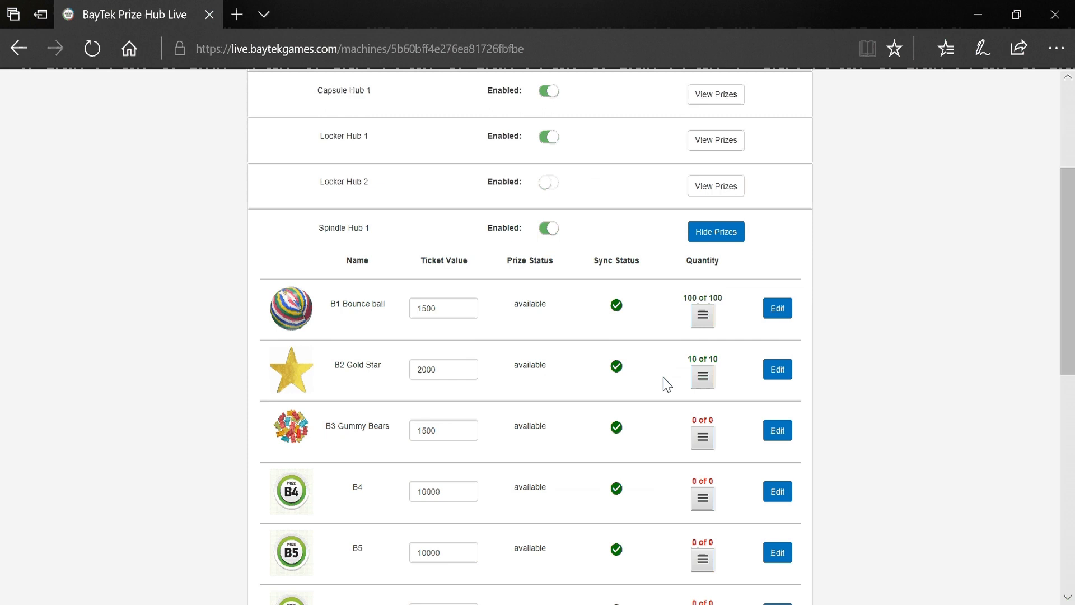
{"action": "mouse_move", "coordinate": [551, 359]}
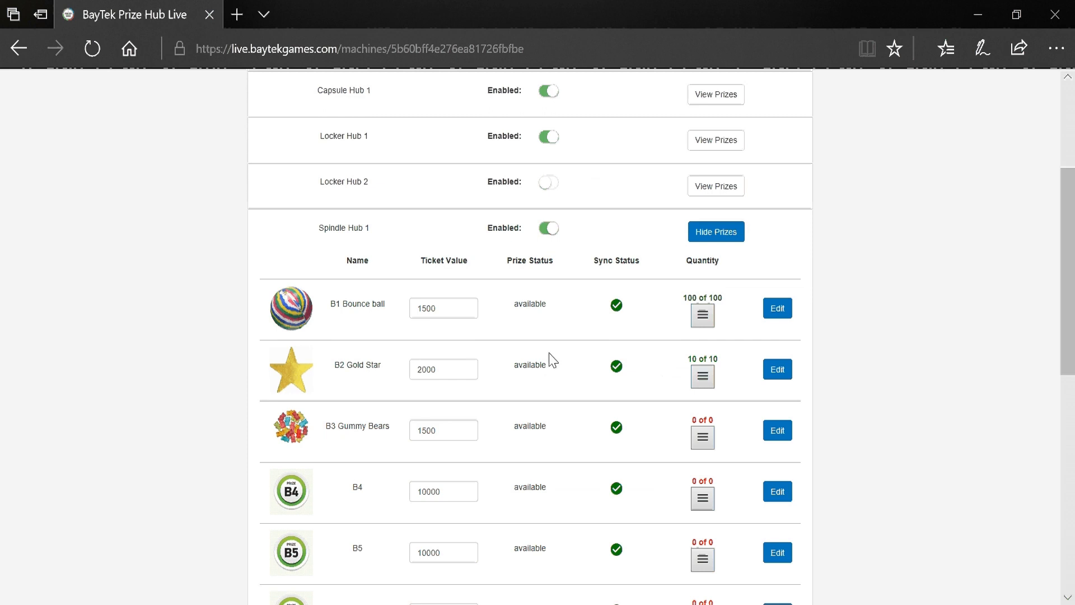
{"action": "scroll", "scroll_direction": "down", "scroll_amount": 3}
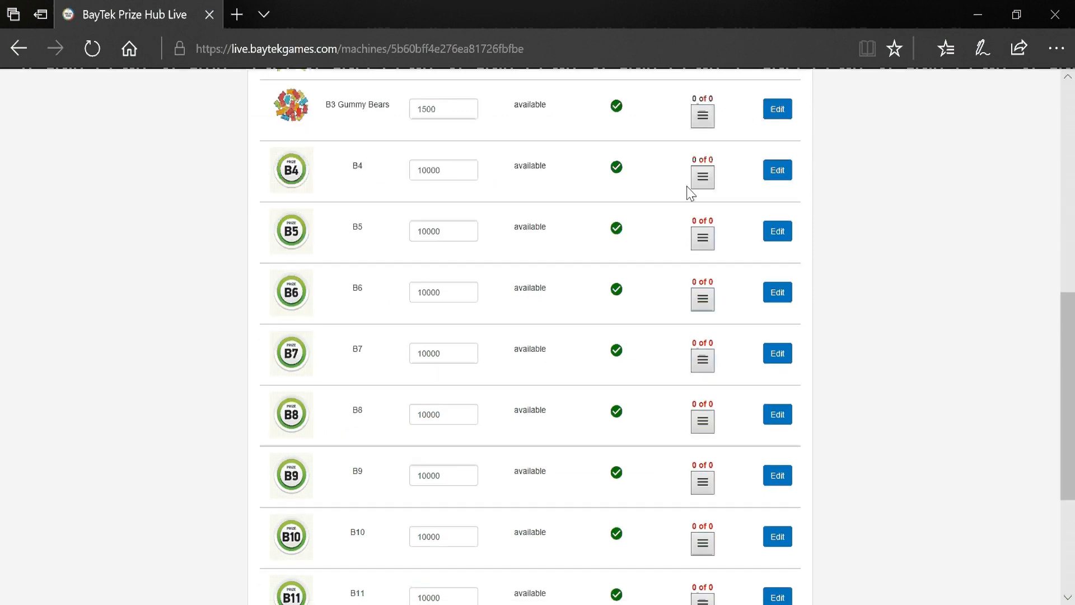
{"action": "scroll", "scroll_direction": "down", "scroll_amount": 3}
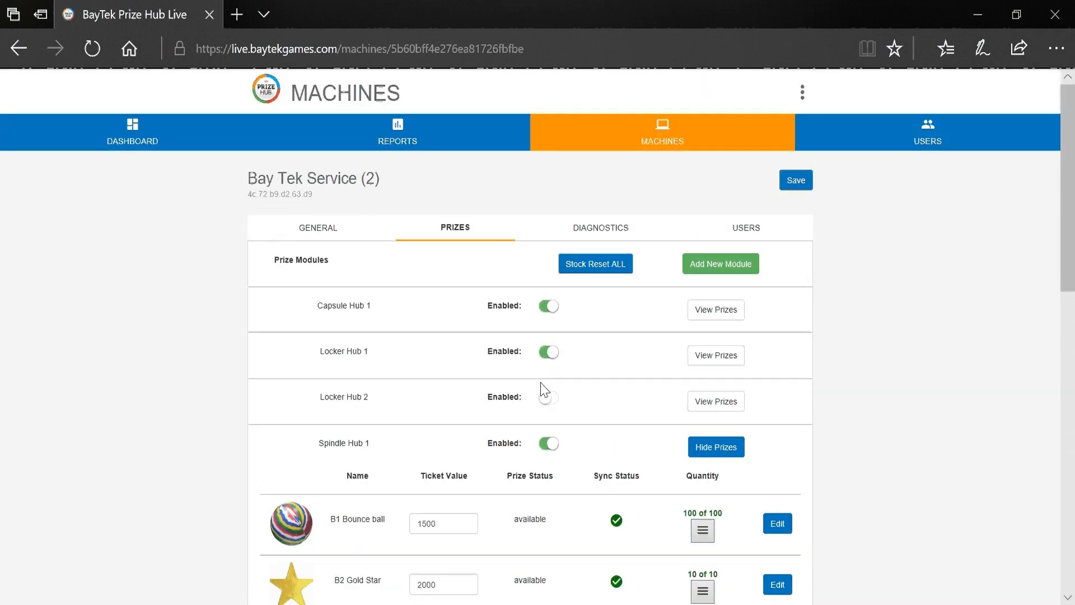
{"action": "left_click", "coordinate": [548, 397]}
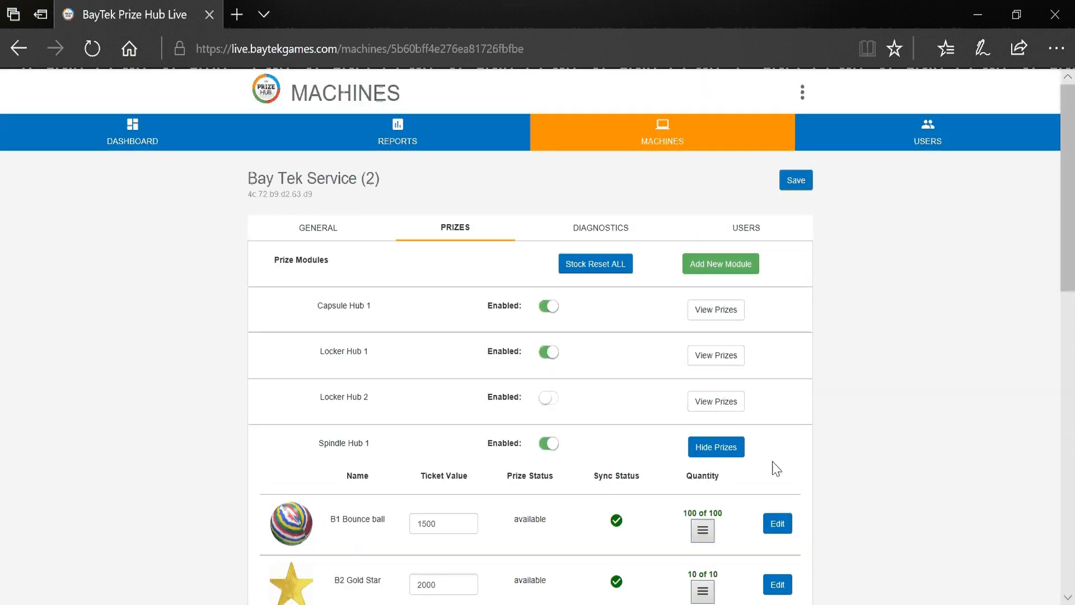
{"action": "scroll", "scroll_direction": "down", "scroll_amount": 3}
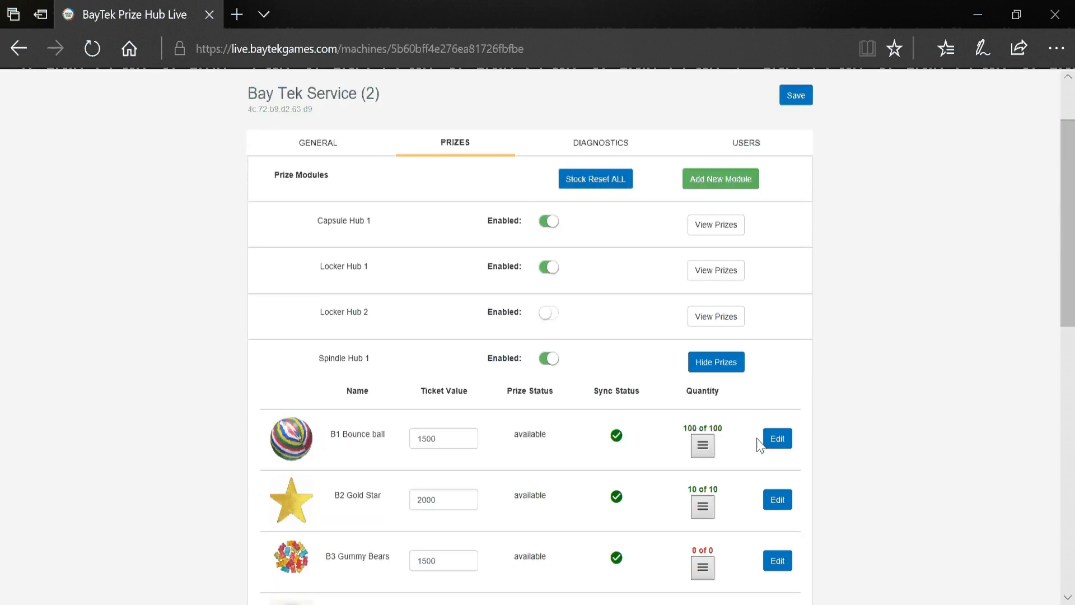